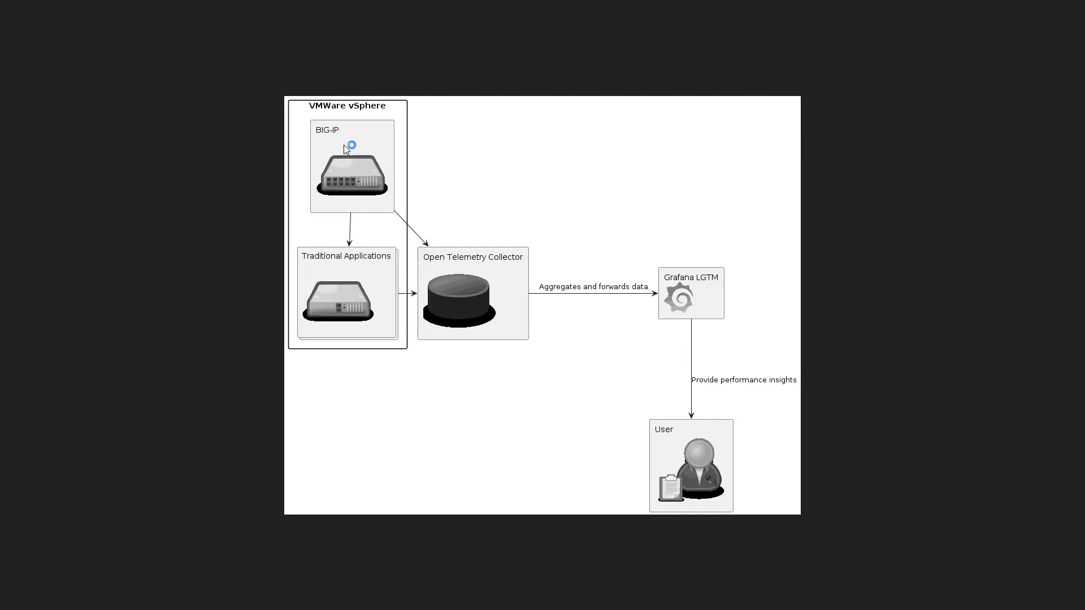
pyautogui.moveTo(357, 179)
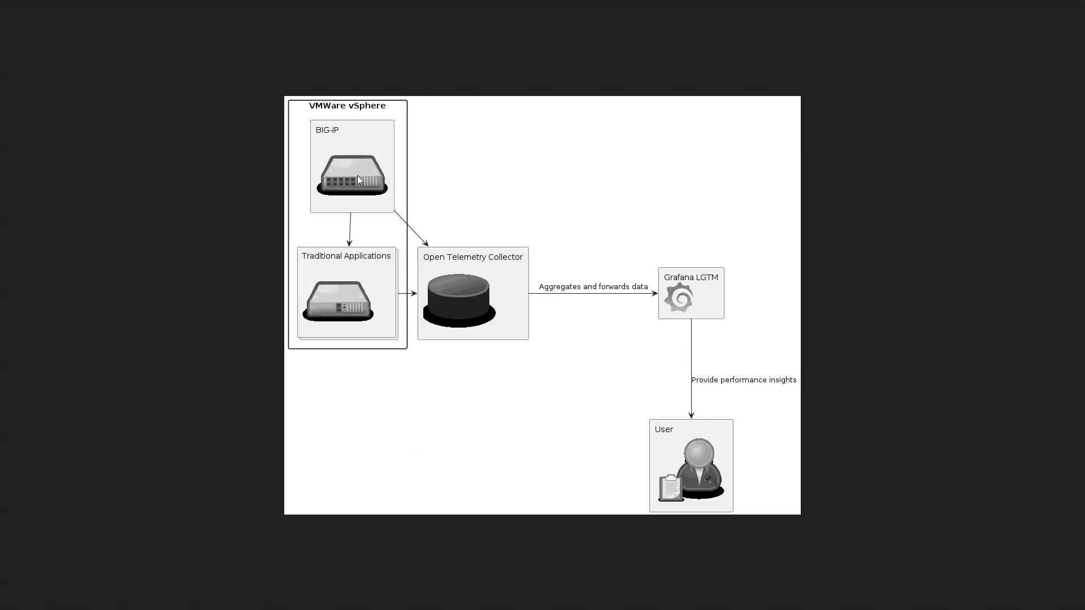
pyautogui.moveTo(325, 166)
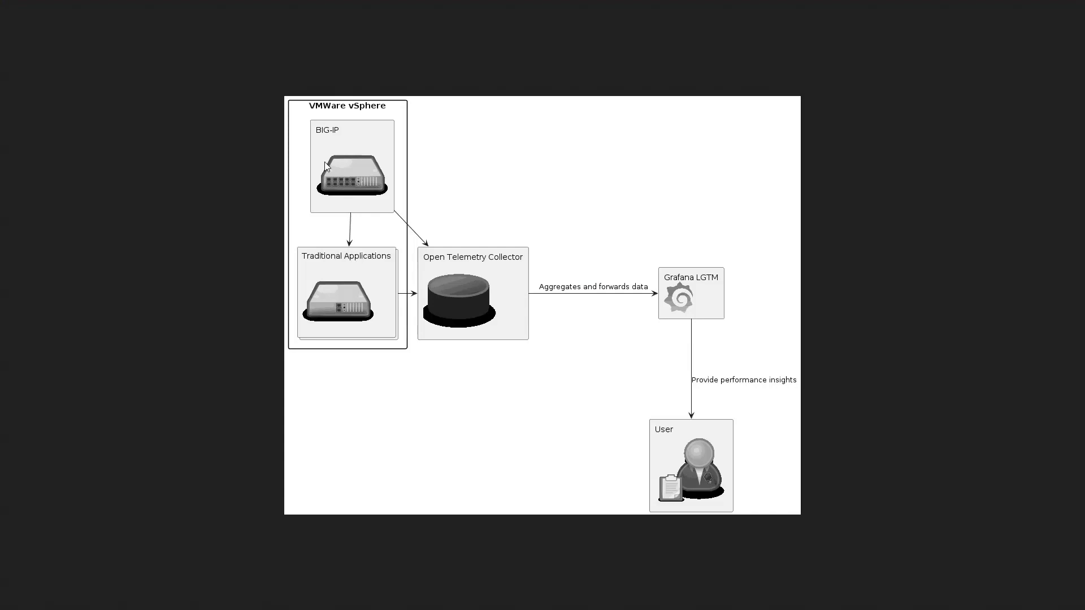
pyautogui.moveTo(336, 322)
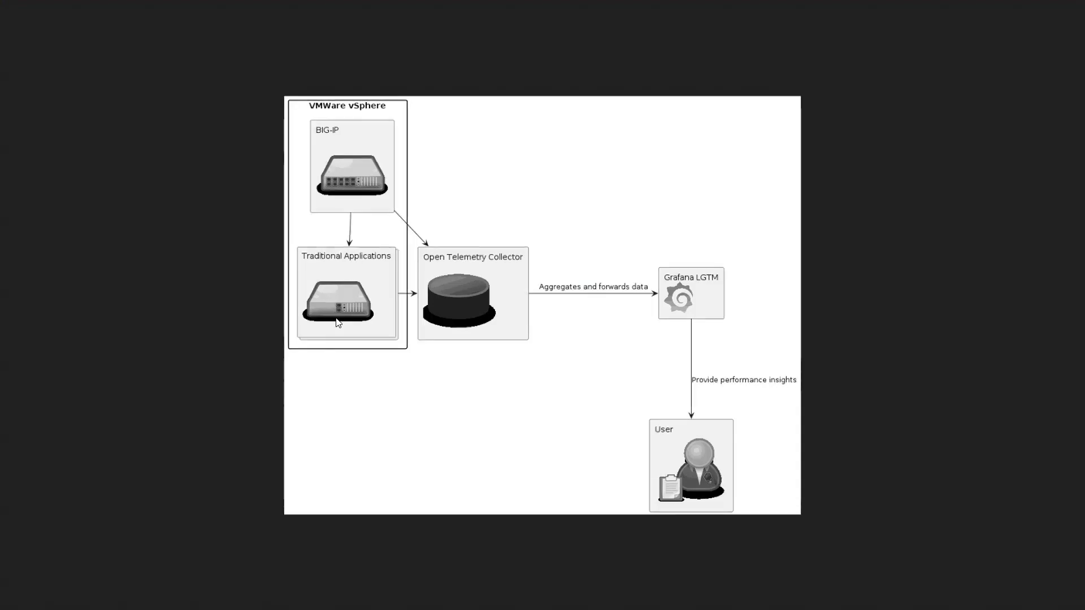
pyautogui.moveTo(456, 305)
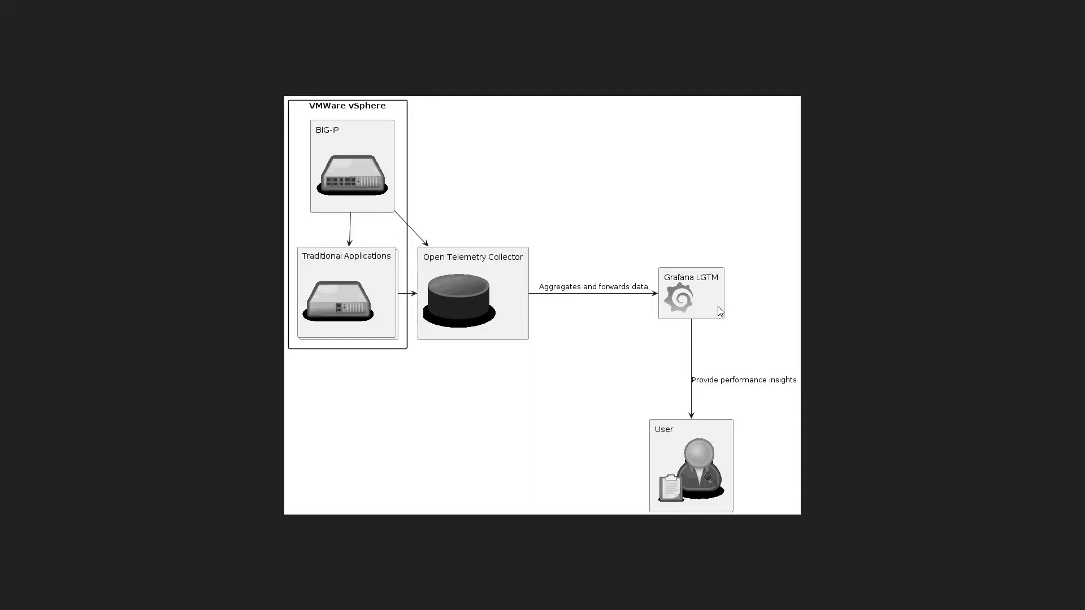
pyautogui.moveTo(879, 369)
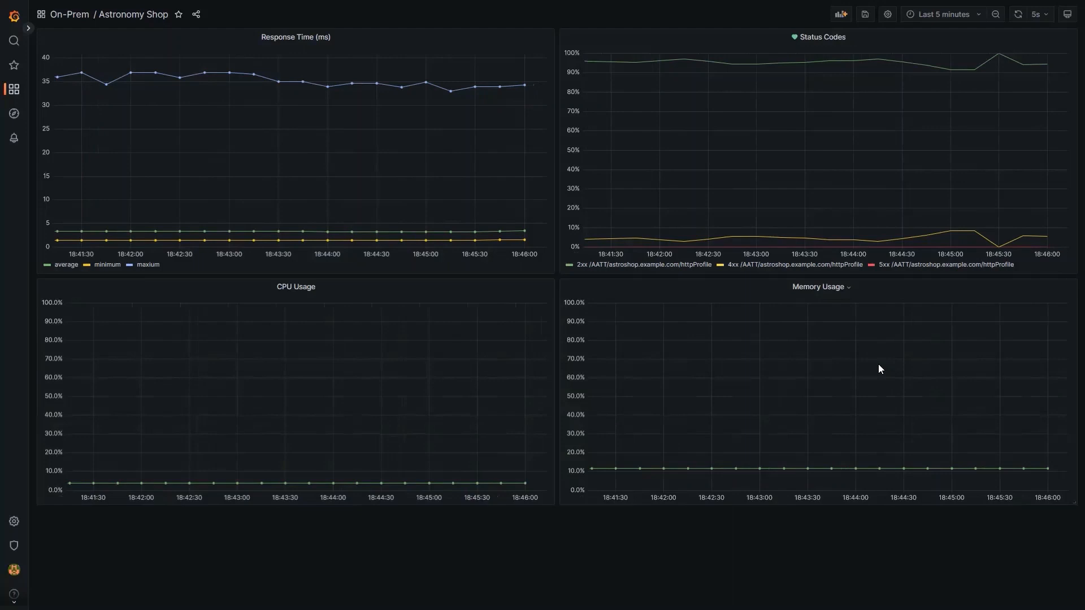
pyautogui.moveTo(799, 463)
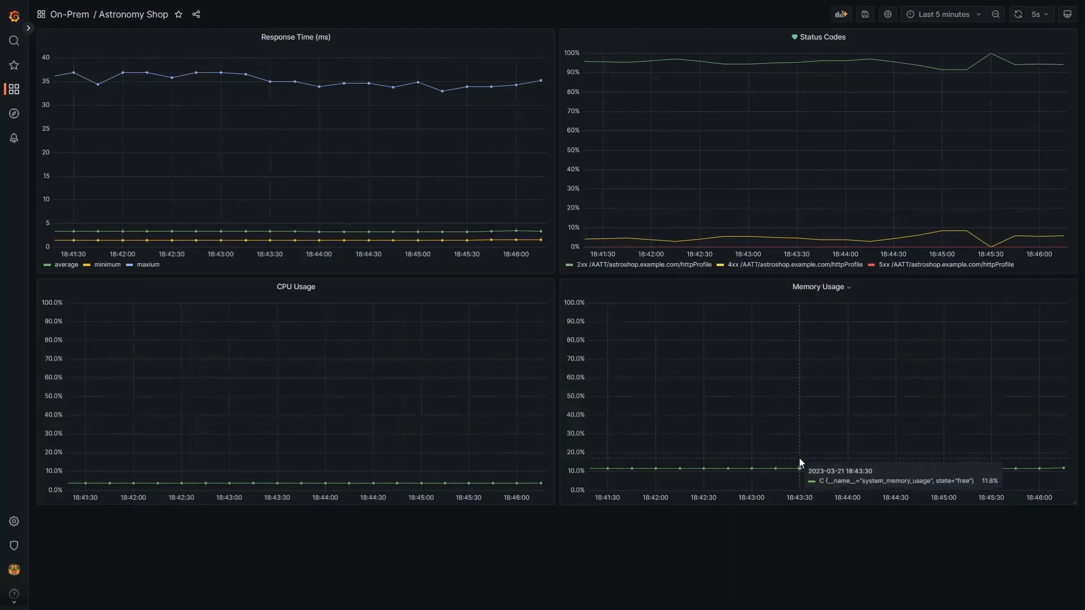
pyautogui.moveTo(477, 216)
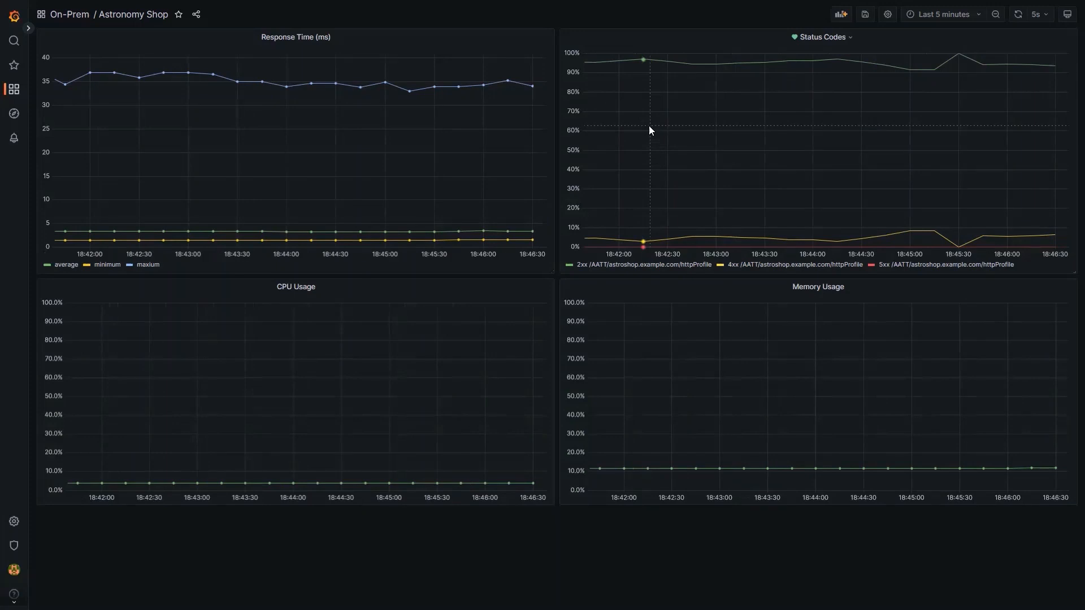
pyautogui.moveTo(224, 317)
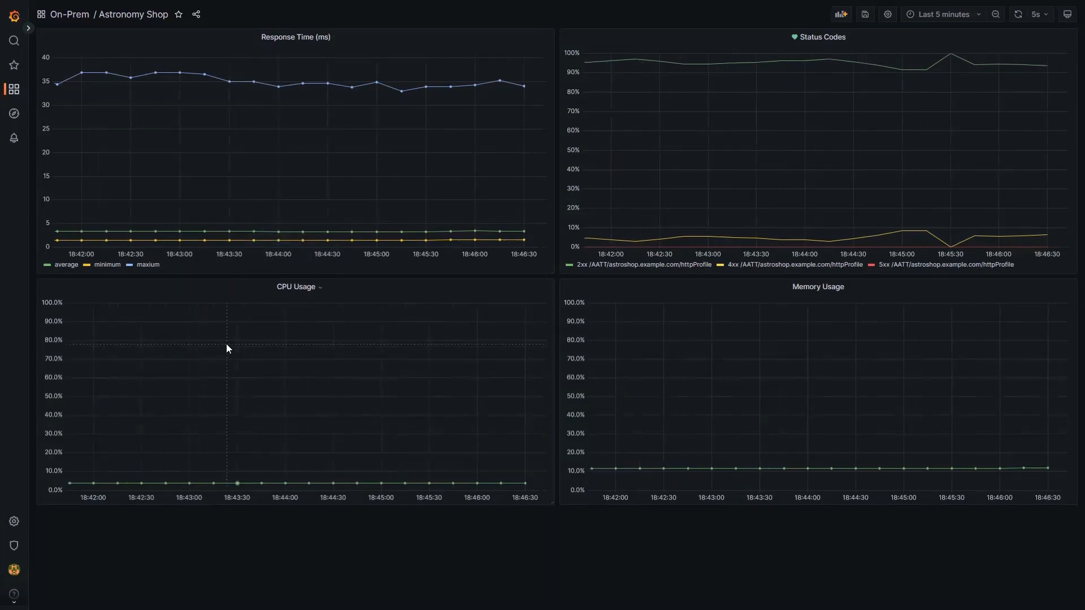
pyautogui.moveTo(253, 344)
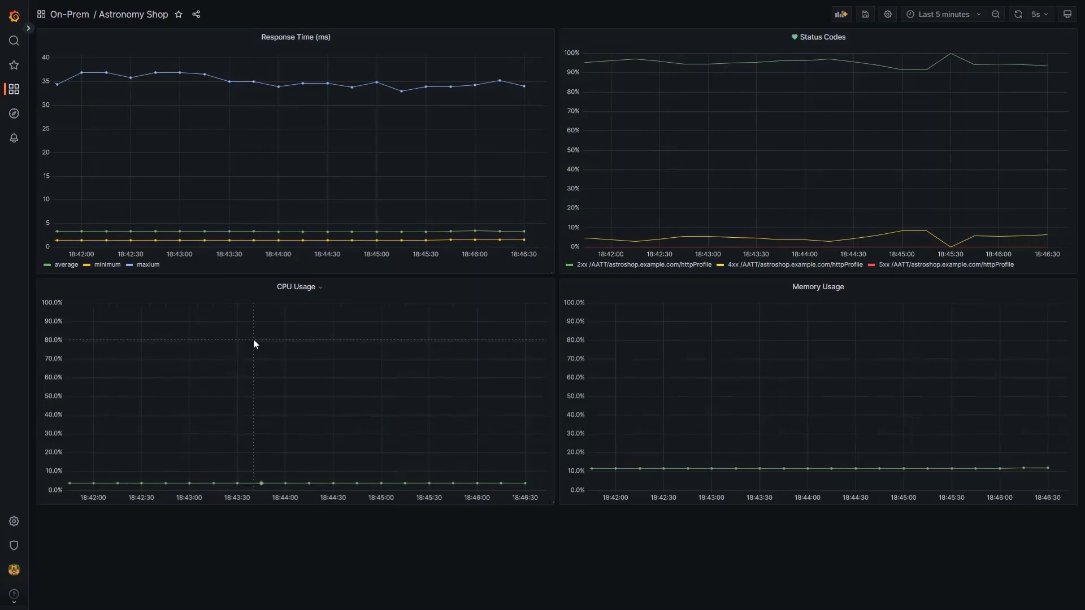
pyautogui.moveTo(270, 308)
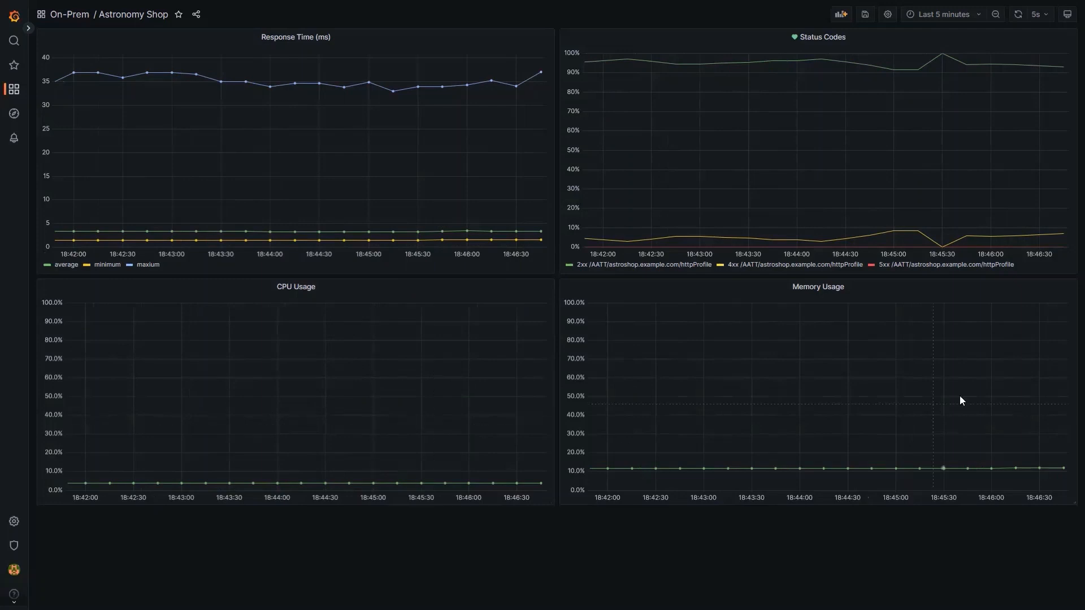
pyautogui.moveTo(606, 459)
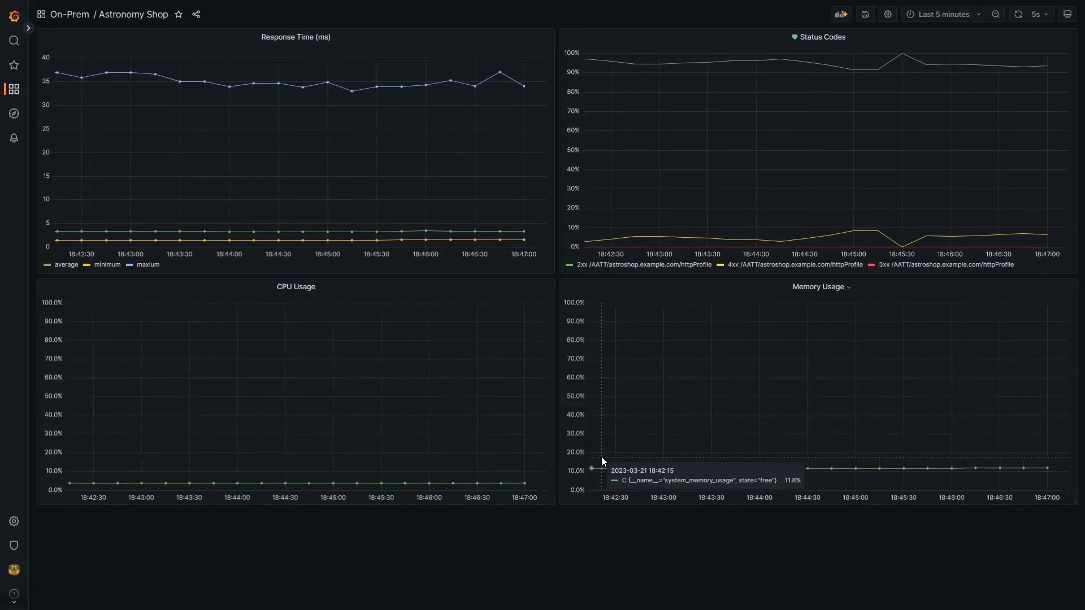
pyautogui.moveTo(684, 160)
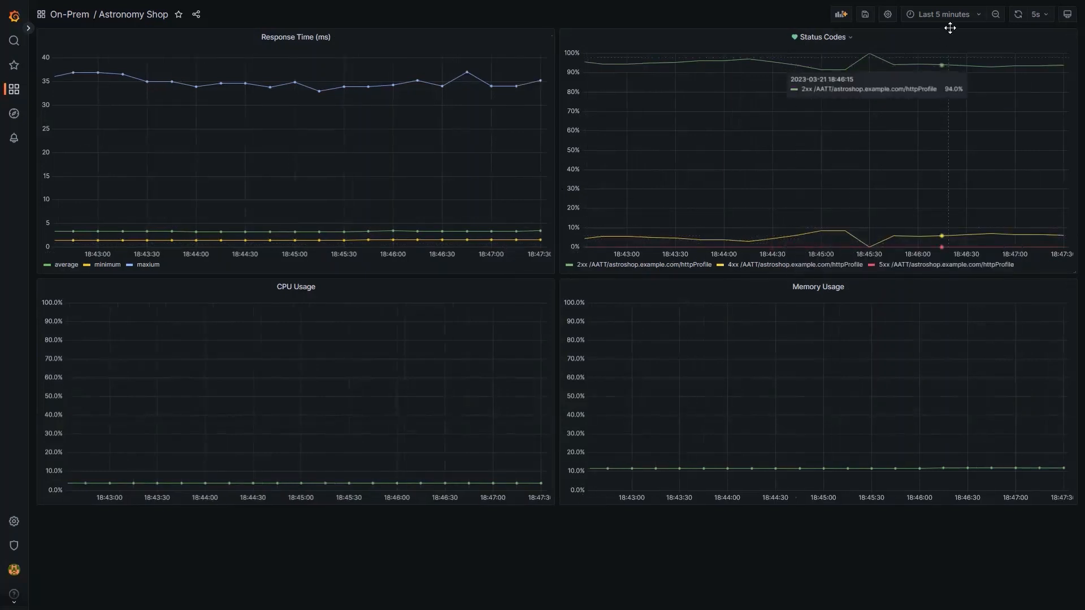
# Set the Astronomy Shop dashboard time range to Last 1 hour
pyautogui.click(942, 13)
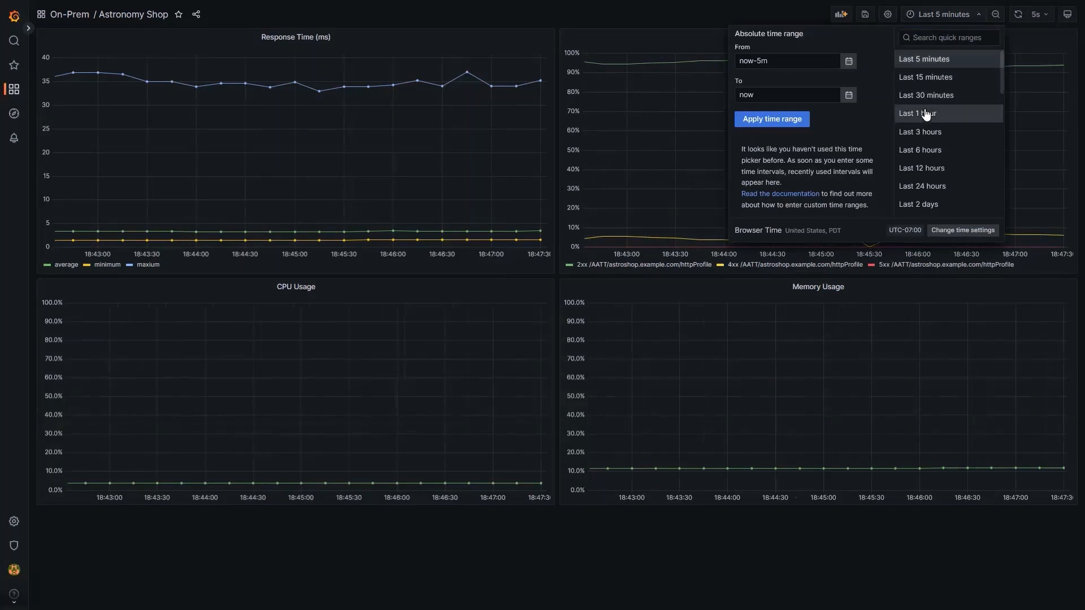
pyautogui.click(915, 113)
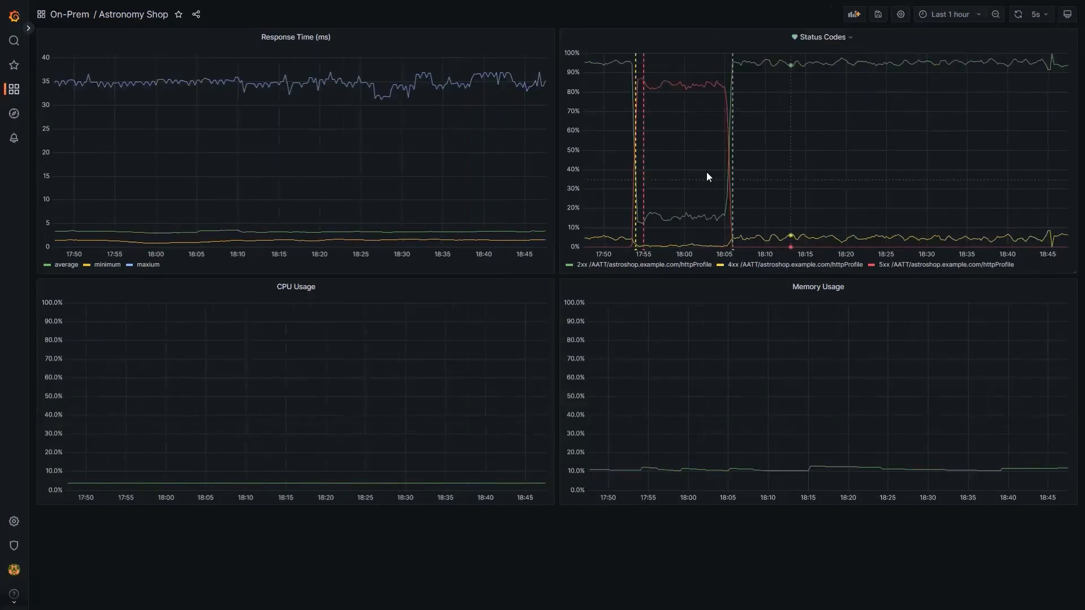
pyautogui.moveTo(623, 62)
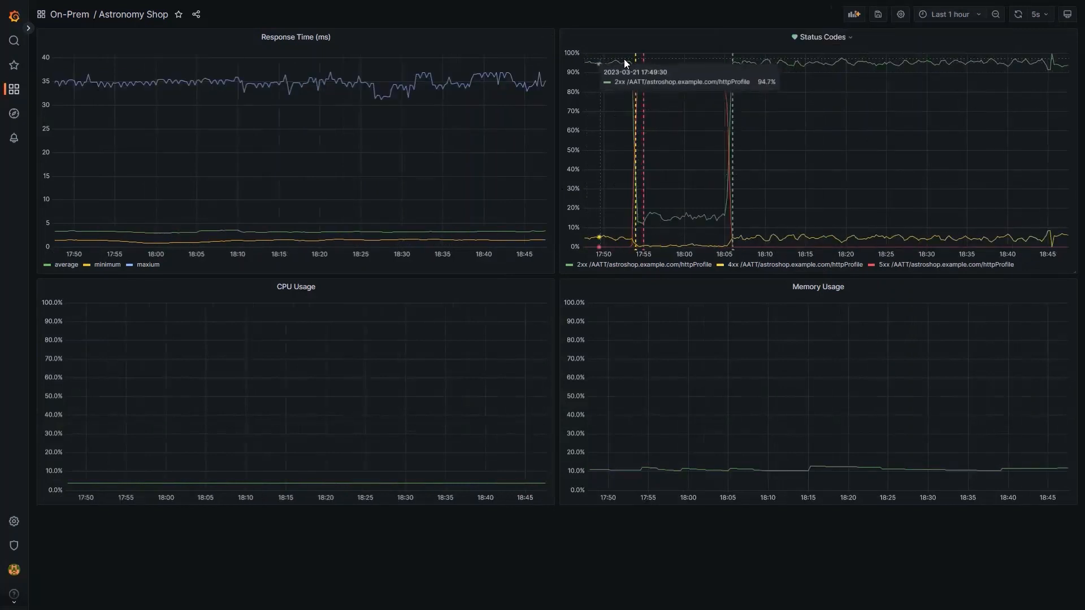
pyautogui.moveTo(630, 92)
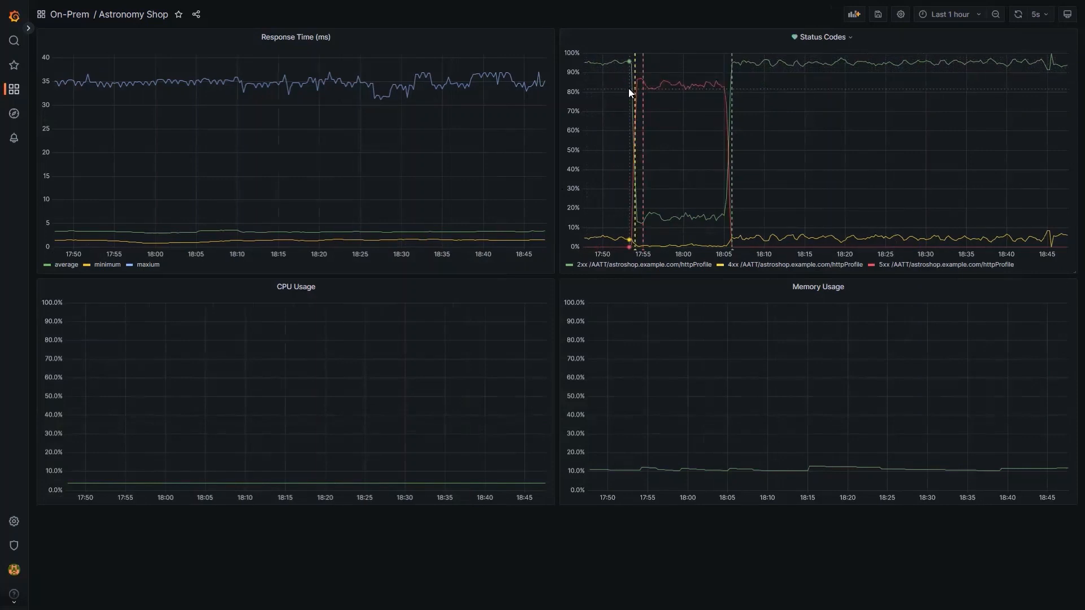
pyautogui.moveTo(631, 220)
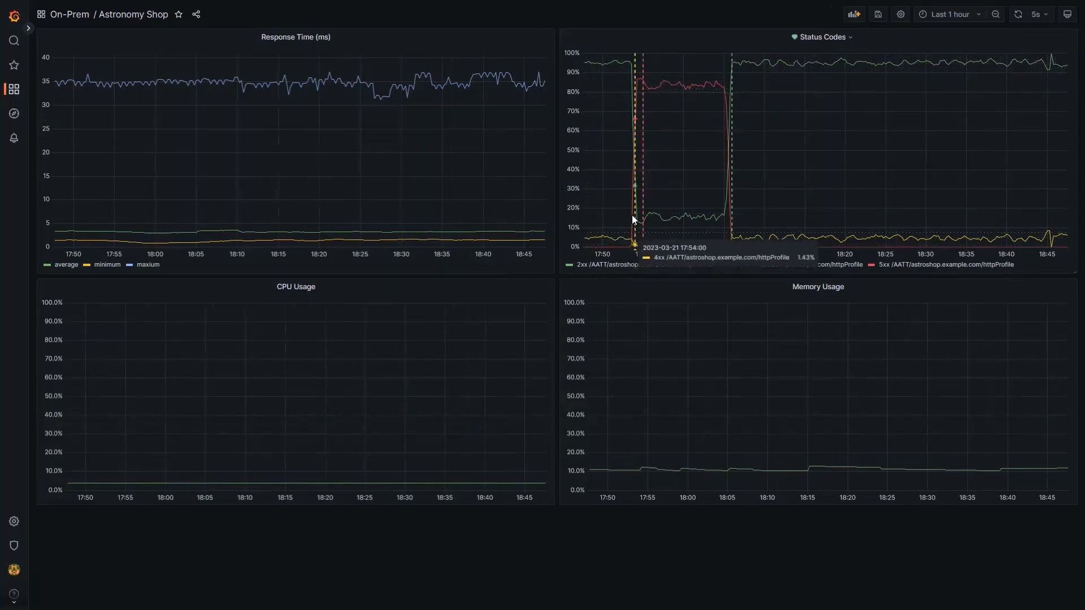
pyautogui.moveTo(648, 92)
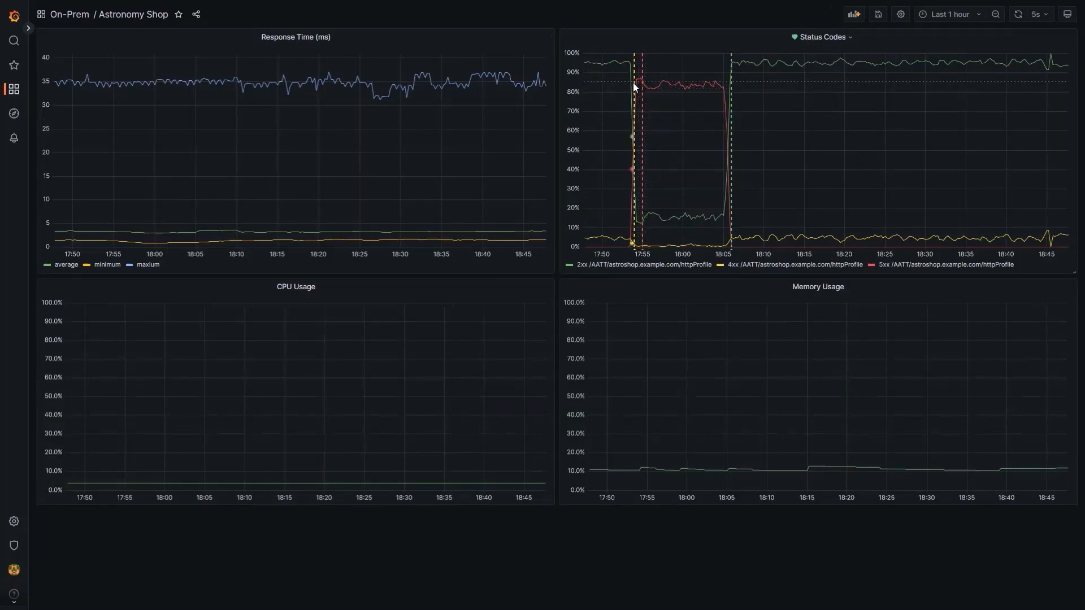
pyautogui.moveTo(637, 84)
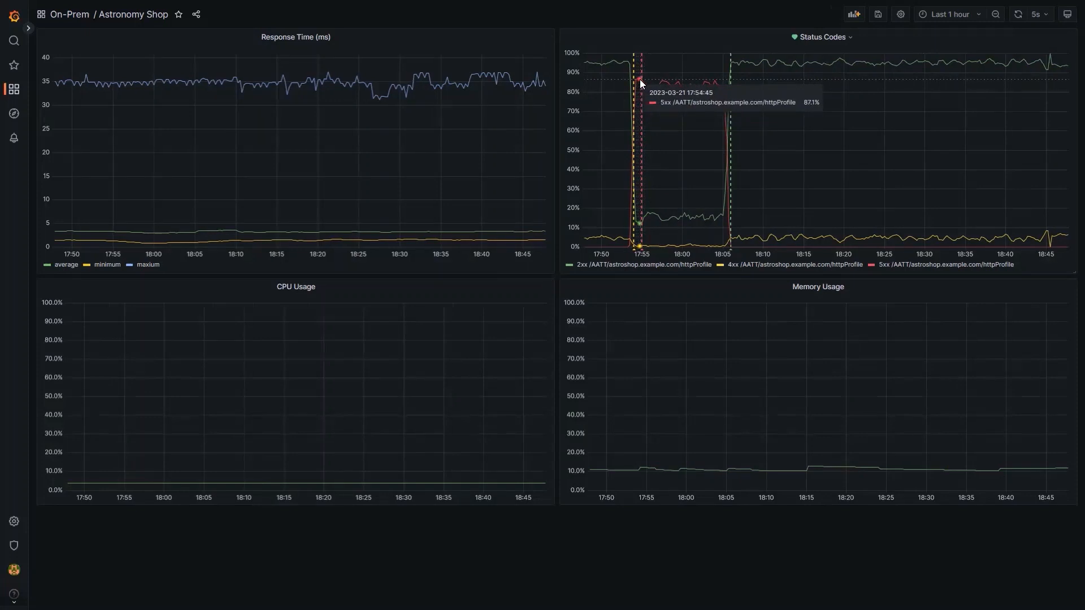
pyautogui.moveTo(642, 88)
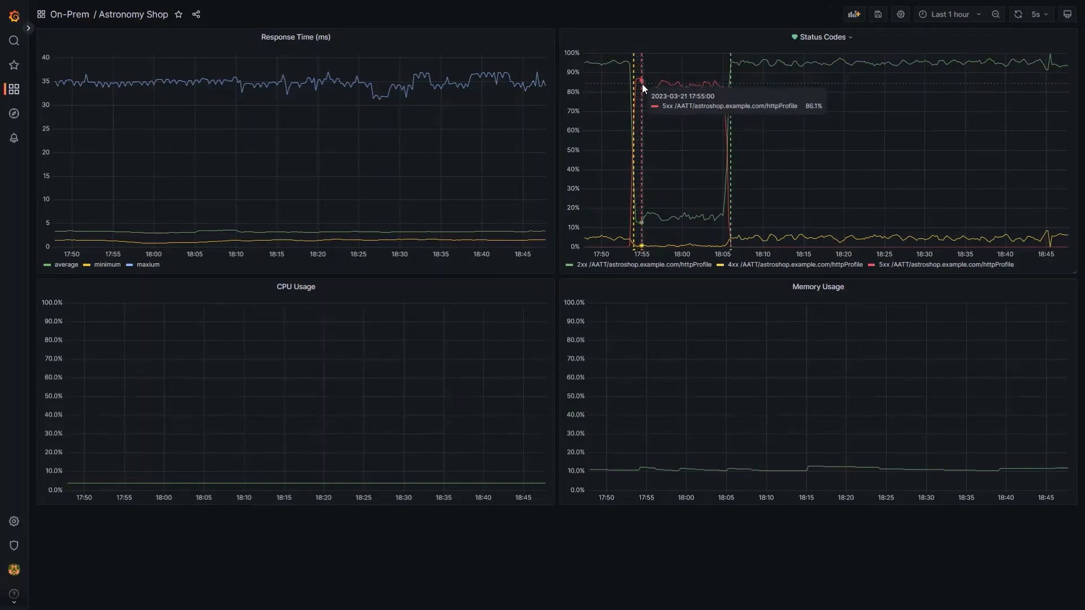
pyautogui.moveTo(717, 89)
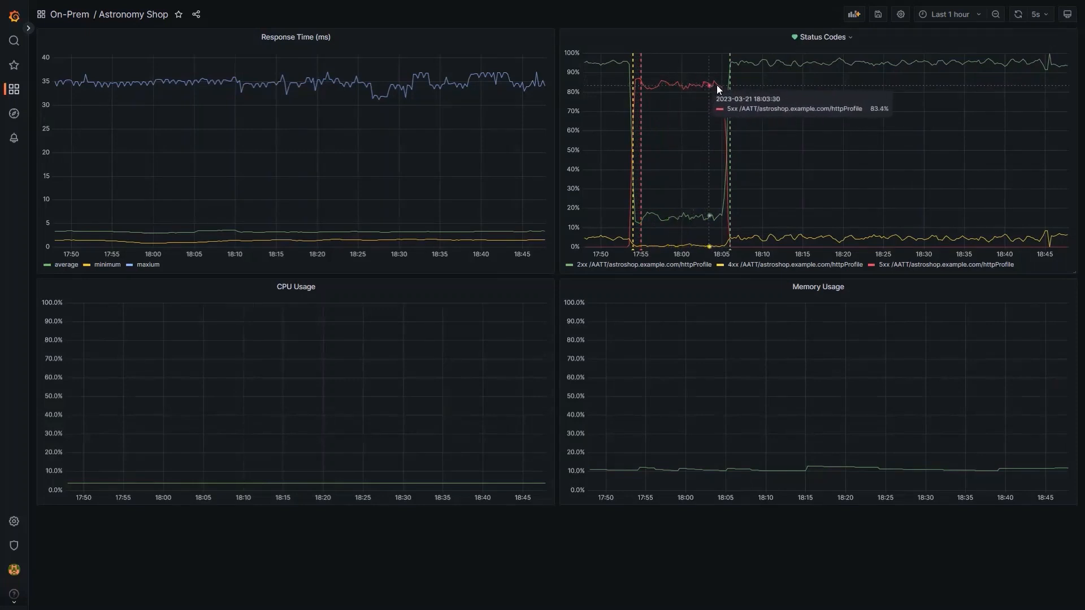
pyautogui.moveTo(817, 69)
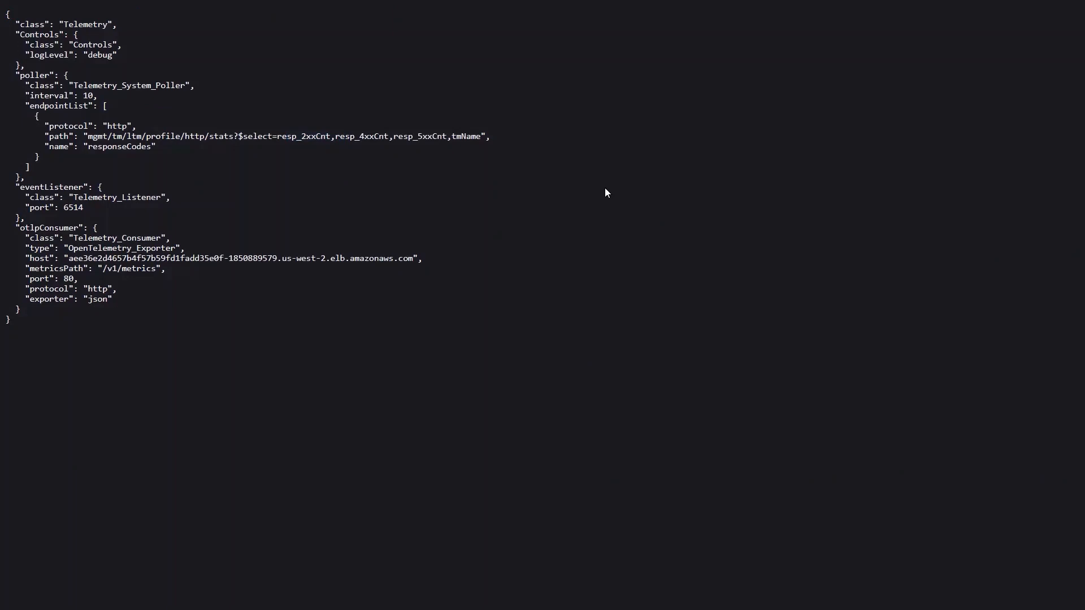
pyautogui.moveTo(133, 227)
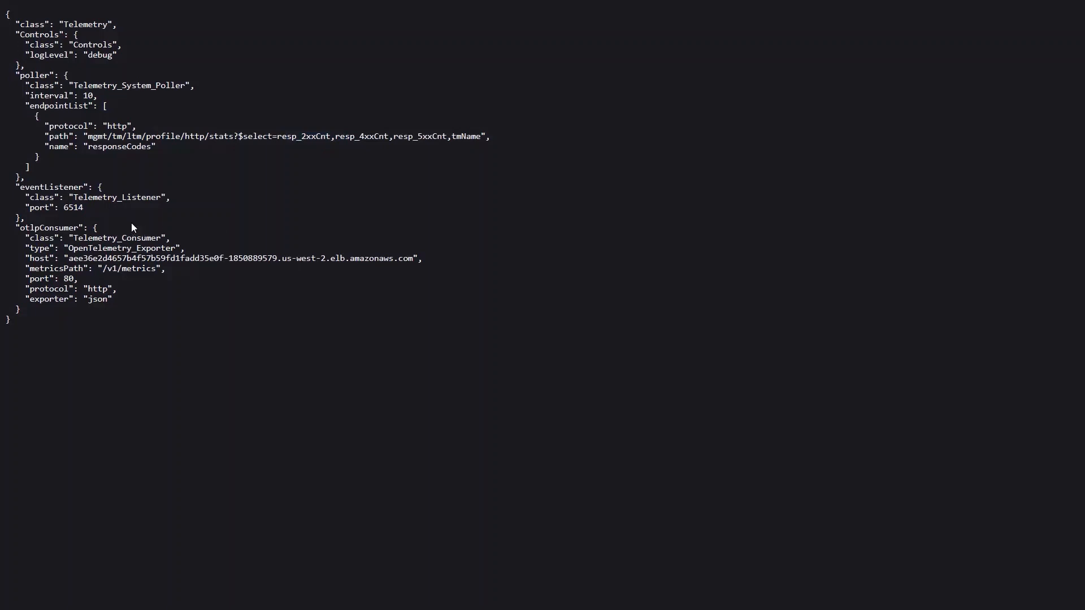
pyautogui.moveTo(177, 219)
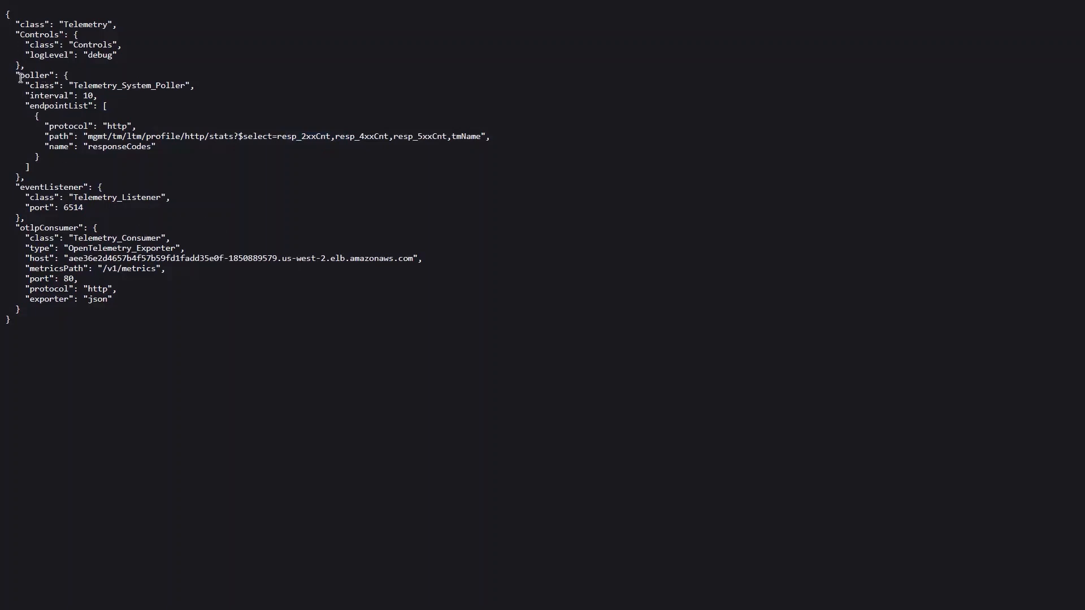
pyautogui.moveTo(19, 74); pyautogui.dragTo(110, 166)
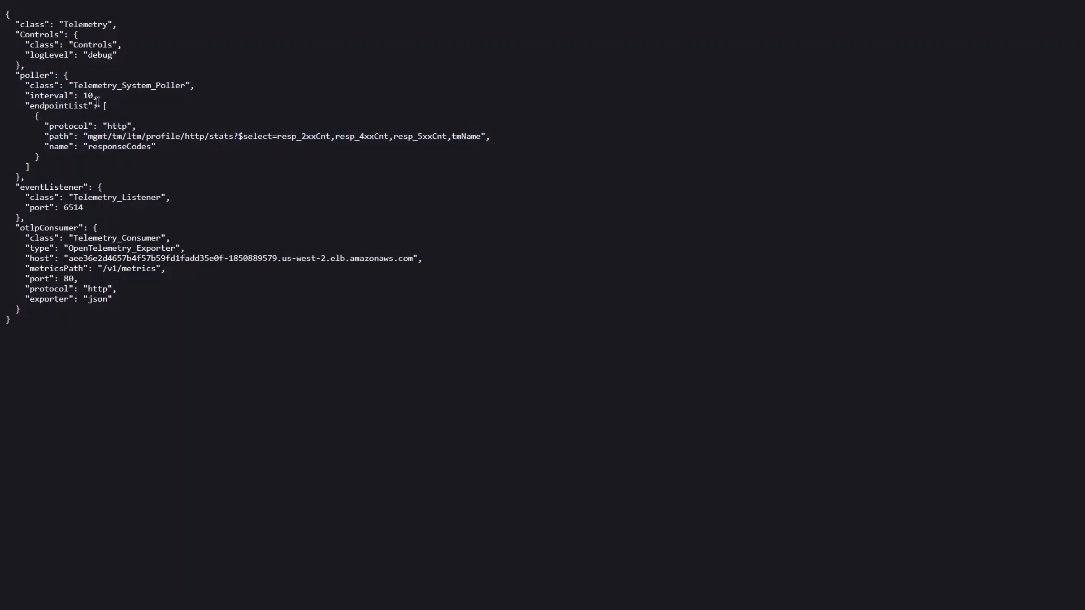
pyautogui.moveTo(99, 199)
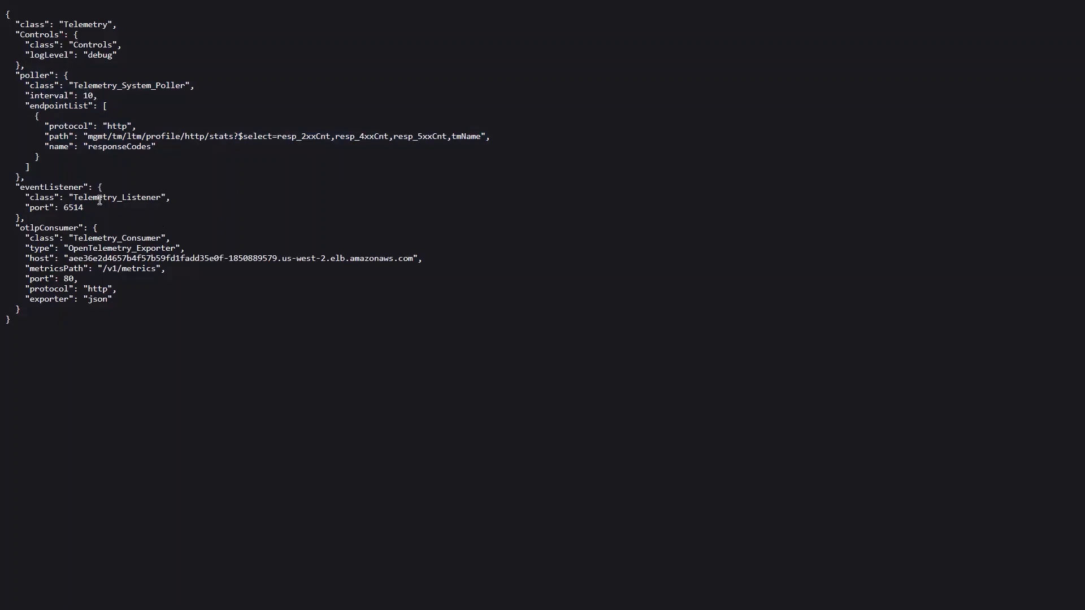
pyautogui.moveTo(13, 182)
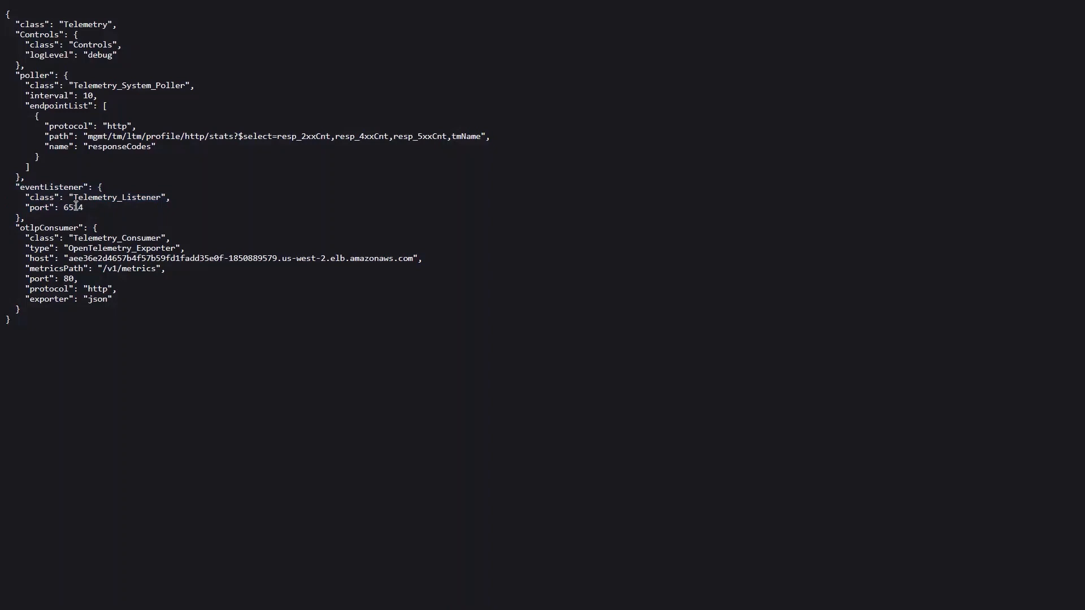
pyautogui.moveTo(15, 227); pyautogui.dragTo(183, 258)
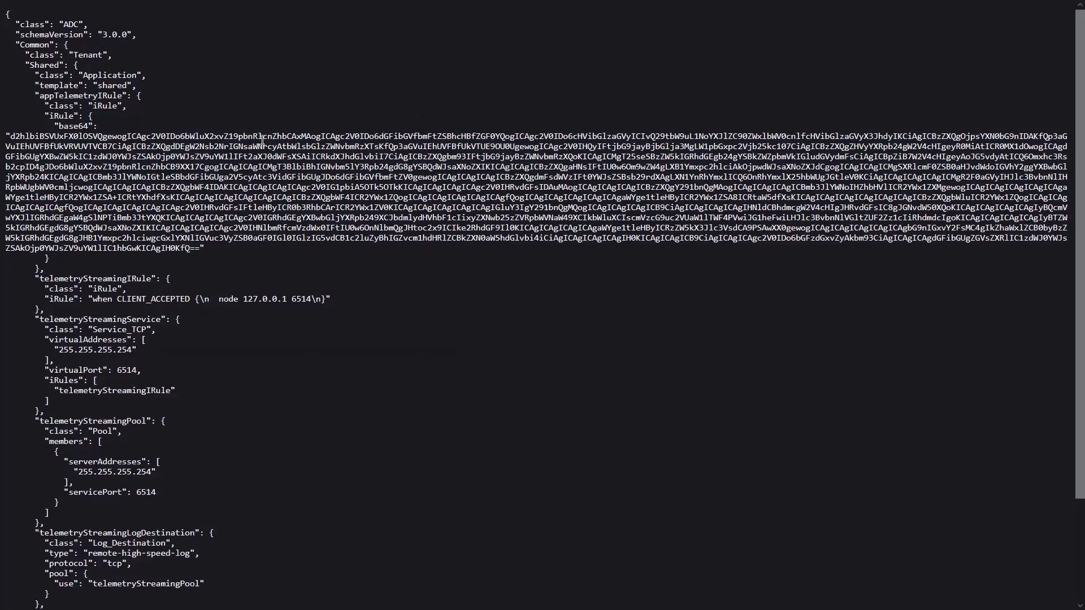
# Select the base64-encoded telemetry iRule text in the ADC declaration
pyautogui.doubleClick(34, 44)
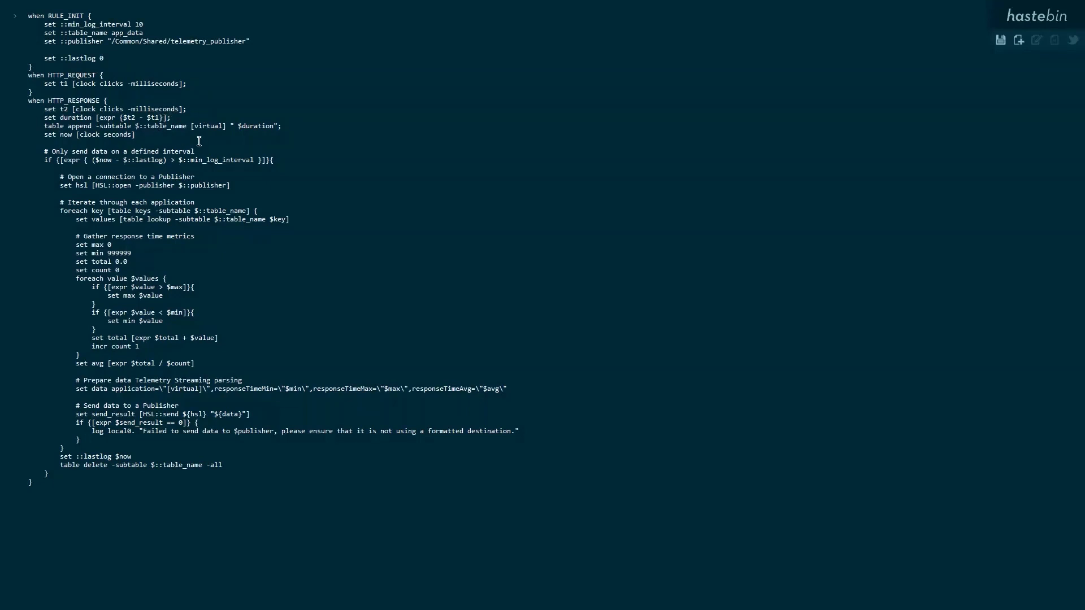
pyautogui.moveTo(193, 148)
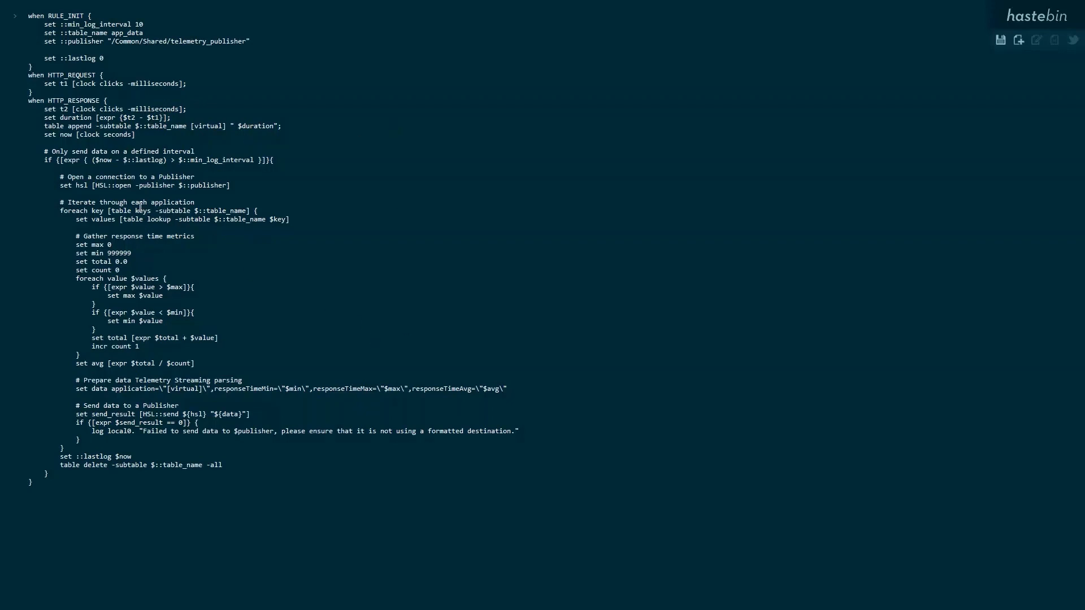
pyautogui.moveTo(74, 235); pyautogui.dragTo(194, 312)
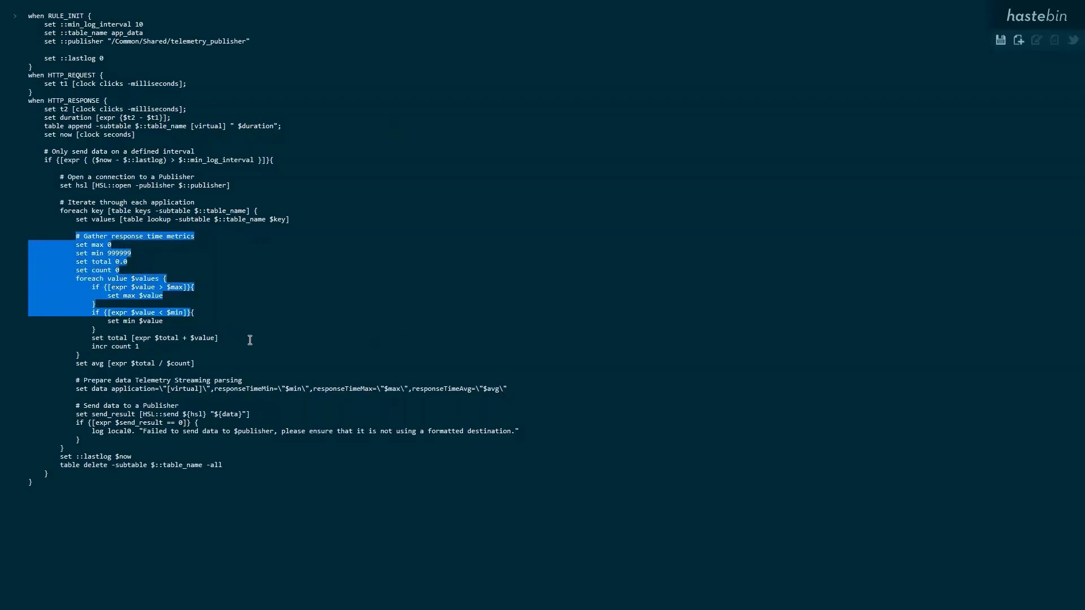
pyautogui.click(220, 337)
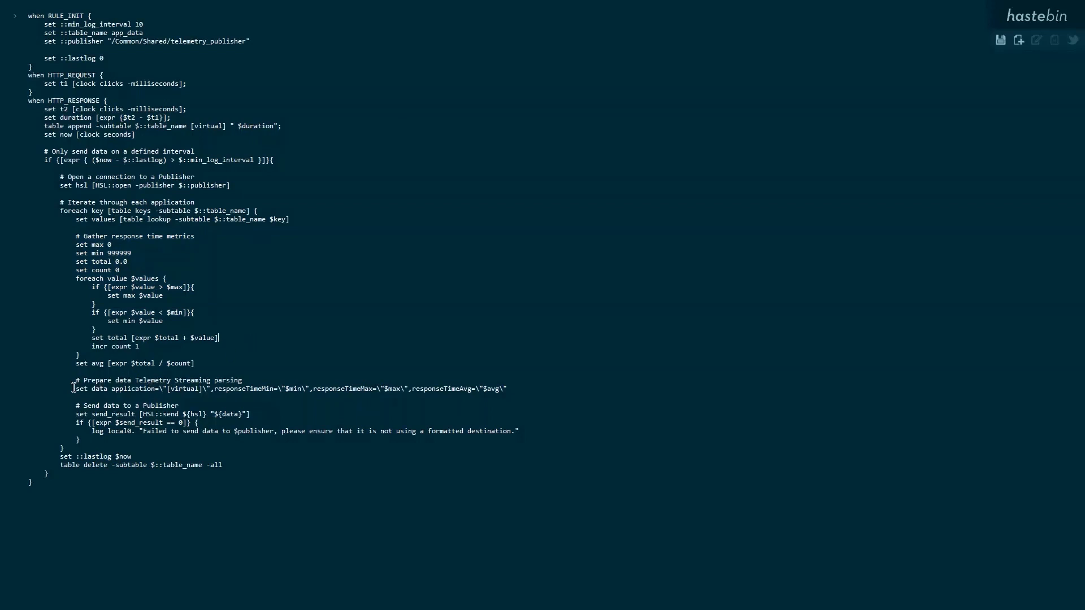
pyautogui.moveTo(72, 388); pyautogui.dragTo(506, 388)
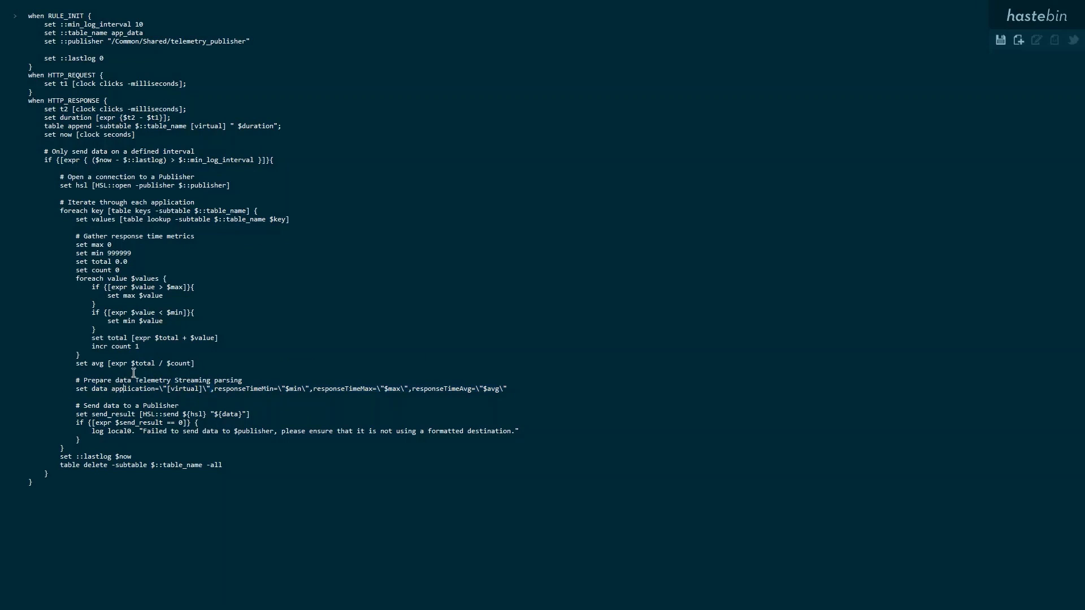
pyautogui.moveTo(112, 389)
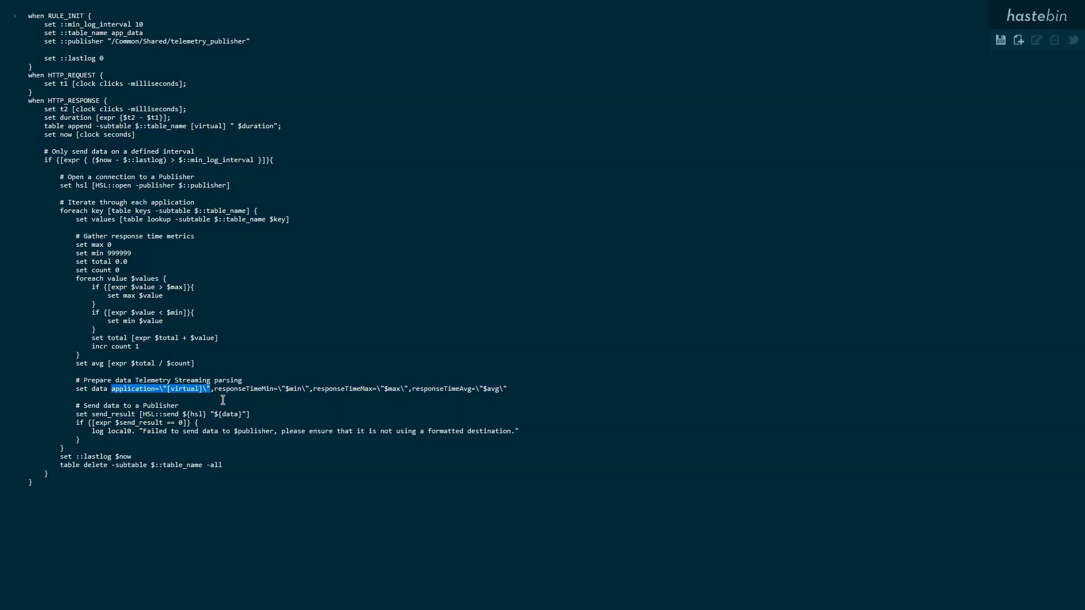
pyautogui.click(139, 388)
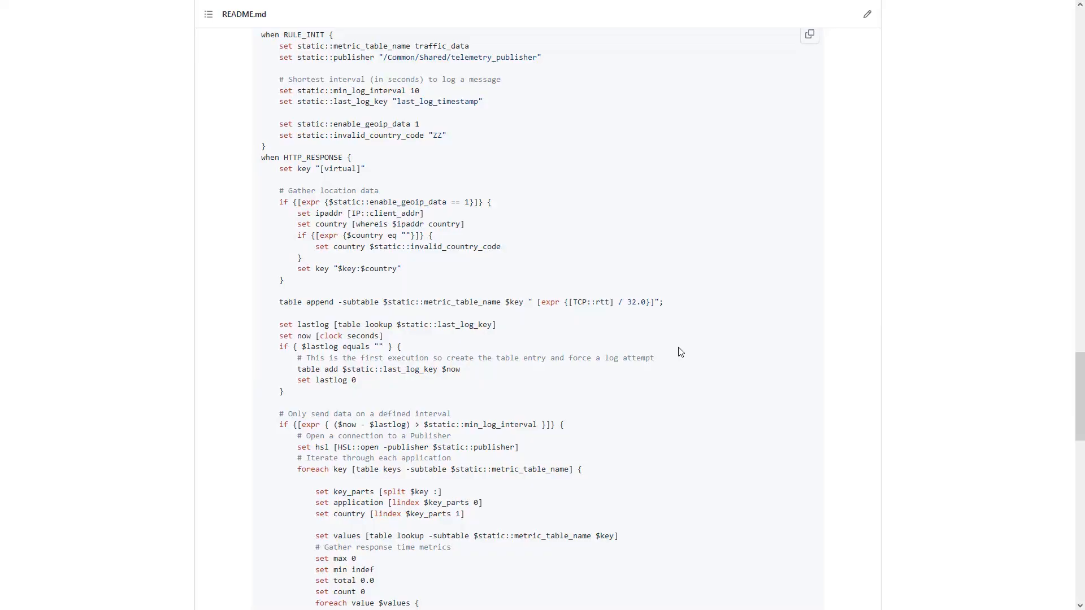
pyautogui.moveTo(533, 330)
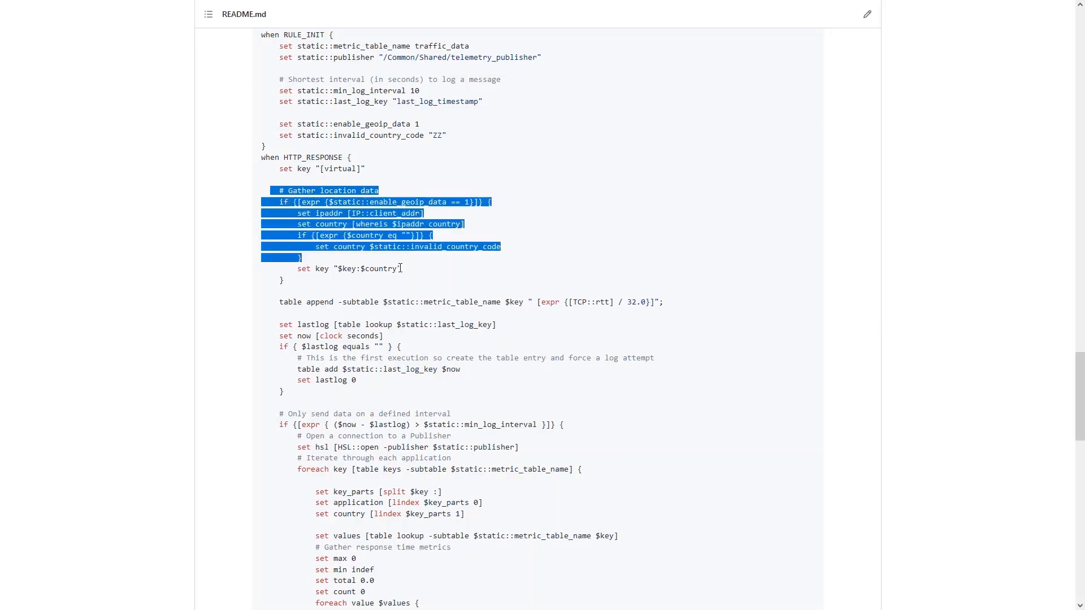
pyautogui.click(415, 277)
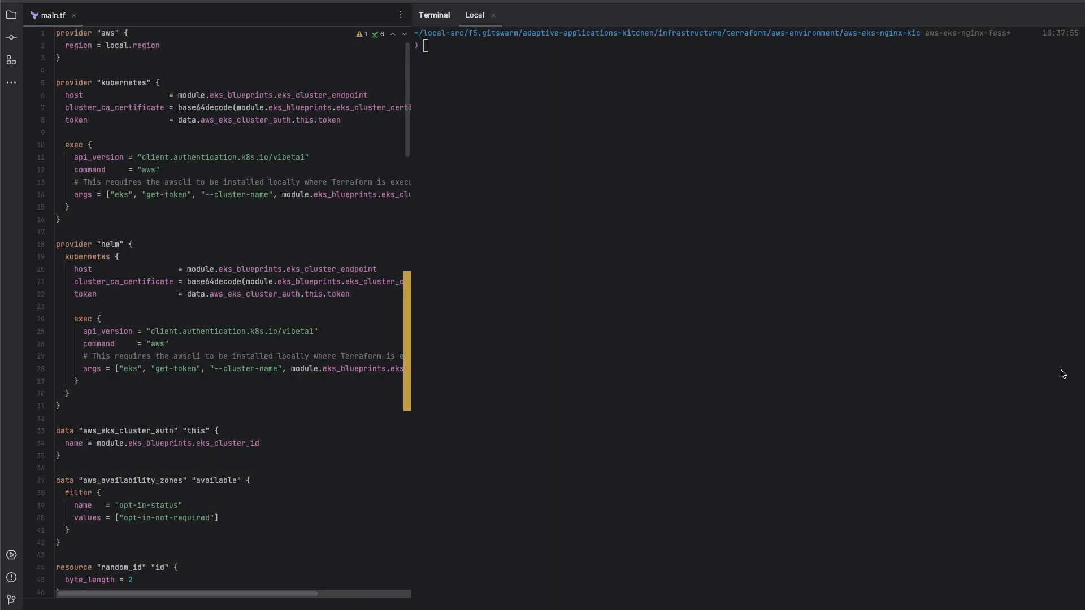
pyautogui.moveTo(331, 6)
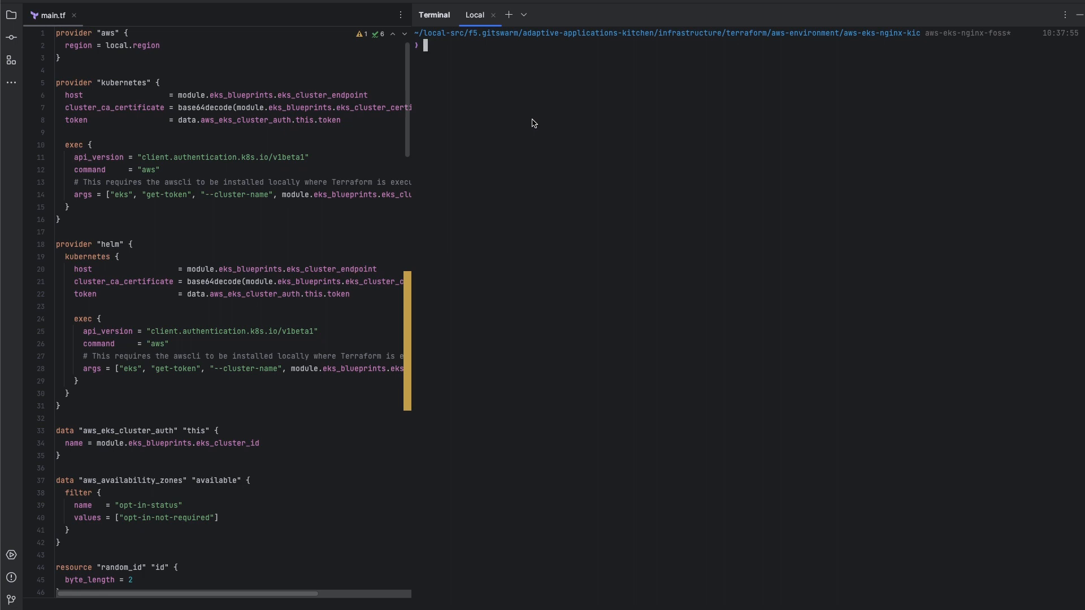
# Run terraform init --upgrade from shell history and review the module download output
pyautogui.press('ctrl+r')
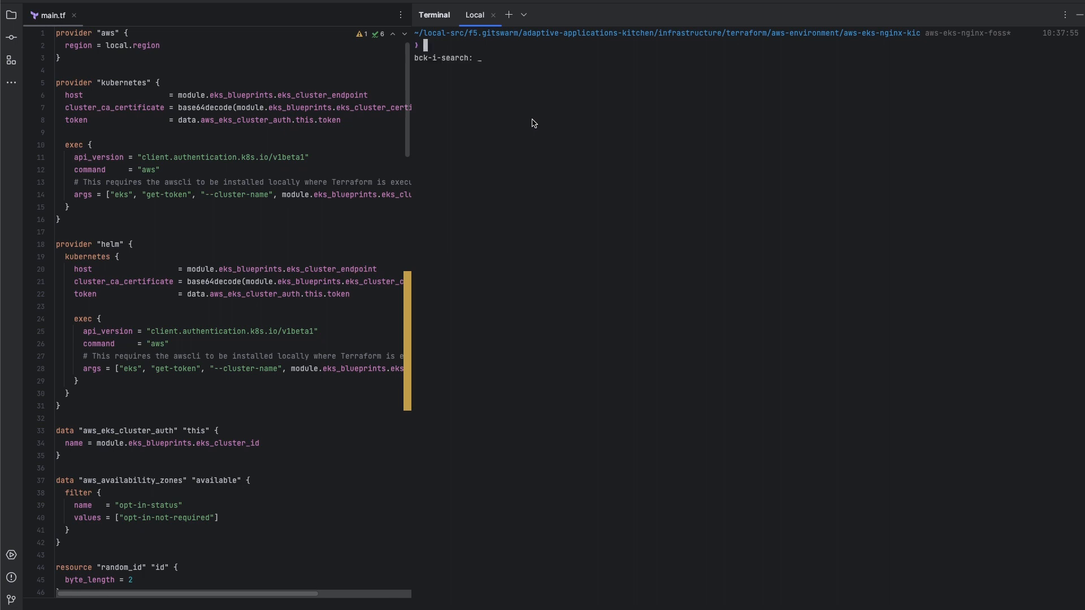
pyautogui.write('terraform init --upgrade')
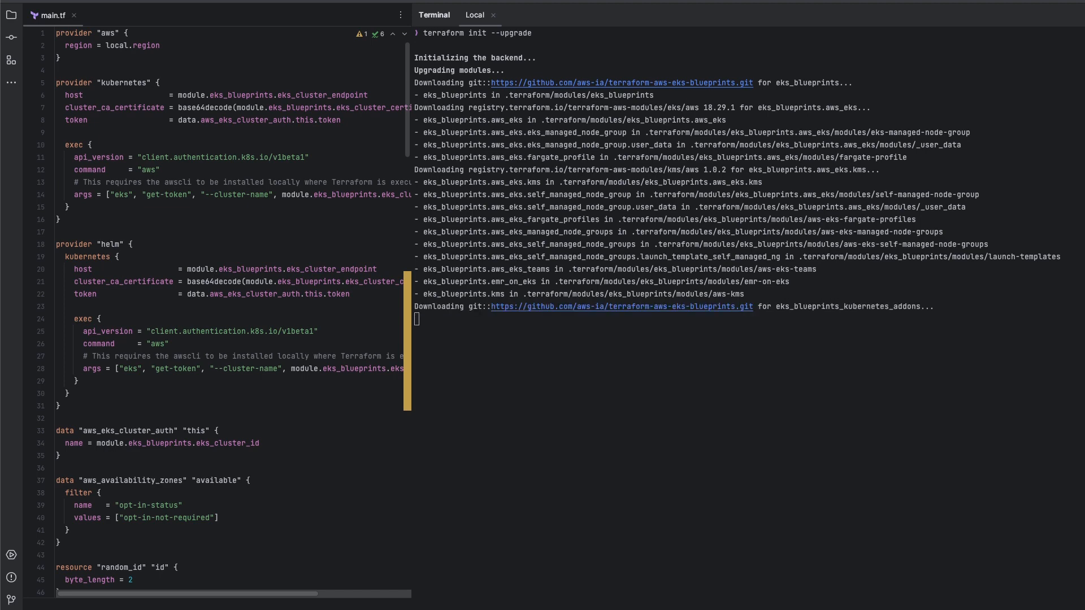
pyautogui.scroll(-3)
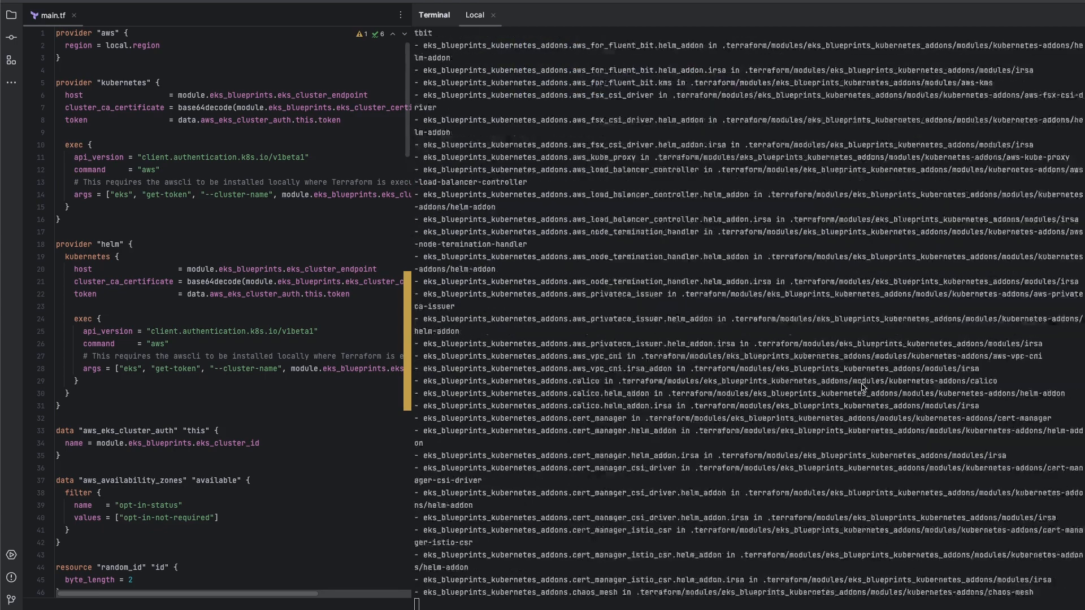
pyautogui.scroll(-3)
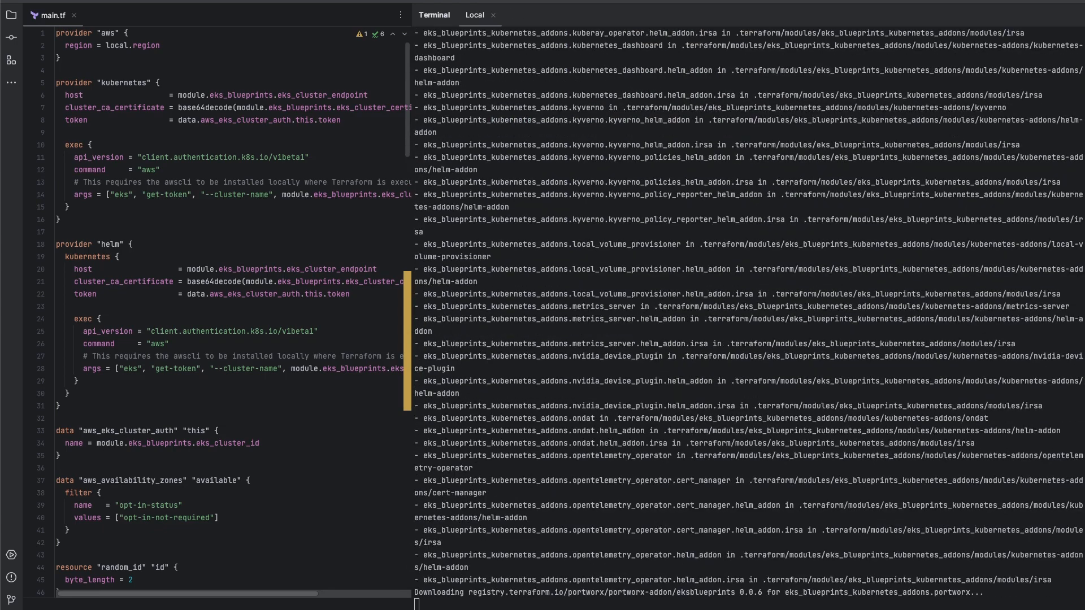
pyautogui.scroll(-3)
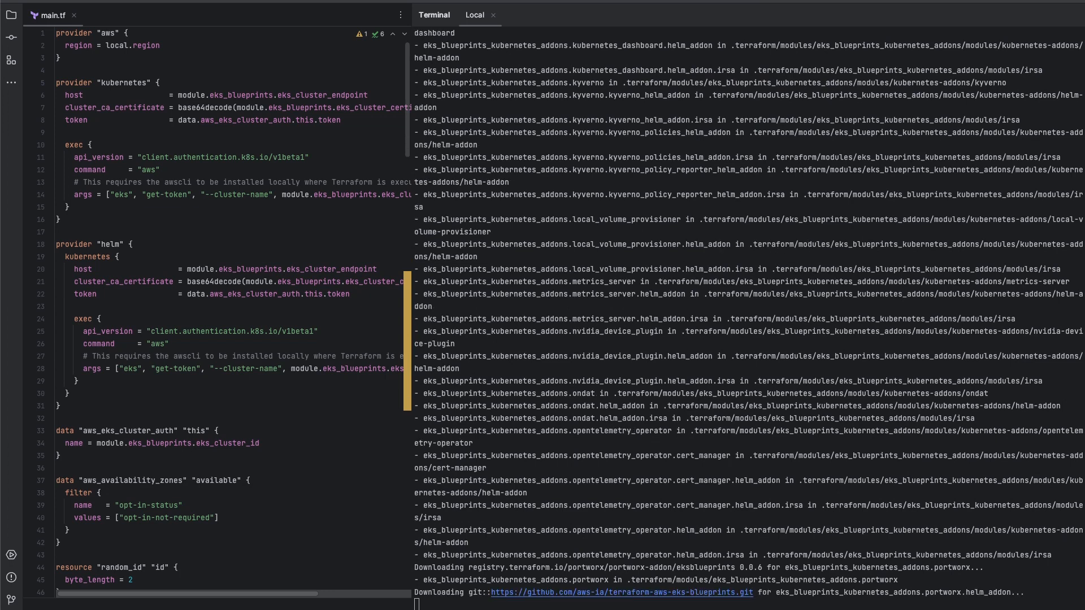
pyautogui.scroll(-3)
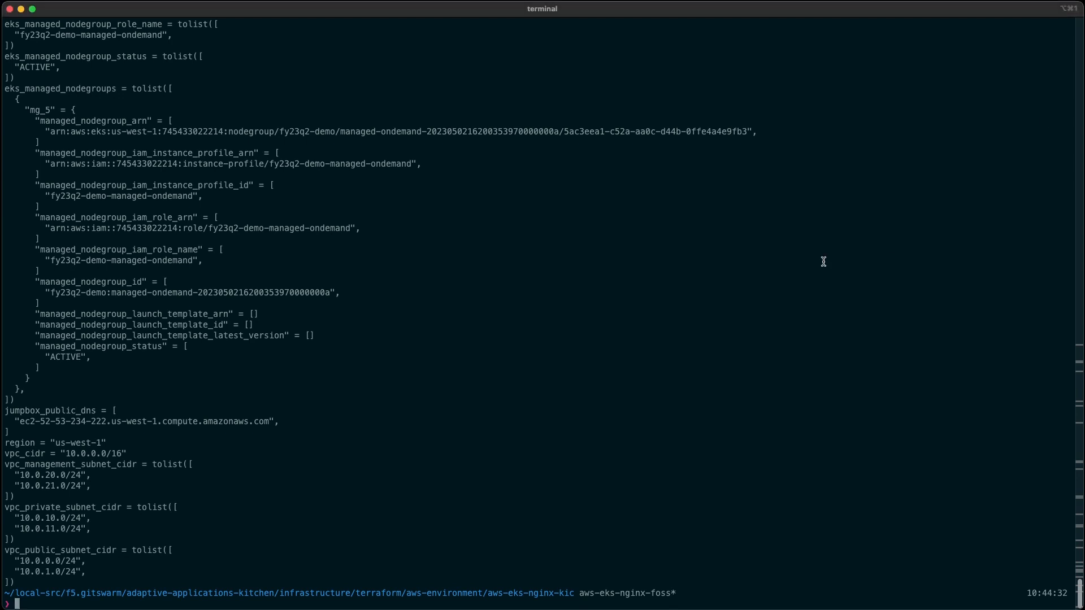
# List pods with kgp, then across all namespaces with kgp -A
pyautogui.write('kpg')
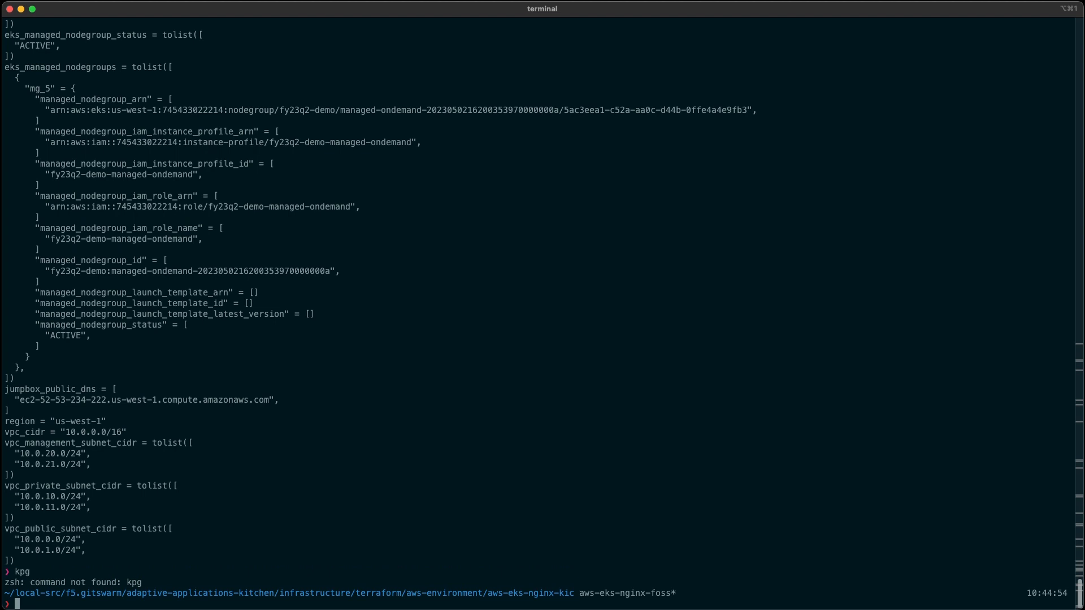
pyautogui.write('kp')
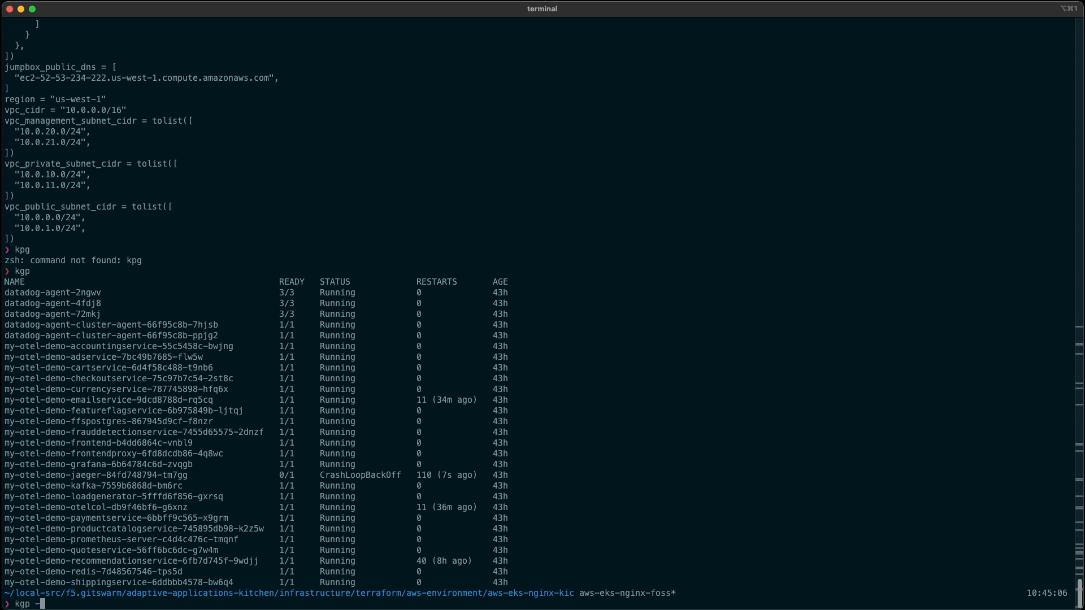
pyautogui.write('A')
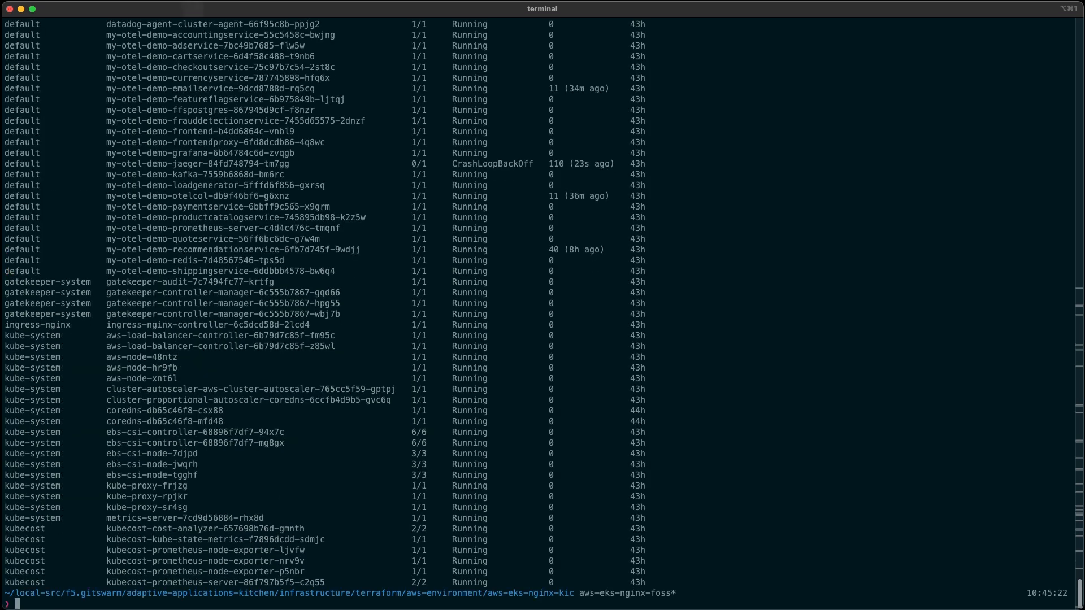
pyautogui.moveTo(53, 326)
pyautogui.write('kgi')
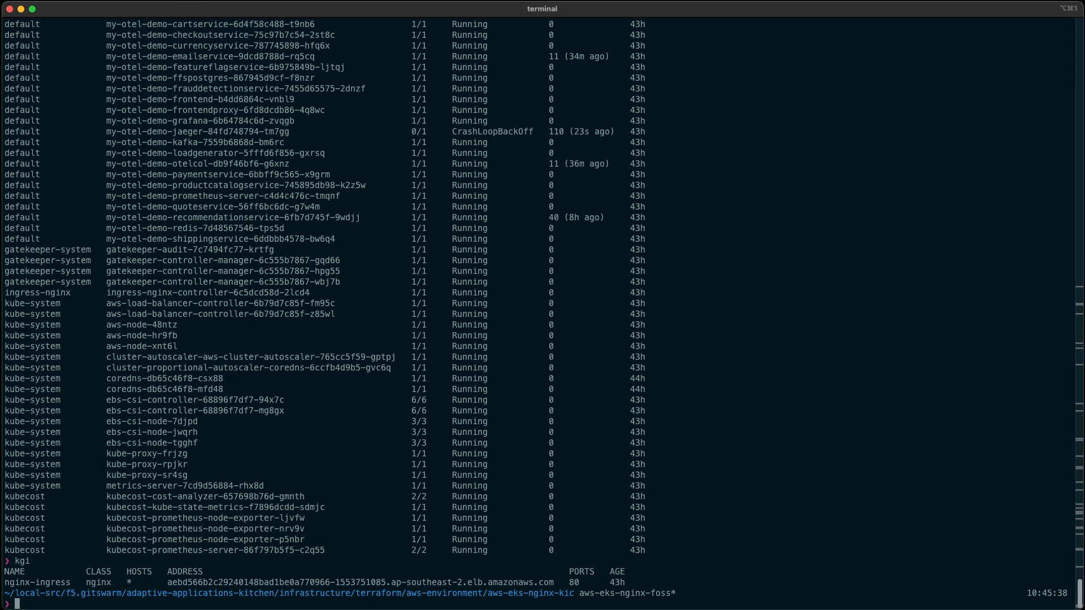
# List configmaps across all namespaces with kgcm -A and pick out the ingress-nginx-controller entry
pyautogui.write('k')
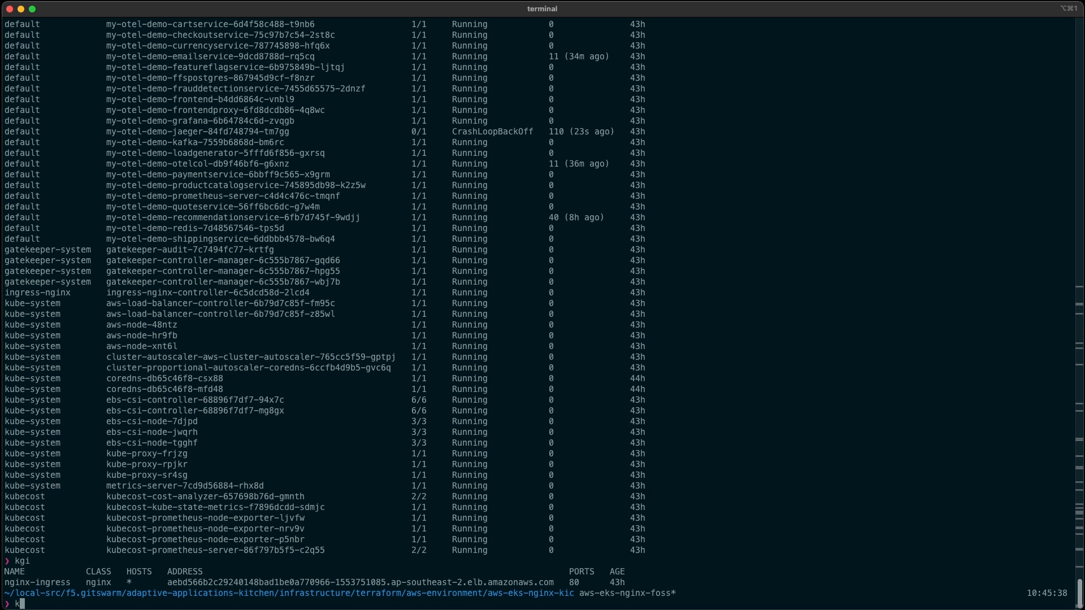
pyautogui.write('di')
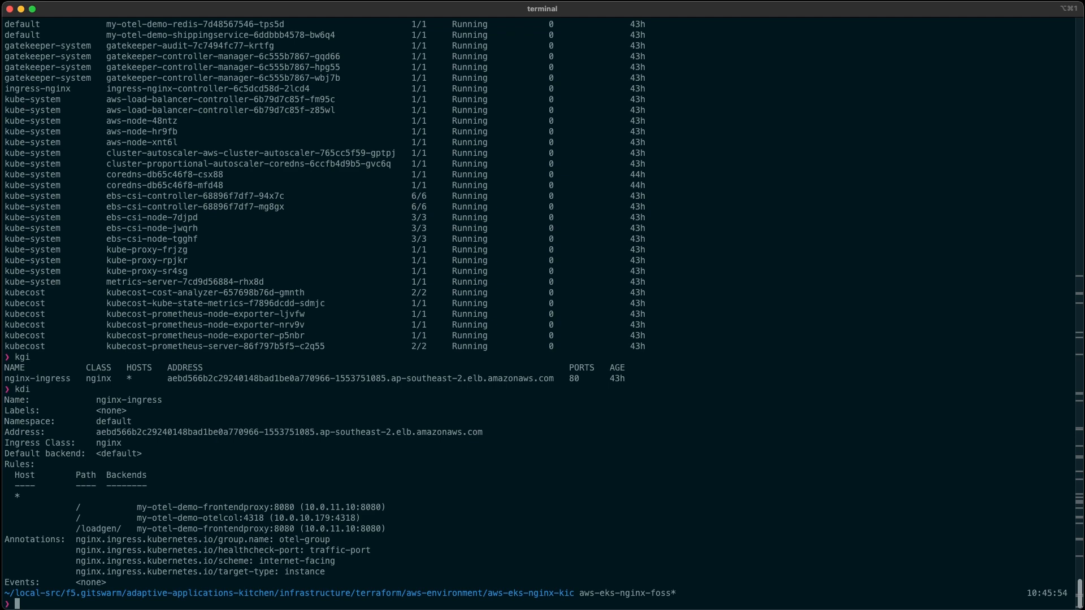
pyautogui.write('kgcm')
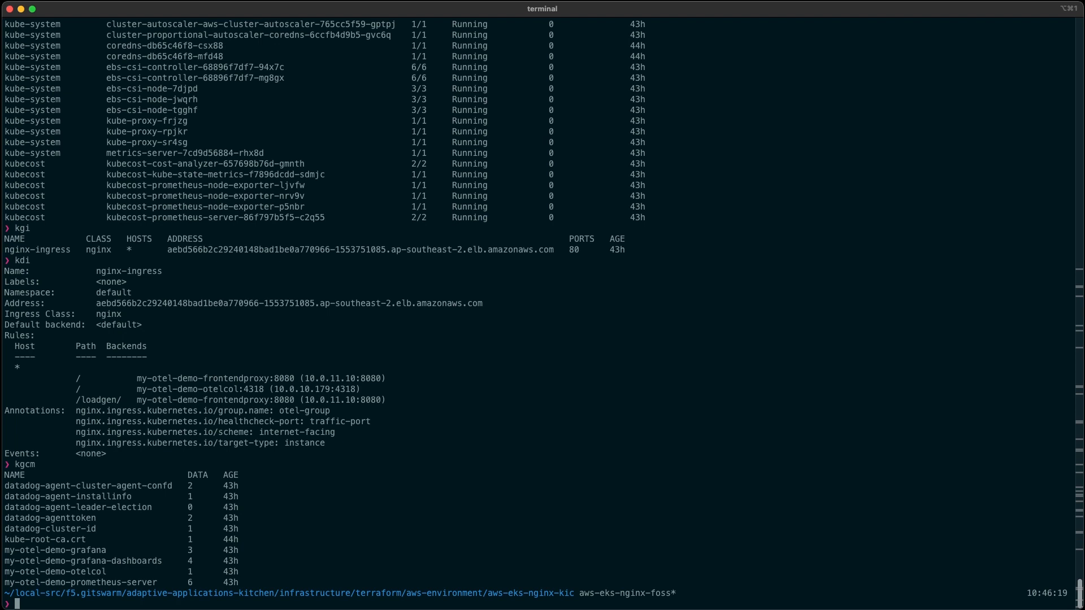
pyautogui.write('kgcm')
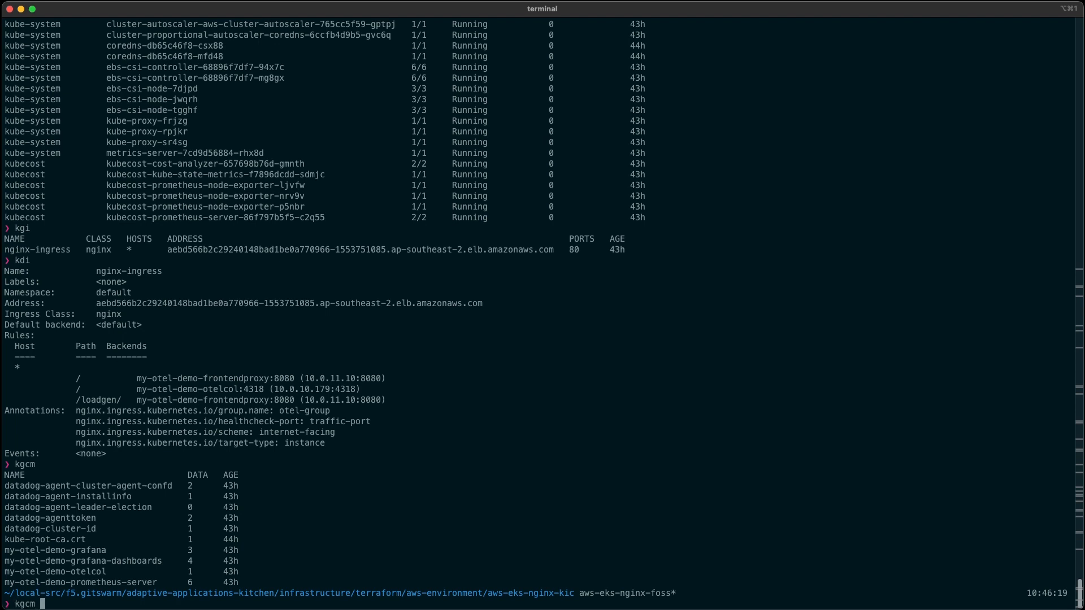
pyautogui.write('-A')
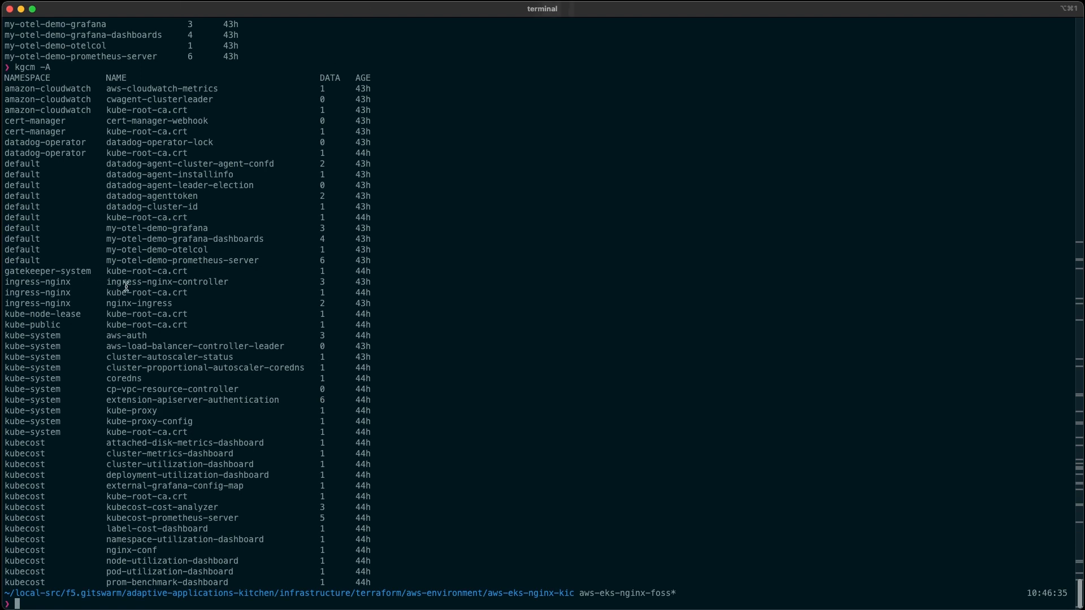
pyautogui.doubleClick(166, 281)
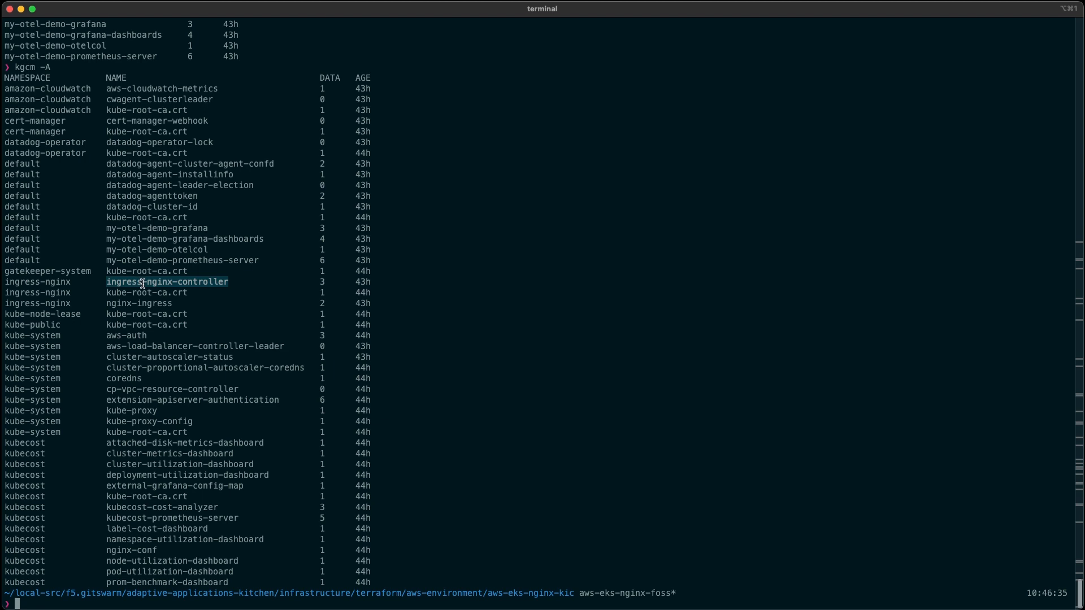
# Describe configmap ingress-nginx-controller in namespace ingress-nginx, fixing the mistyped namespace
pyautogui.write('k')
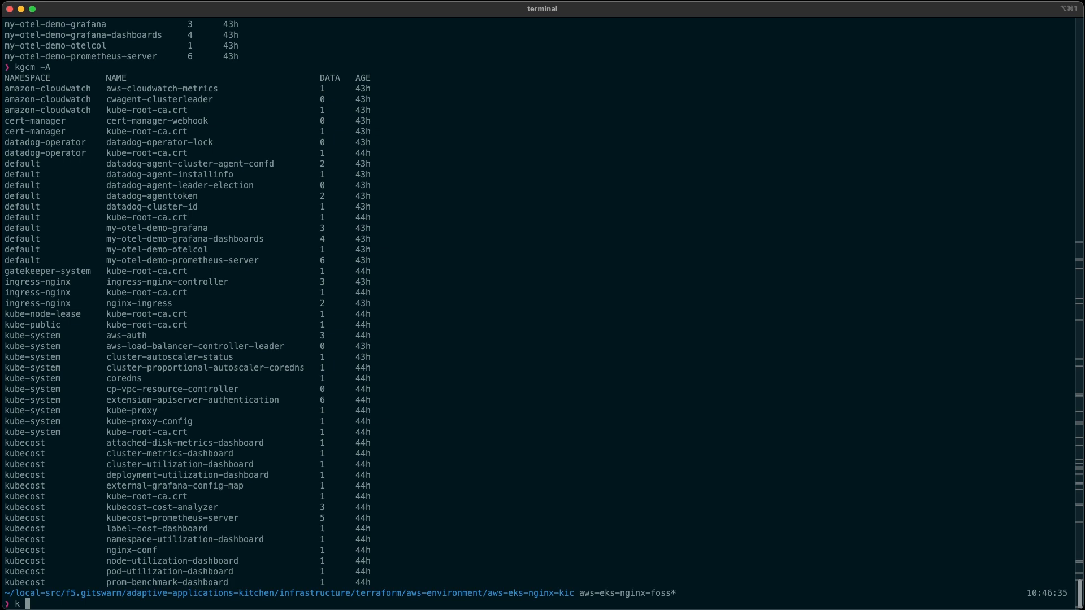
pyautogui.write('descr')
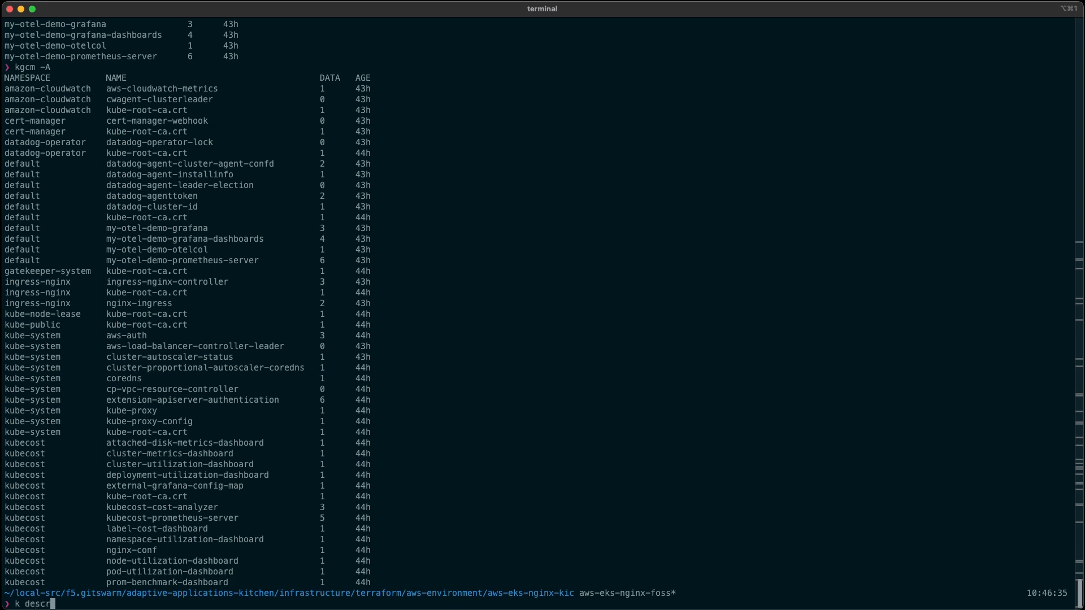
pyautogui.write('ibe config')
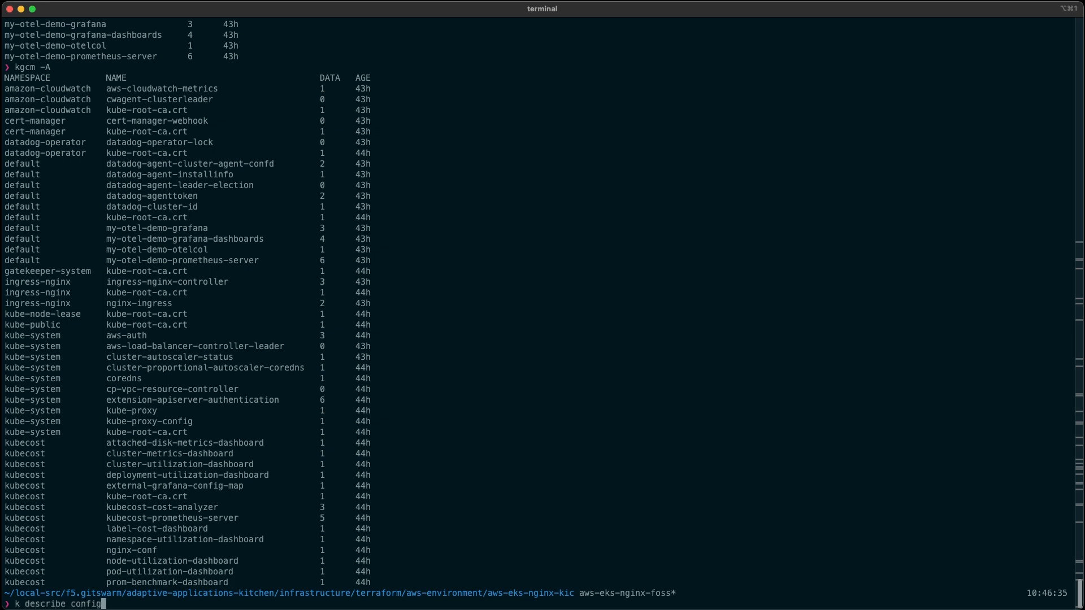
pyautogui.write('map')
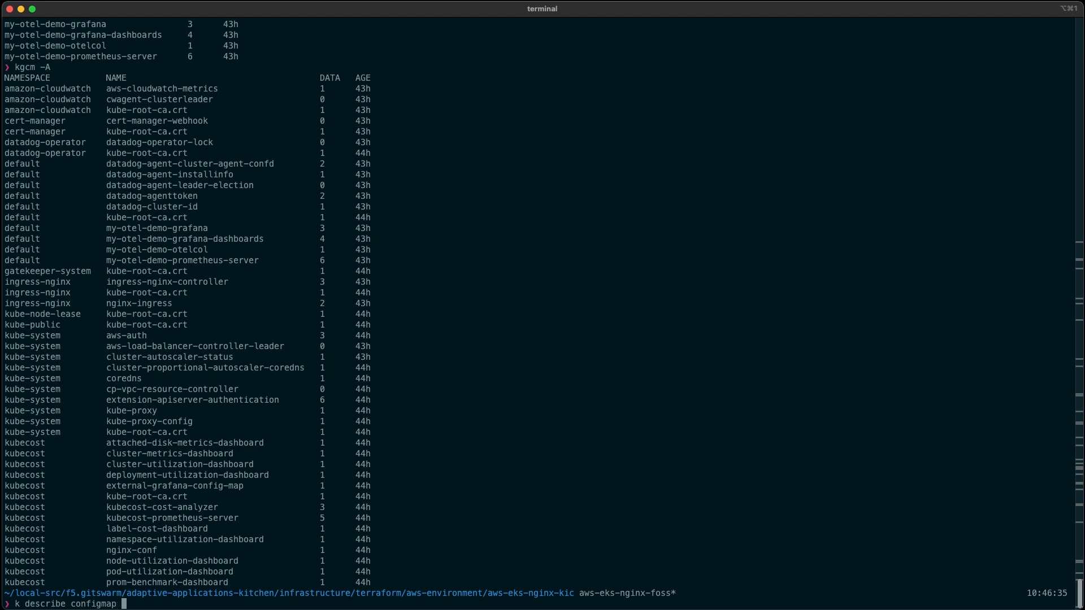
pyautogui.write('ingress-nginx-controller')
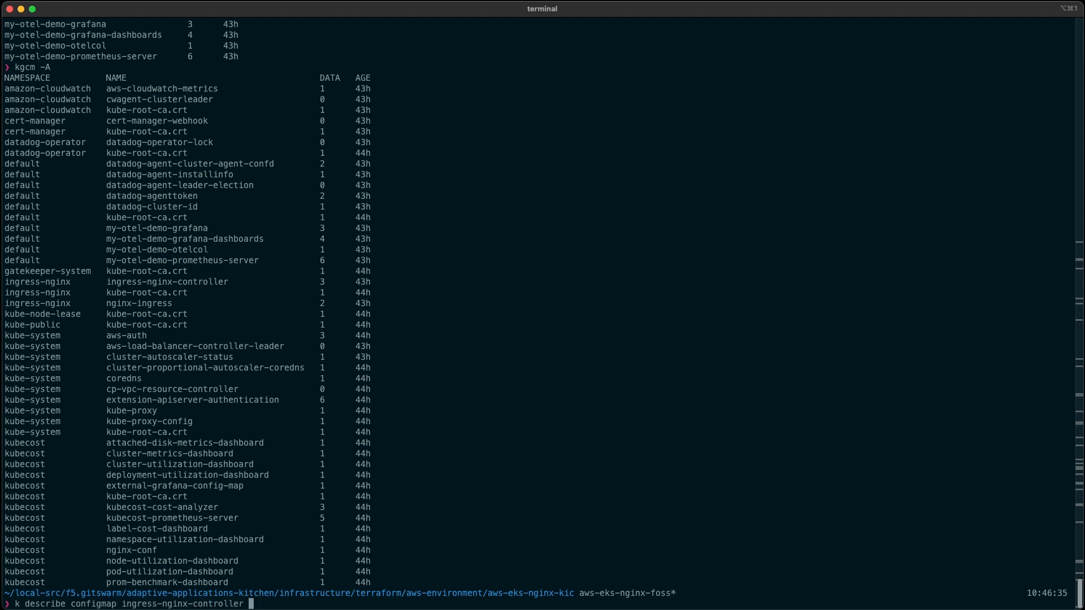
pyautogui.write('-n ingr')
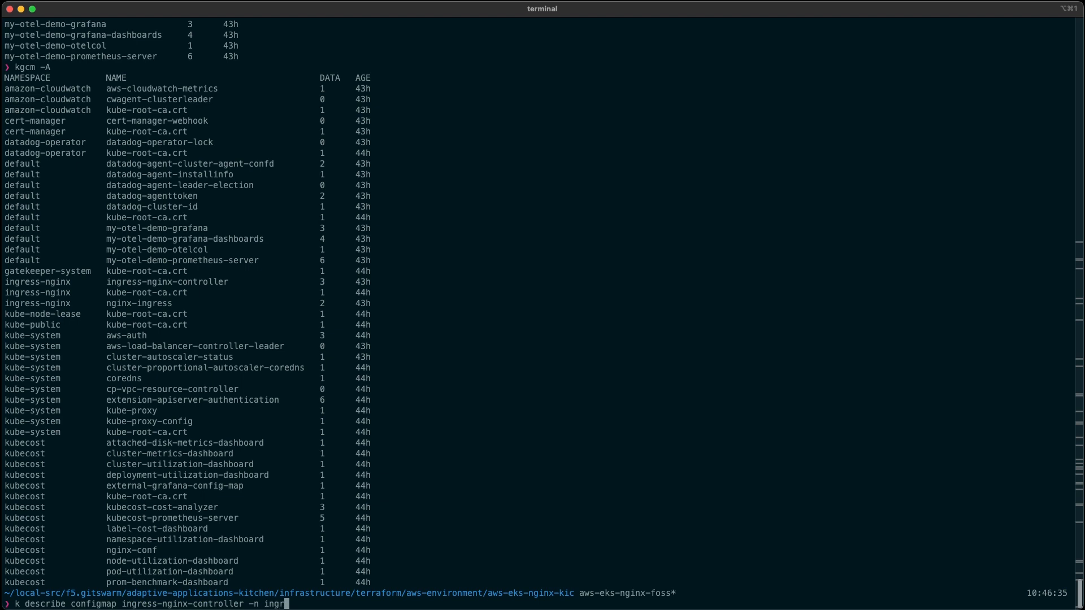
pyautogui.write('ess0ngix')
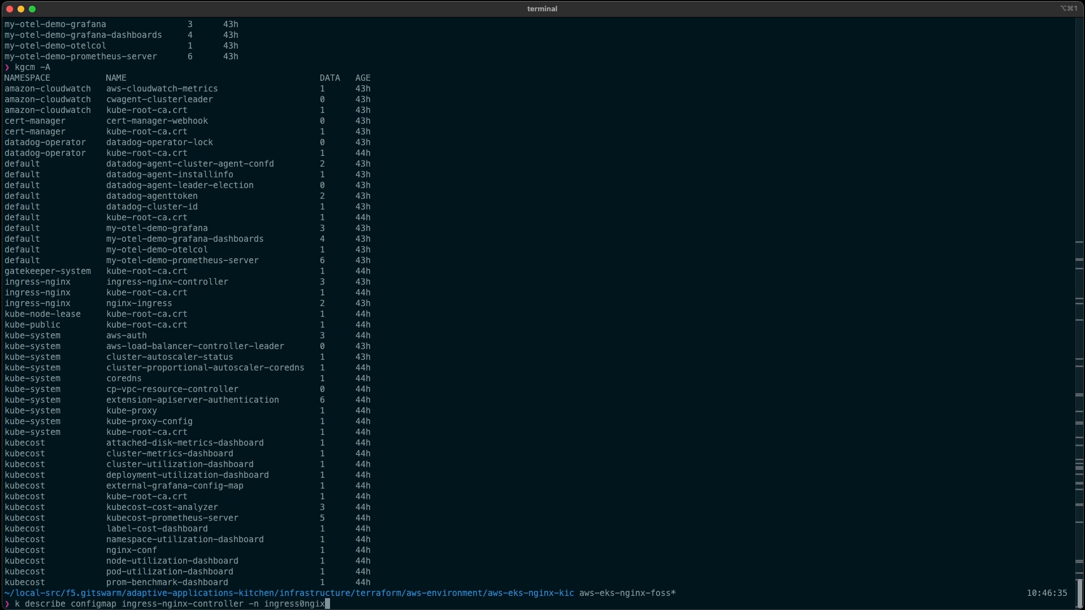
pyautogui.press('BackSpace')
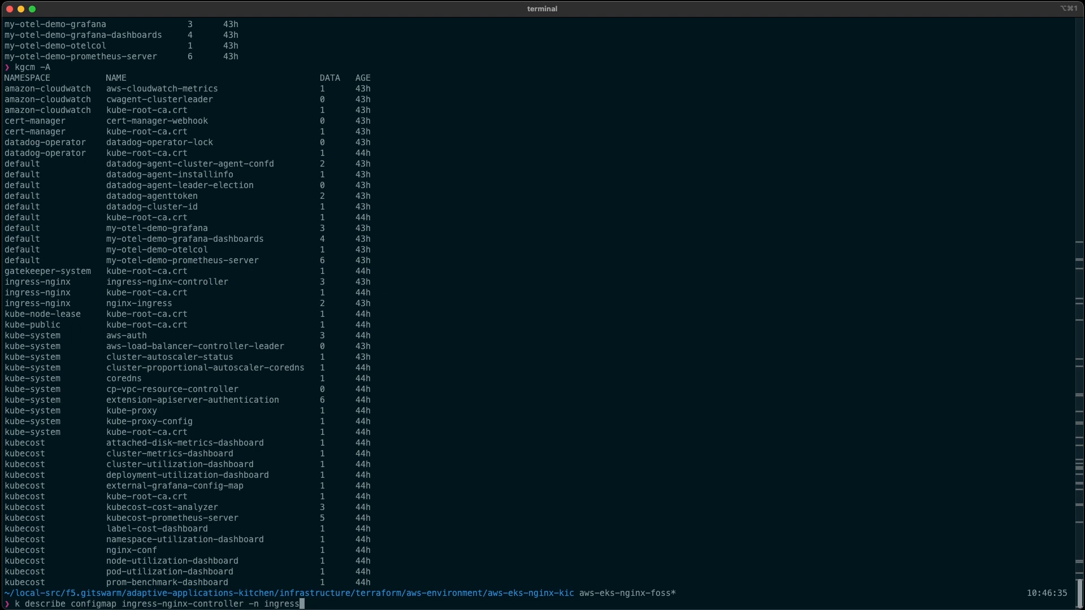
pyautogui.write('ngix')
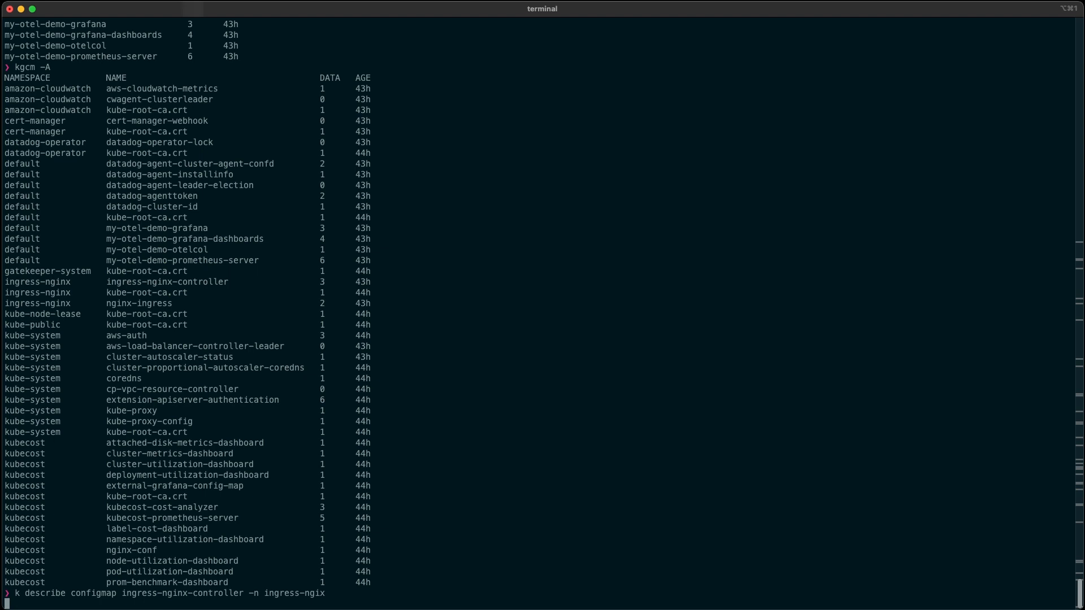
pyautogui.press('Return')
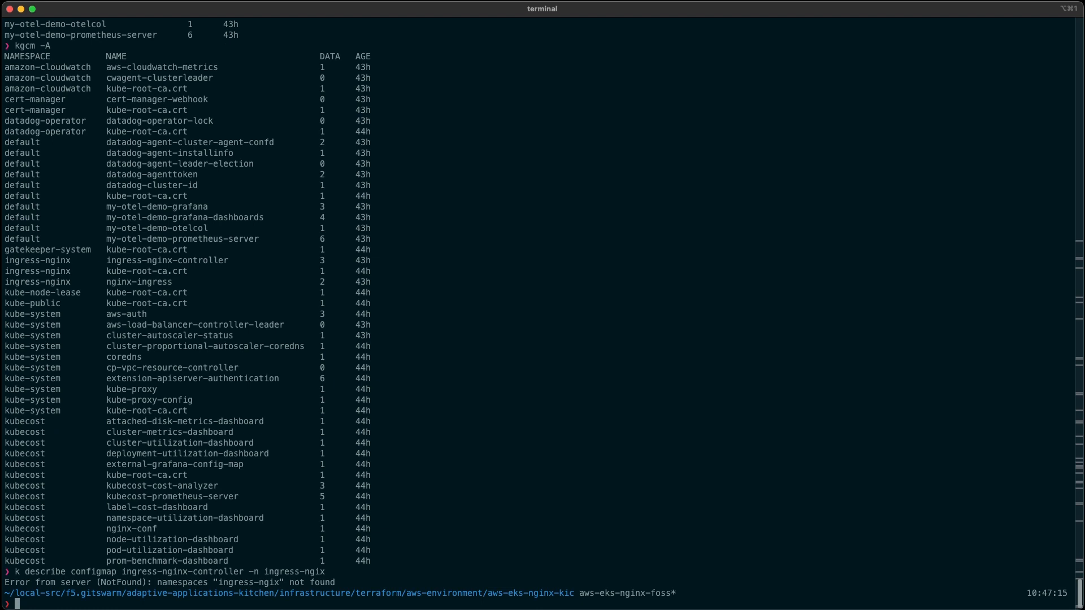
# Rerun the corrected describe command and highlight the datadog-collector-host setting
pyautogui.write('k describe configmap ingress-nginx-controller -n ingress-ngix')
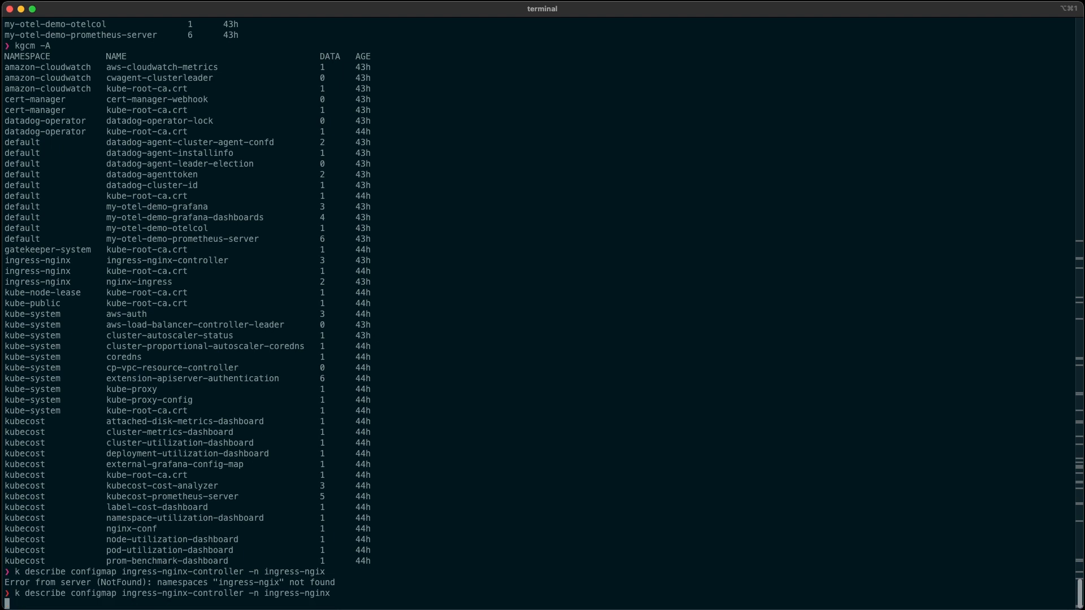
pyautogui.press('Return')
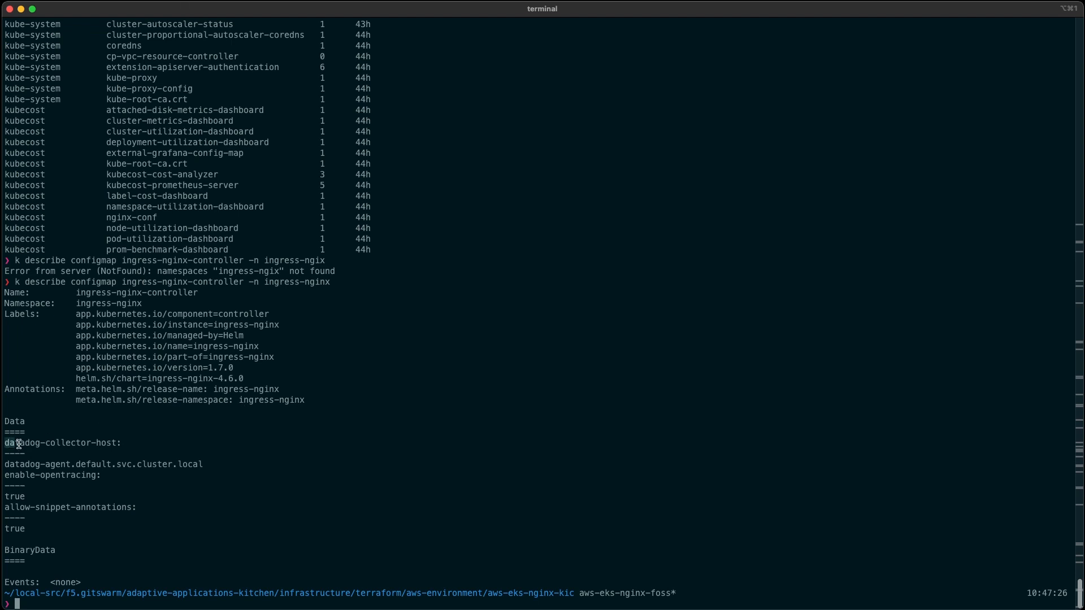
pyautogui.doubleClick(62, 443)
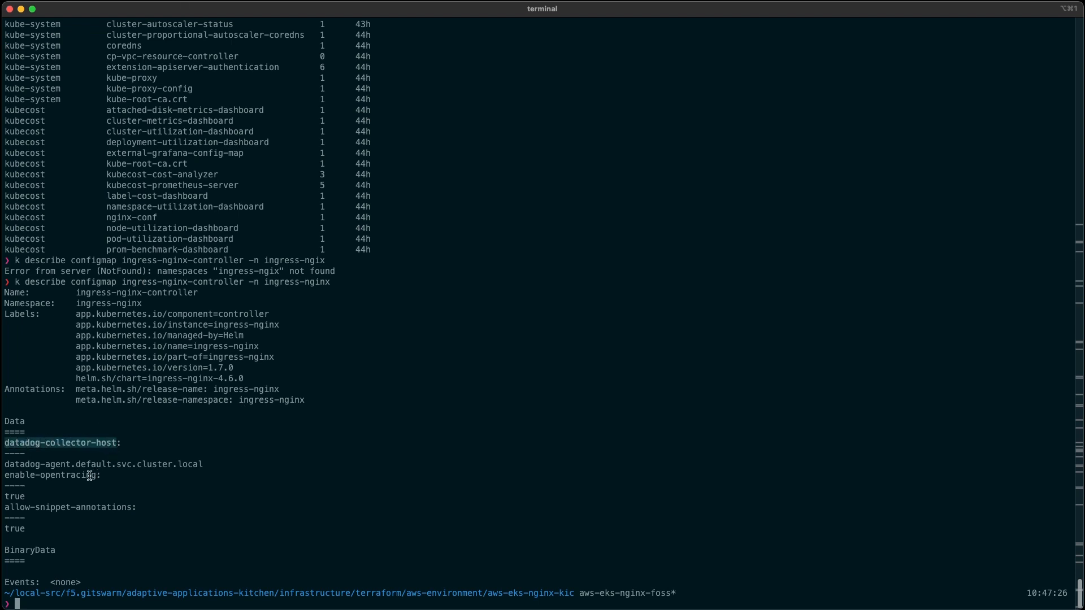
pyautogui.moveTo(21, 469)
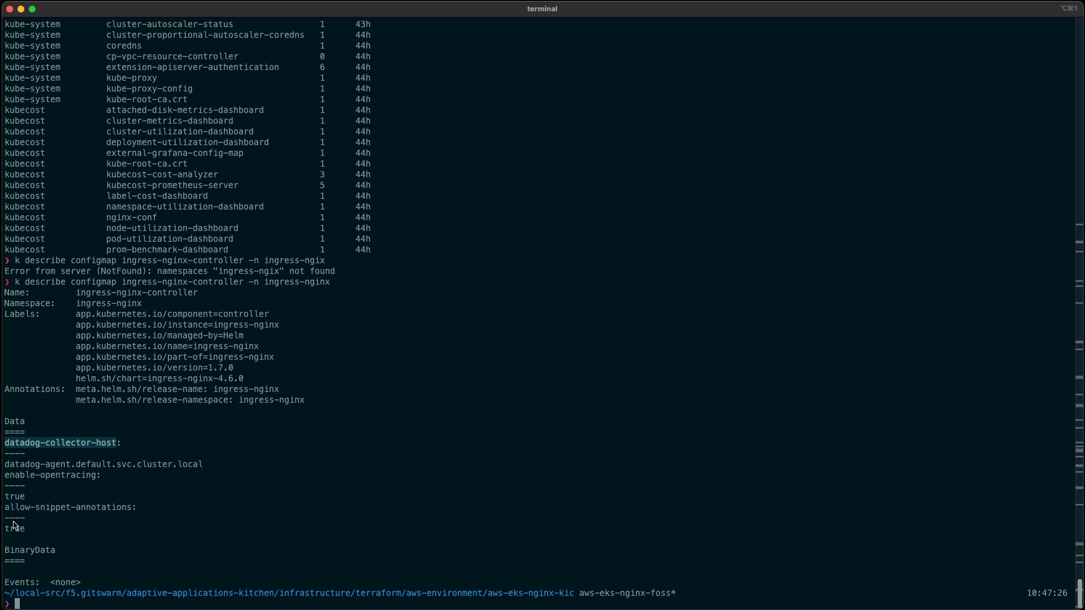
pyautogui.moveTo(18, 492)
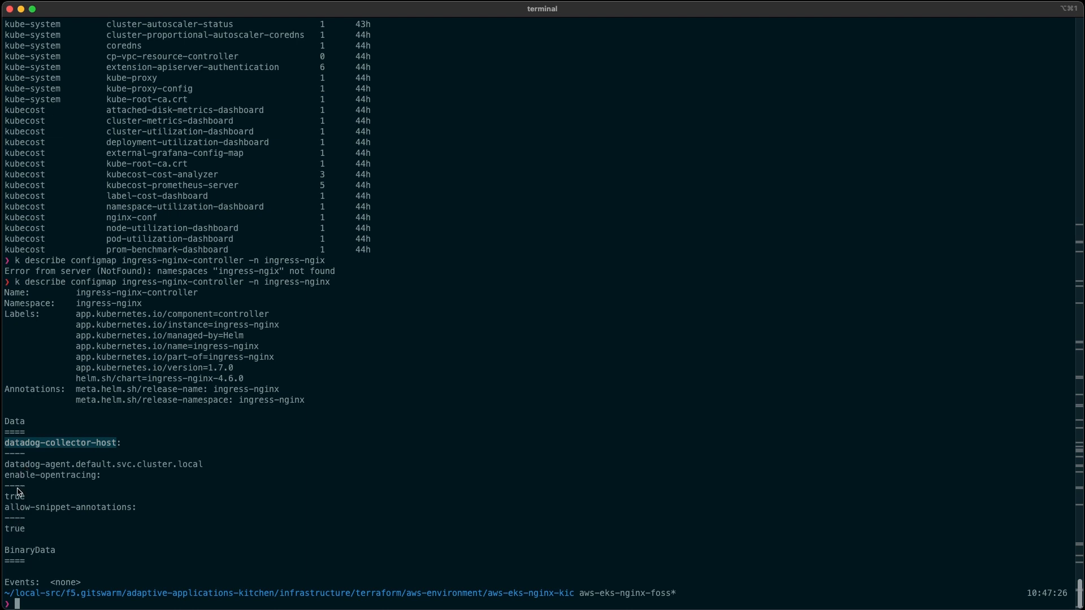
pyautogui.moveTo(12, 508)
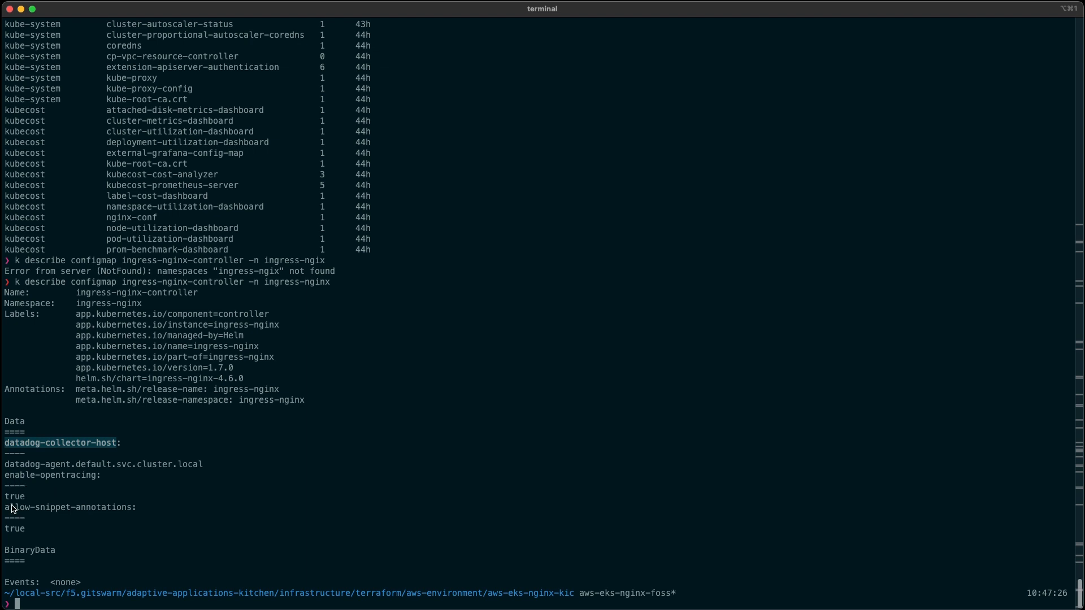
pyautogui.moveTo(19, 515)
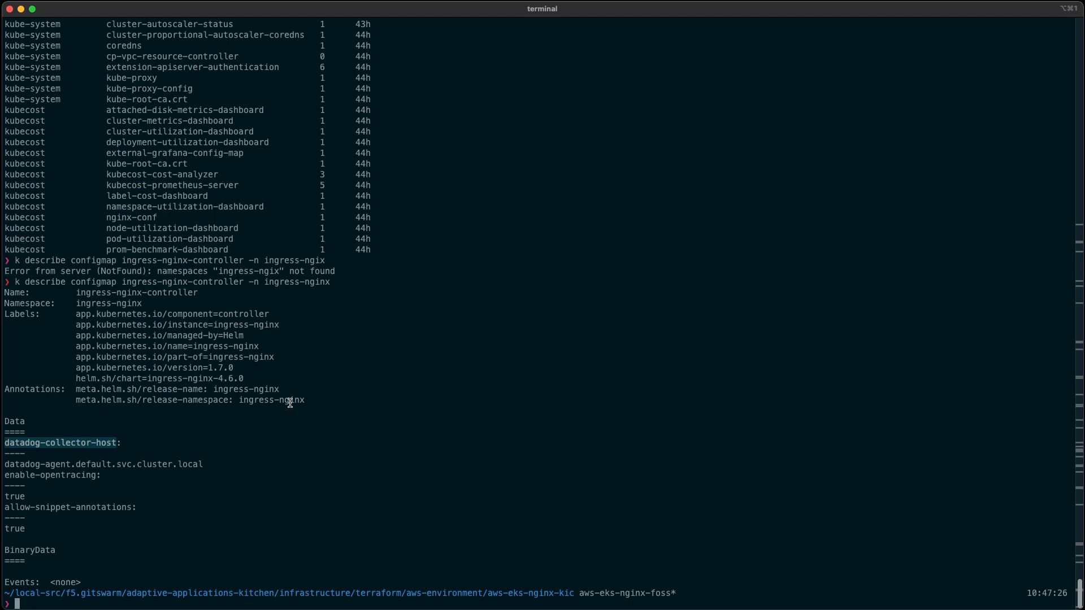
# Ping otel-demo.f5-aatt.solutions to check reachability of the demo site
pyautogui.write('ping')
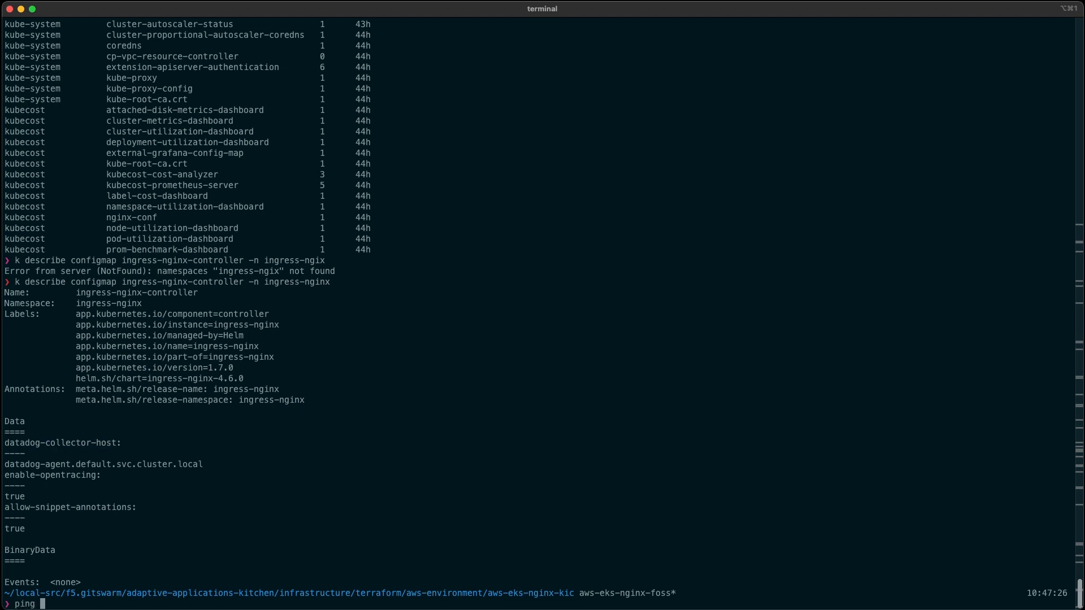
pyautogui.write('otel')
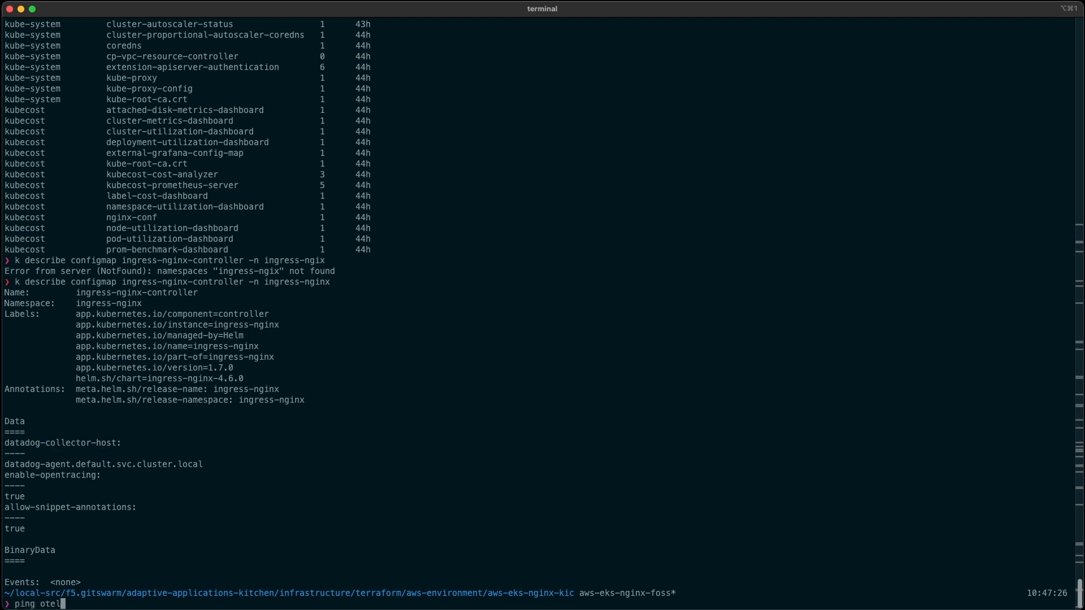
pyautogui.write('-')
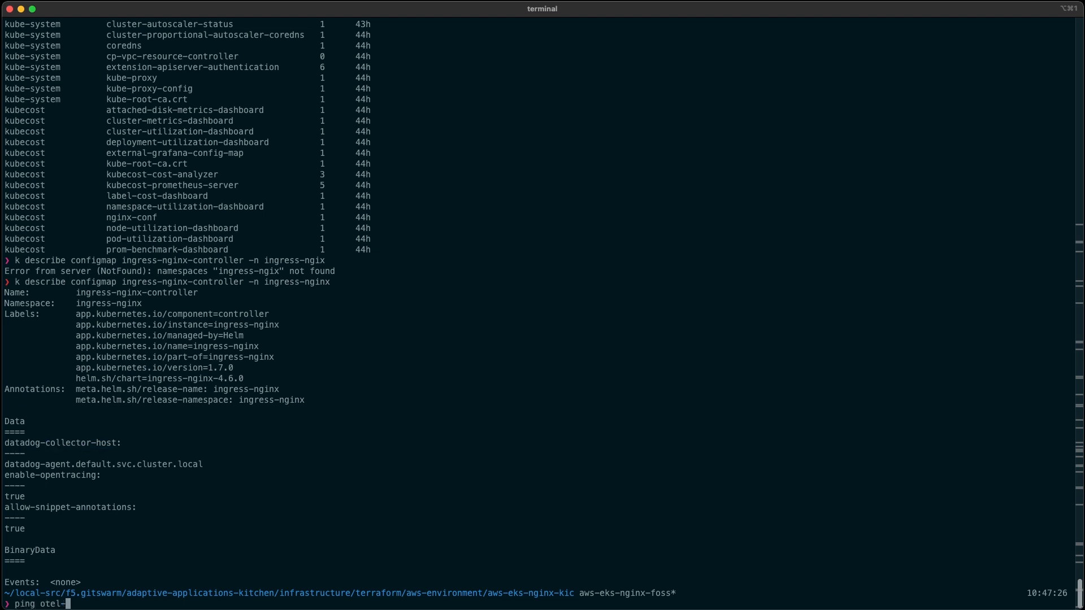
pyautogui.write('demo')
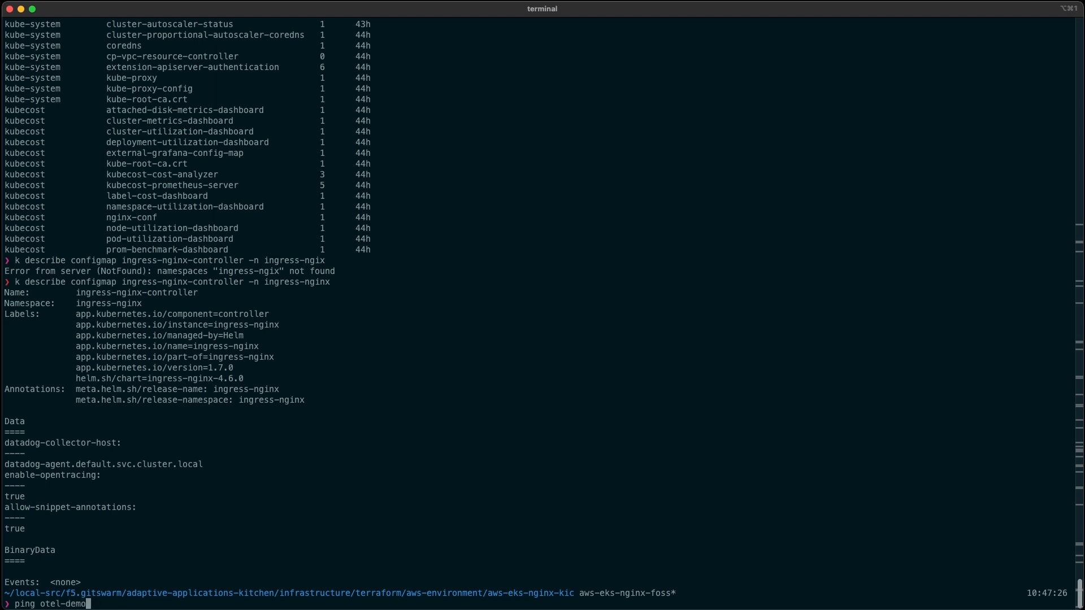
pyautogui.write('.f5-')
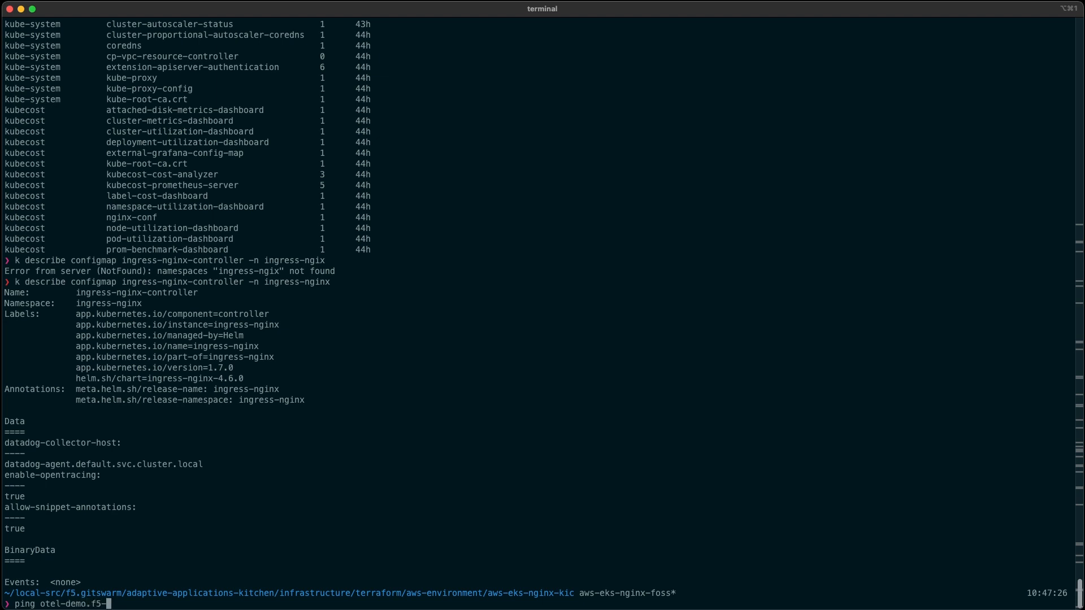
pyautogui.write('aatt.')
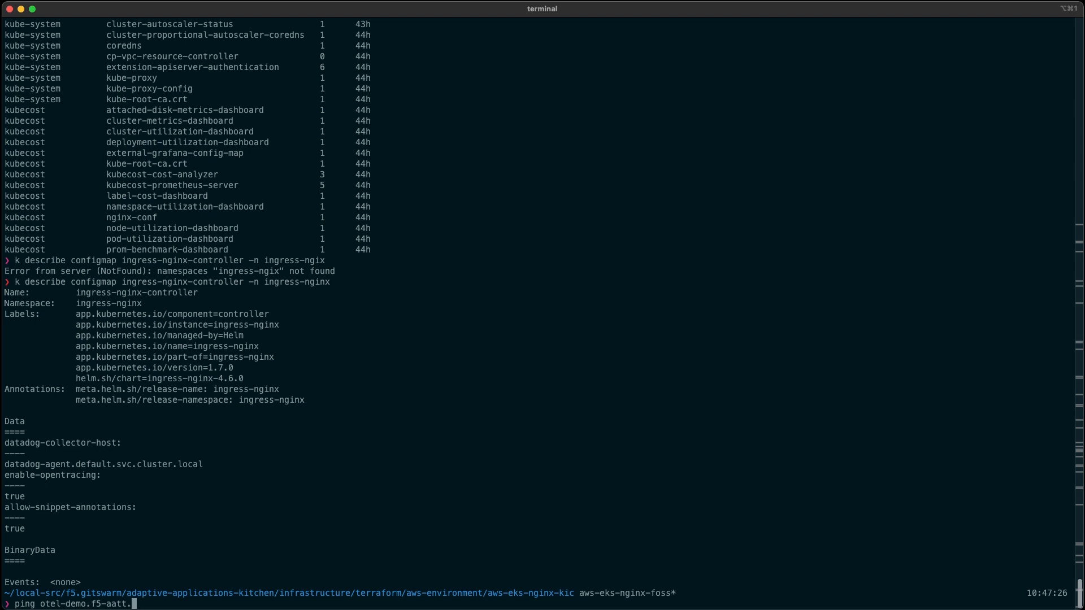
pyautogui.write('solut')
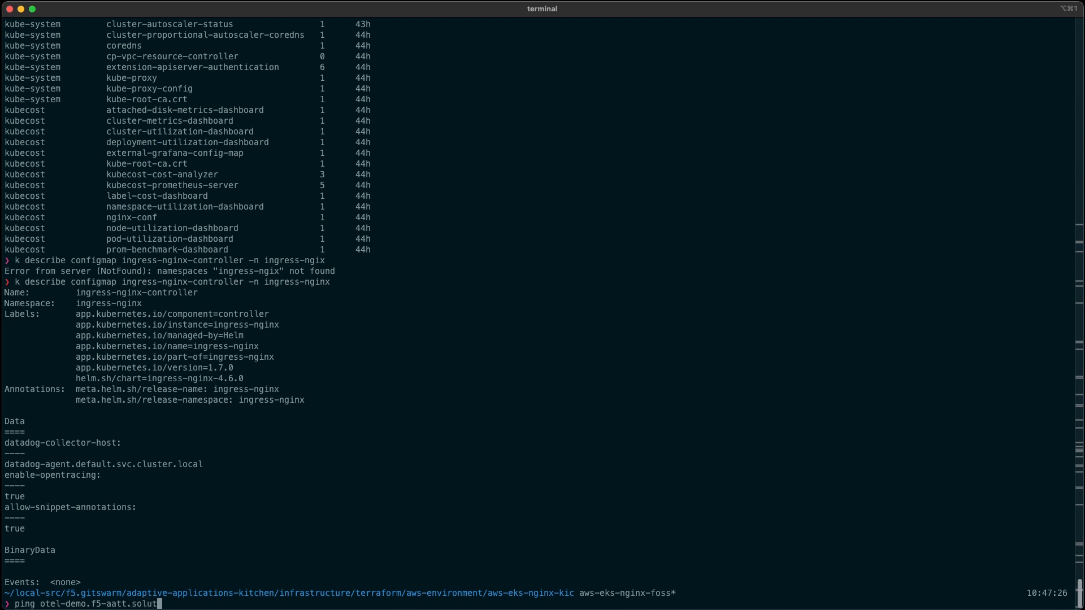
pyautogui.press('Return')
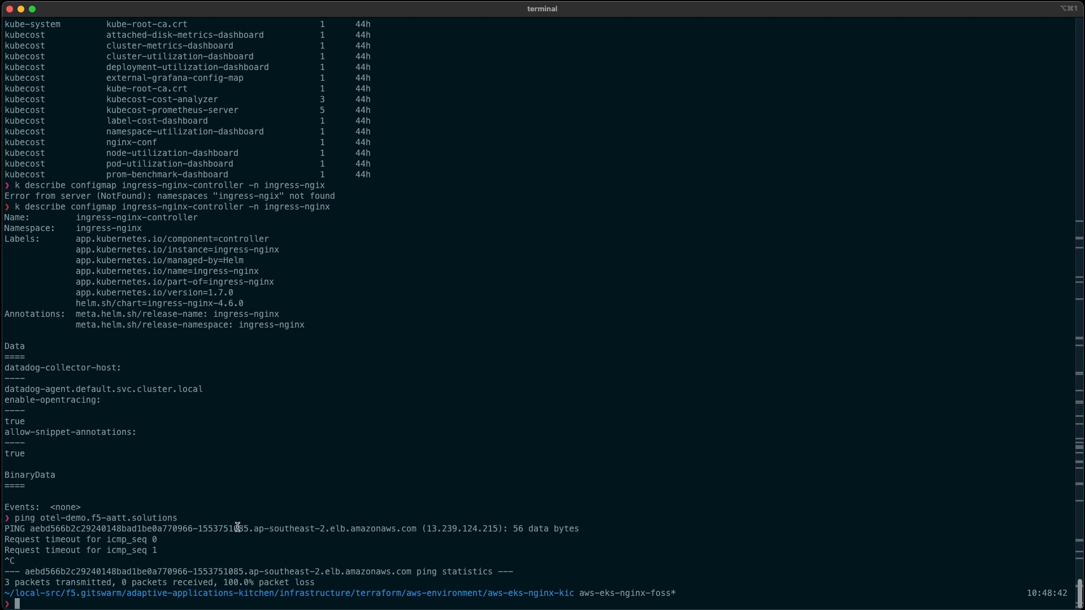
pyautogui.moveTo(67, 523)
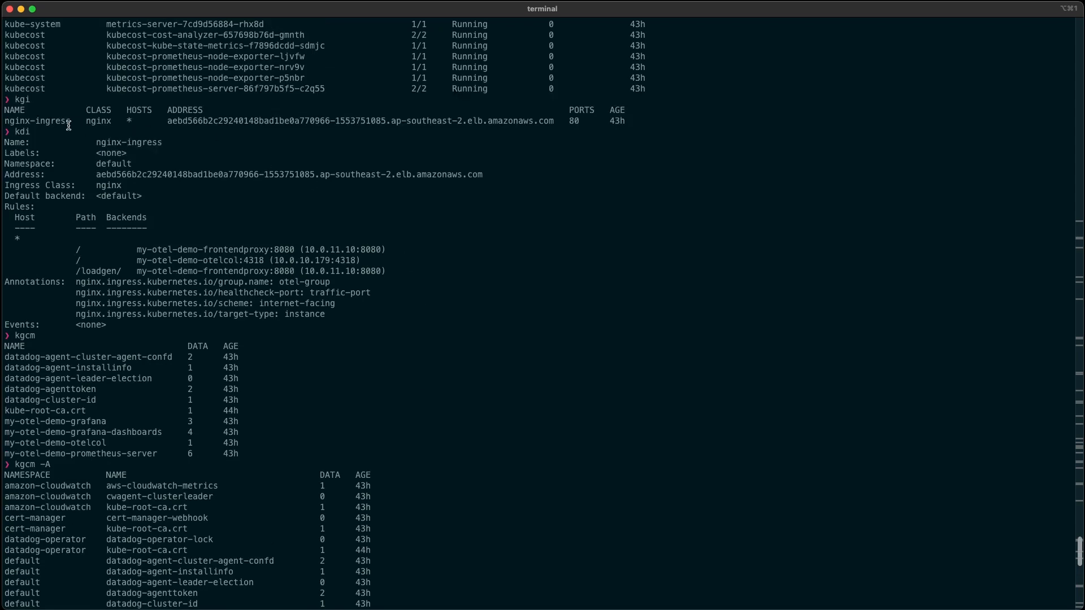
pyautogui.scroll(-3)
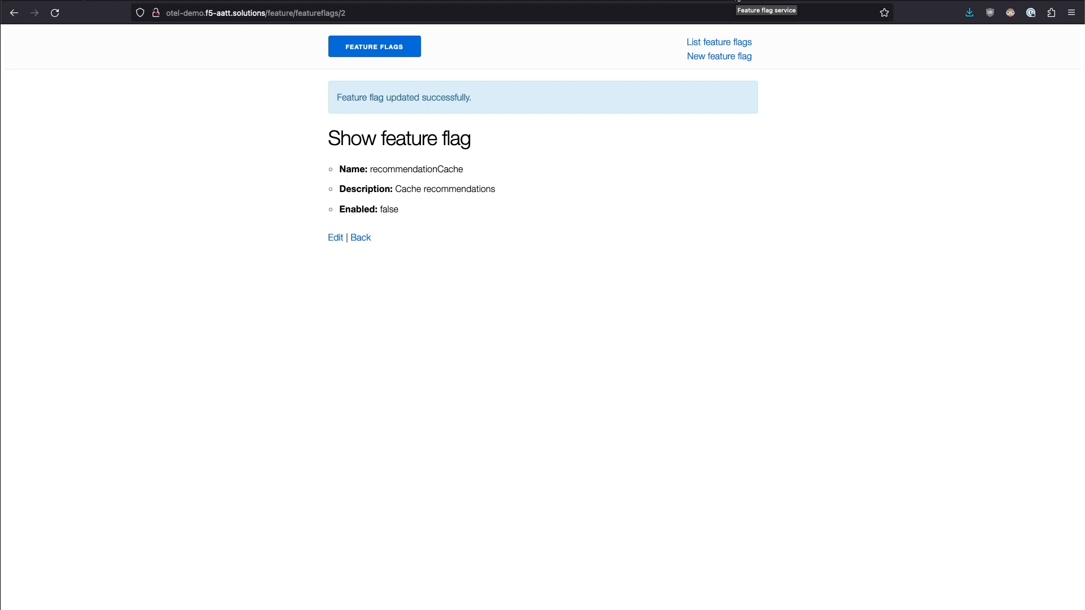
pyautogui.moveTo(678, 27)
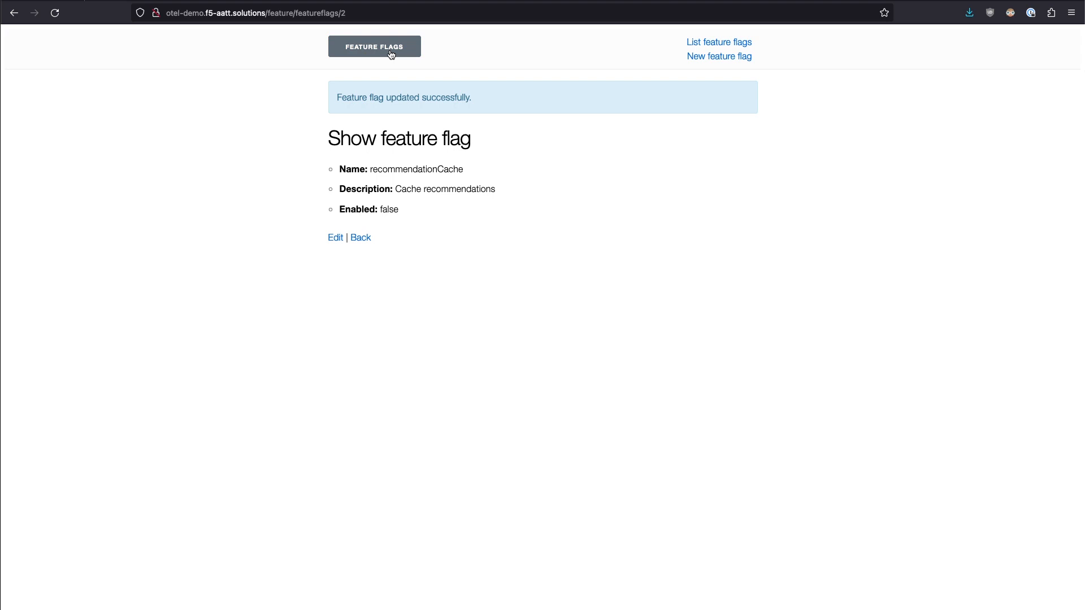
pyautogui.moveTo(392, 55)
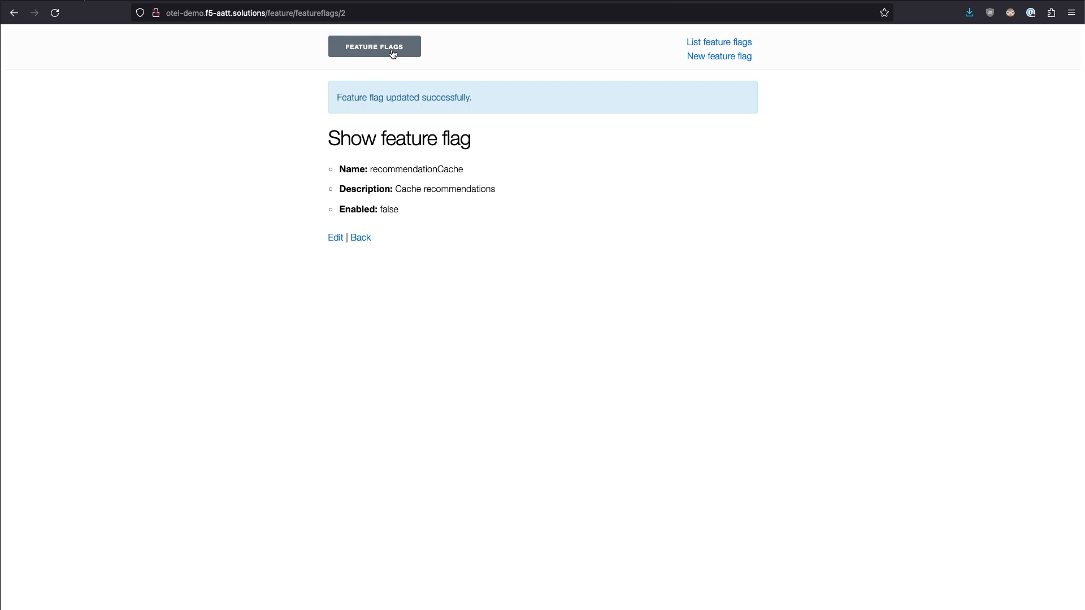
pyautogui.moveTo(404, 53)
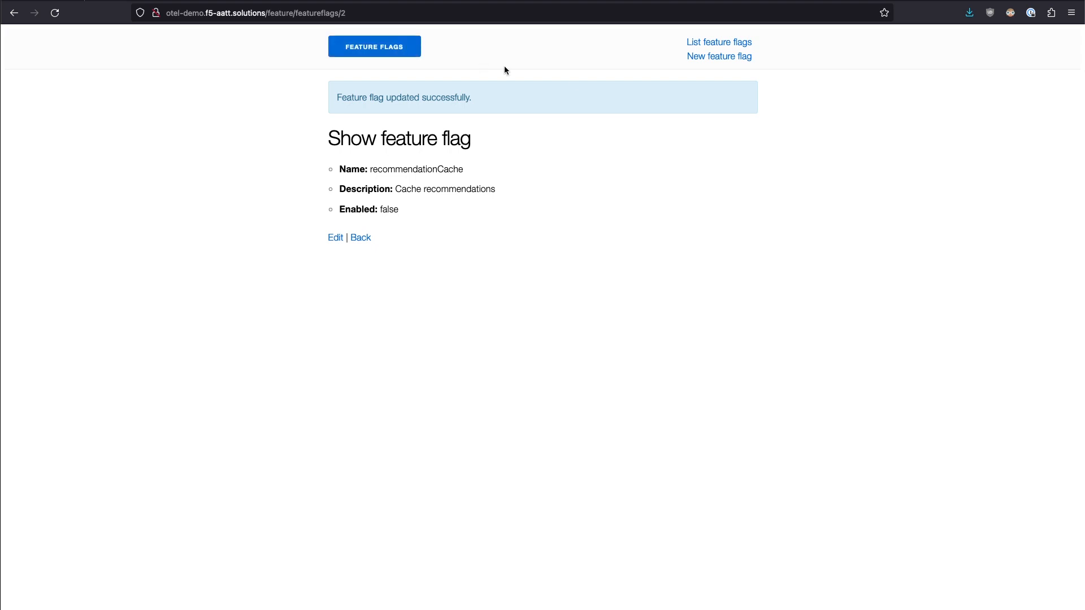
pyautogui.moveTo(341, 230)
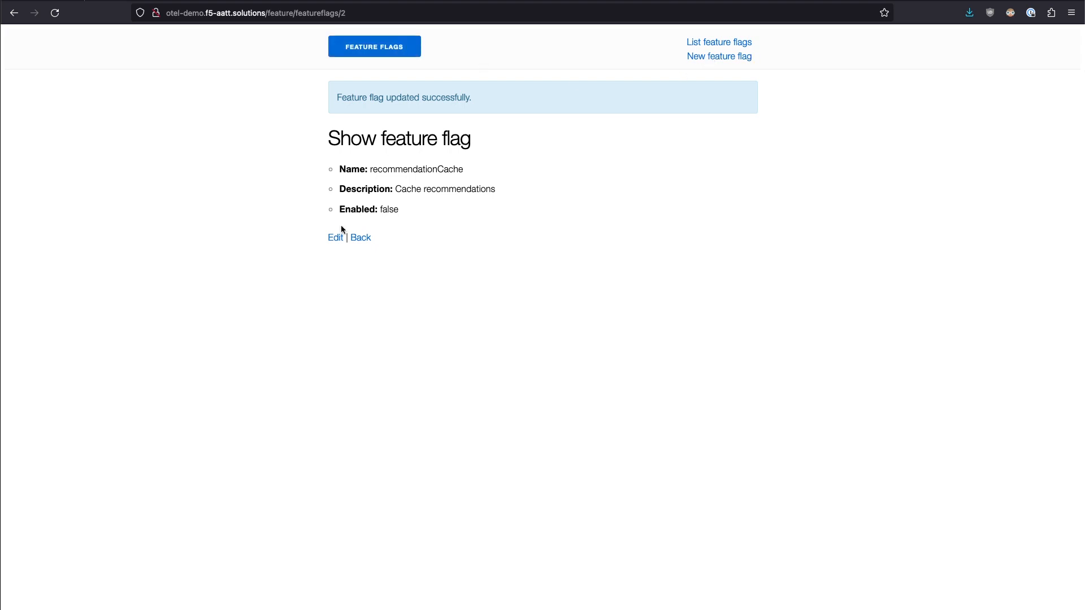
# Review the recommendationCache flag in Edit and go to the otel-demo store home page
pyautogui.click(335, 237)
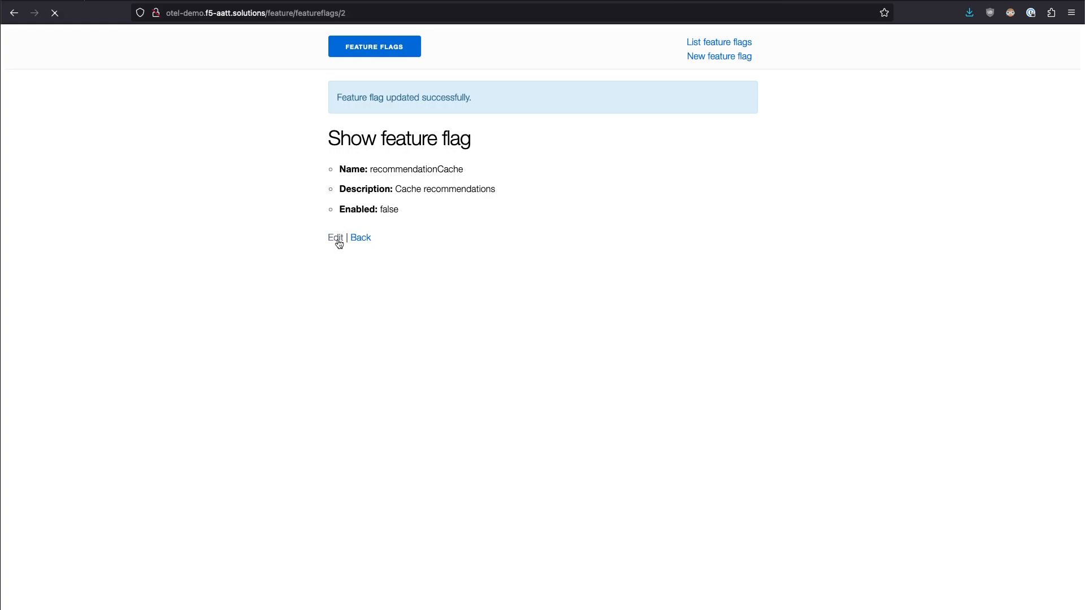
pyautogui.click(335, 238)
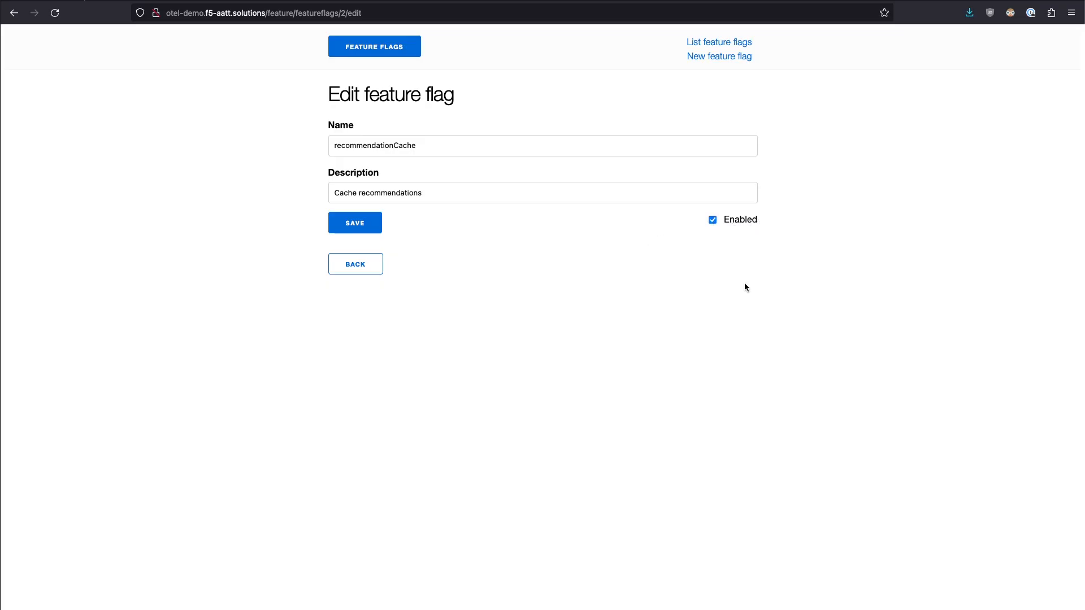
pyautogui.click(354, 222)
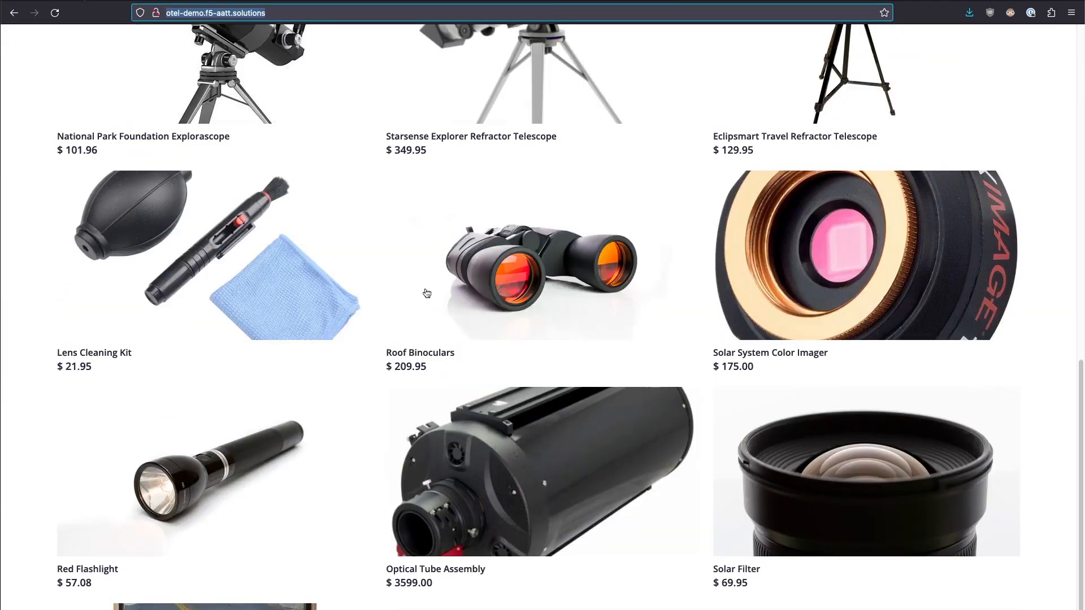
pyautogui.moveTo(419, 297)
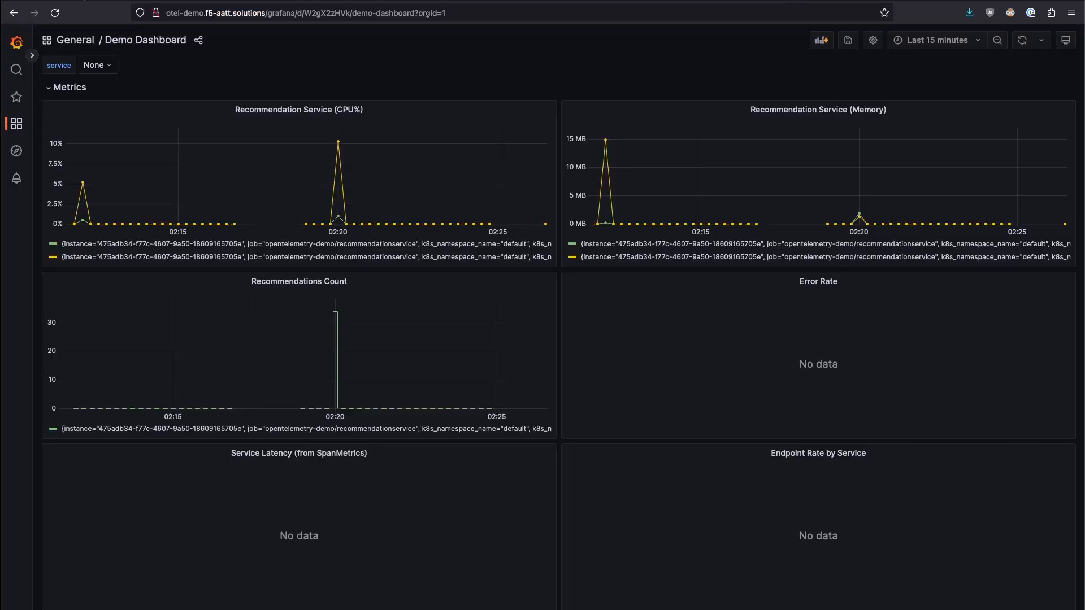
pyautogui.moveTo(656, 154)
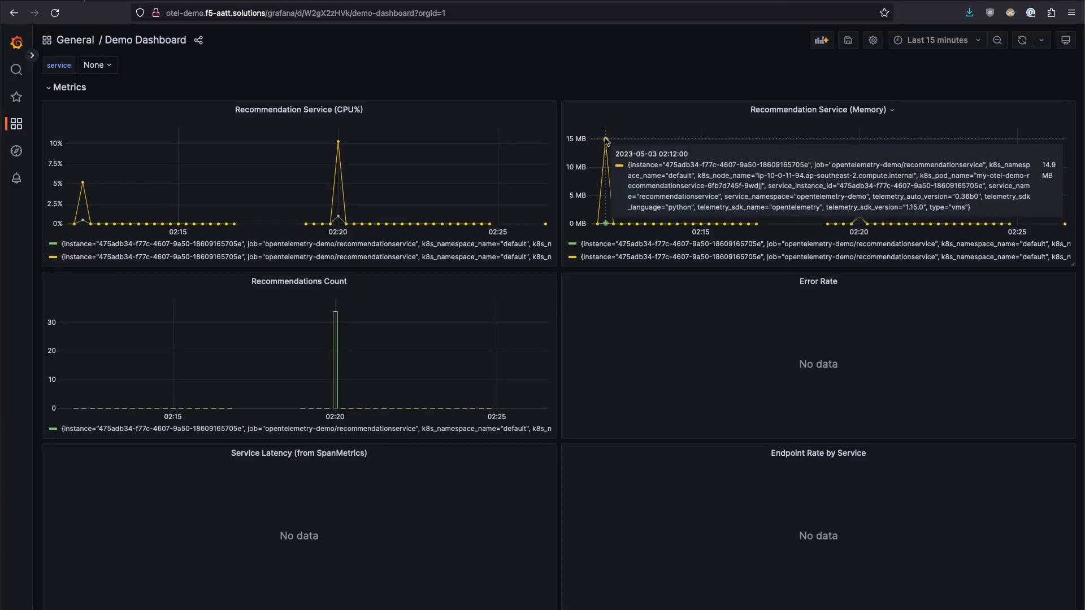
pyautogui.moveTo(654, 130)
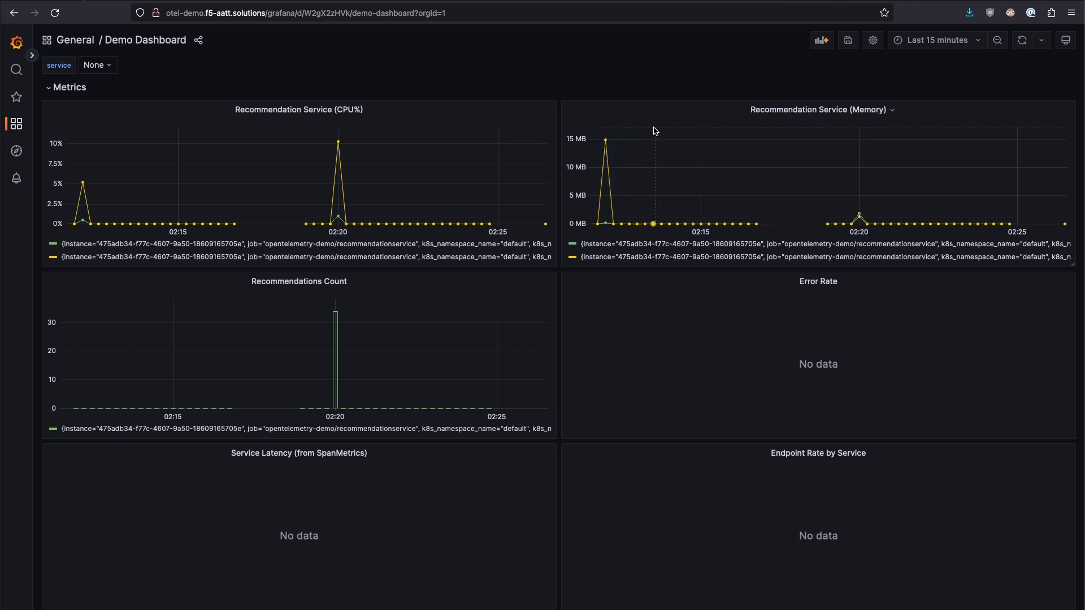
pyautogui.moveTo(338, 145)
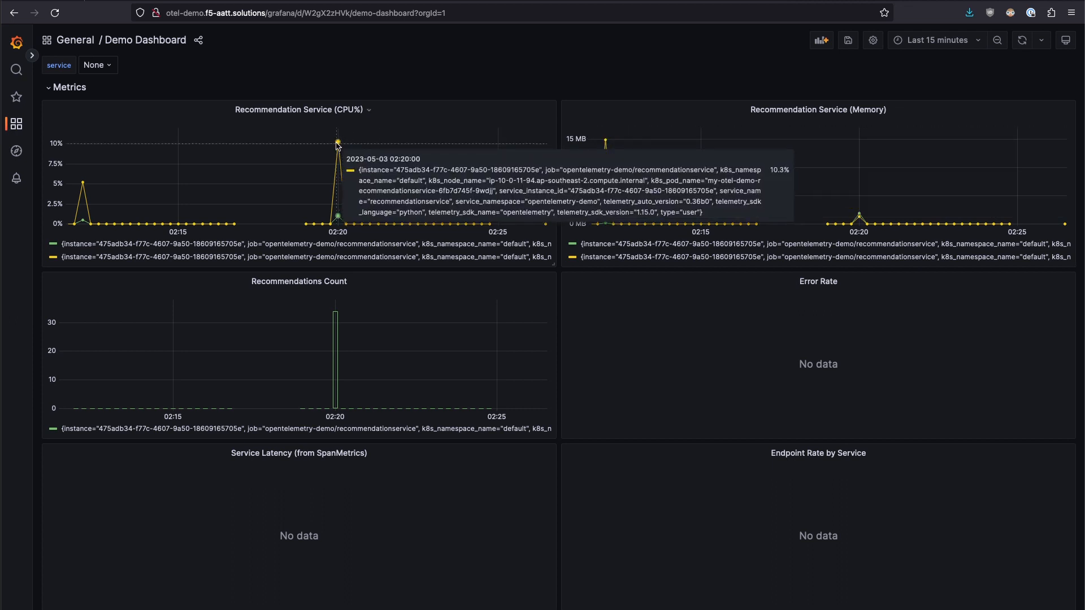
pyautogui.moveTo(367, 137)
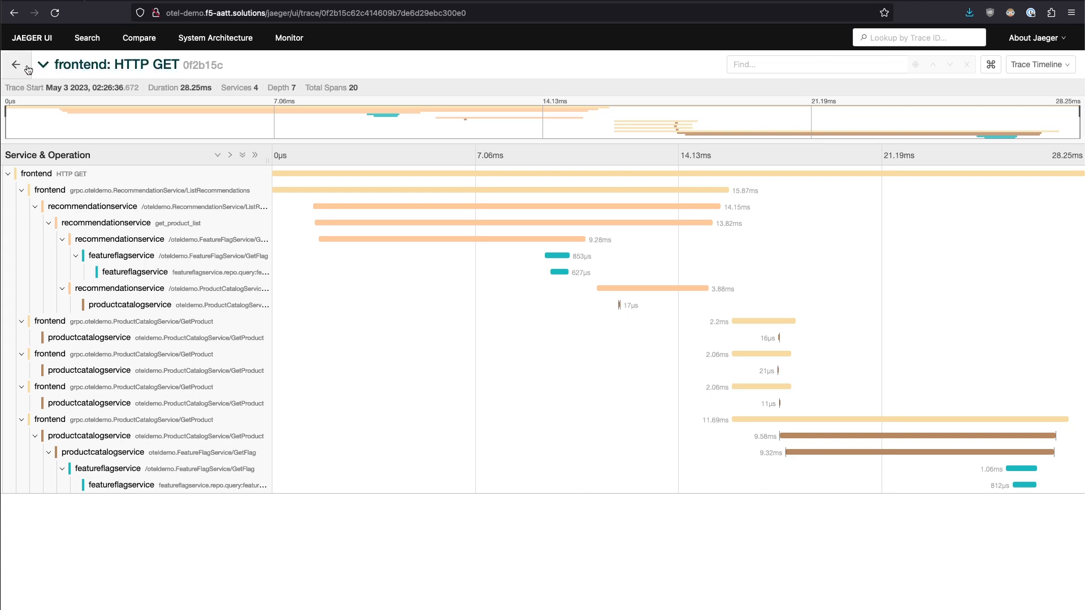
# Open a slower frontend trace from the scatter plot and expand ListRecommendations and get_product_list span details
pyautogui.click(15, 64)
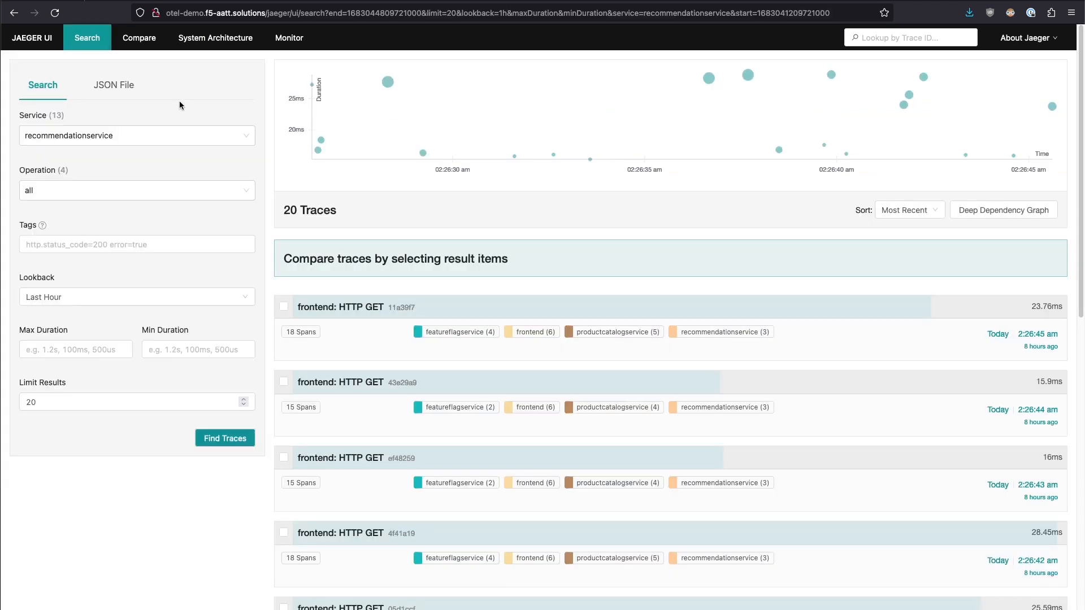
pyautogui.moveTo(708, 76)
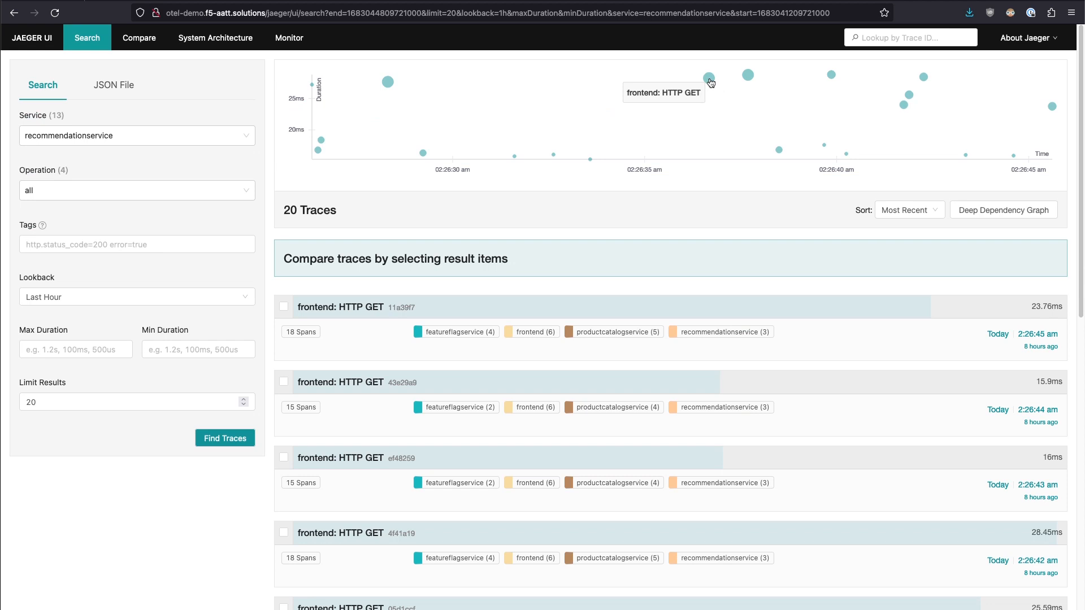
pyautogui.click(708, 77)
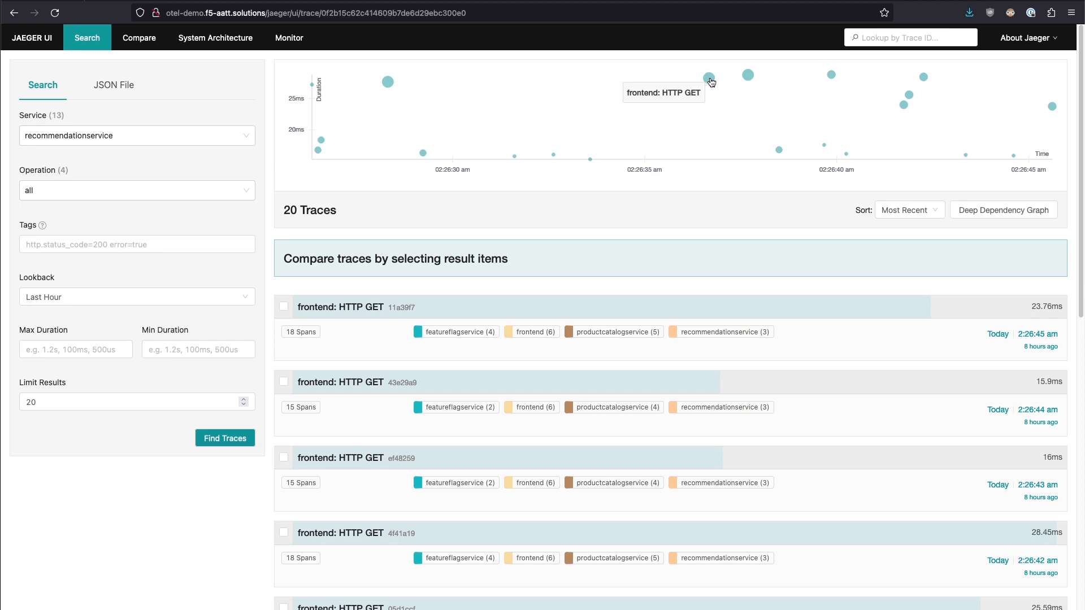
pyautogui.click(708, 79)
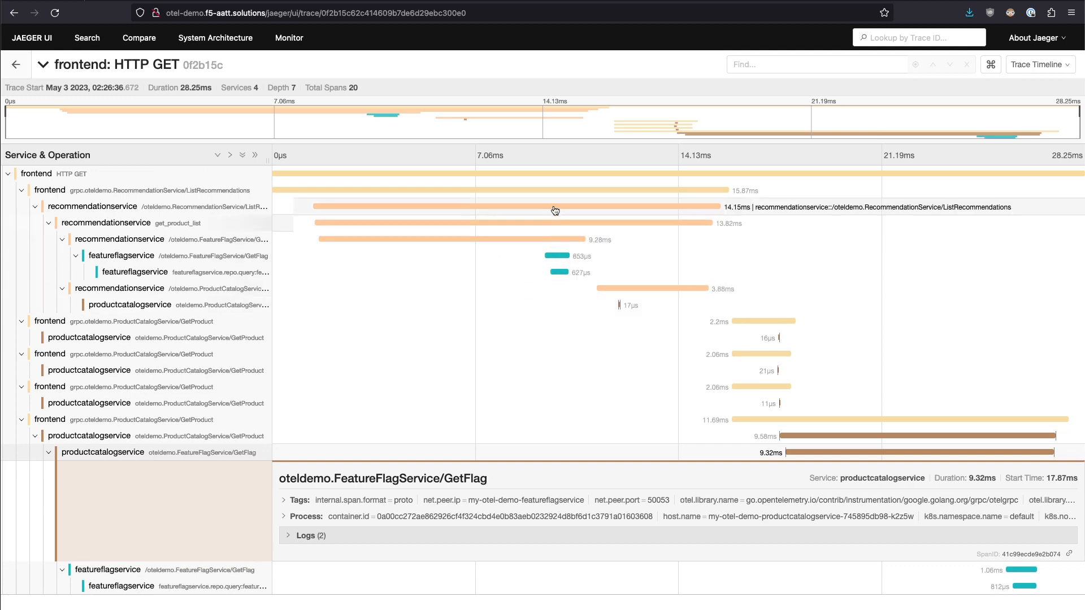
pyautogui.click(553, 206)
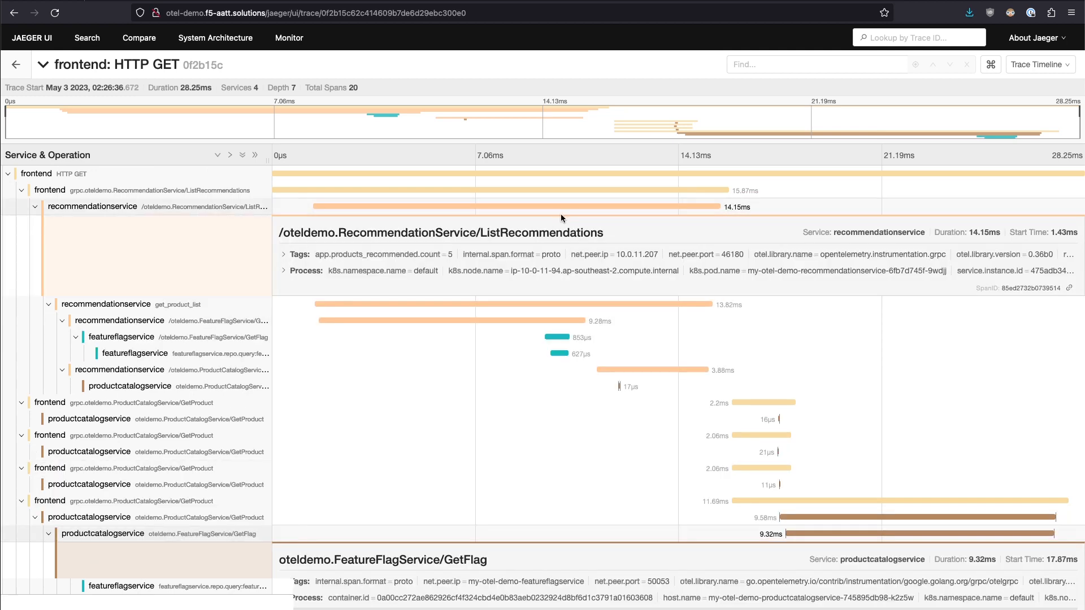
pyautogui.click(563, 305)
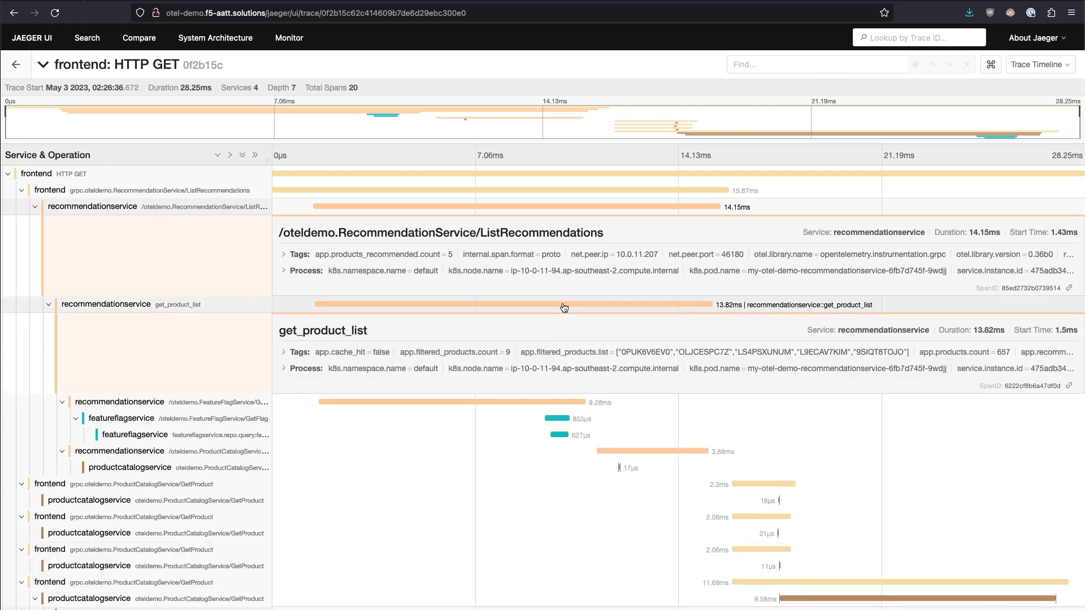
pyautogui.moveTo(595, 362)
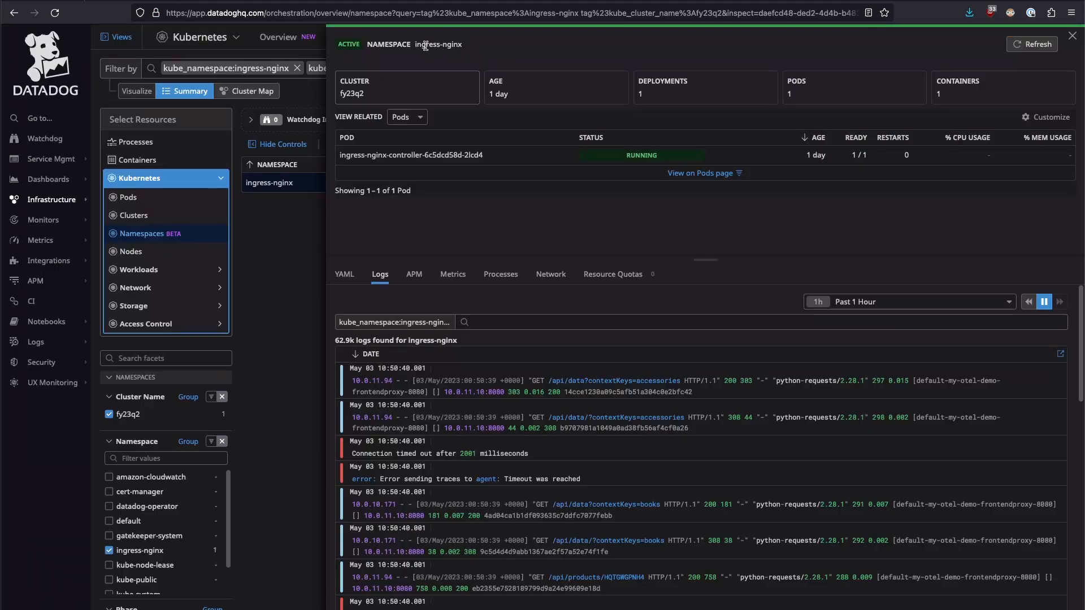
# Select the ingress-nginx namespace name and scroll through its controller logs
pyautogui.doubleClick(437, 44)
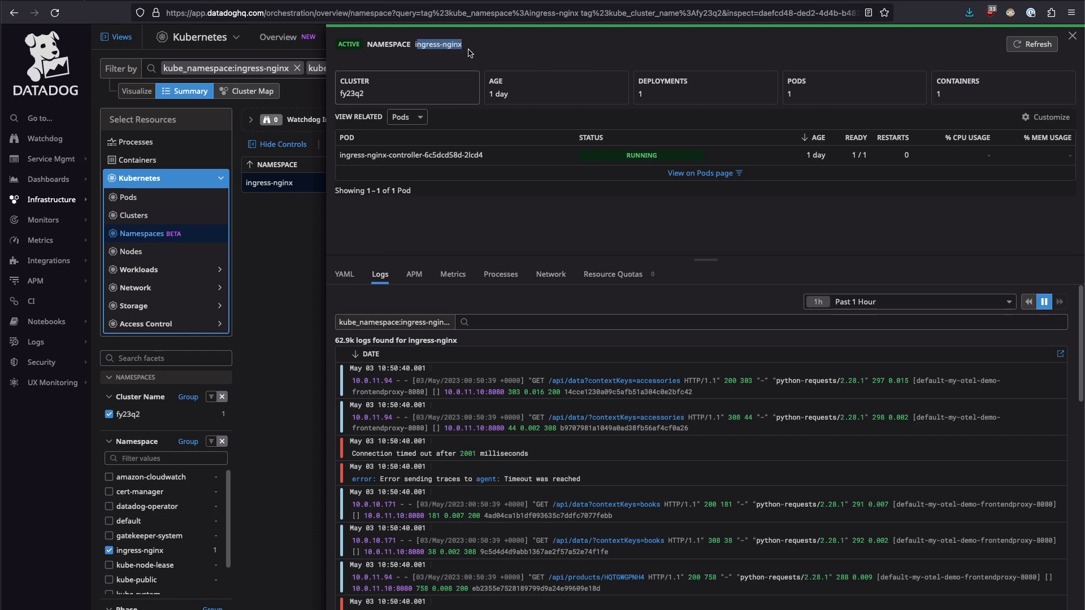
pyautogui.moveTo(549, 275)
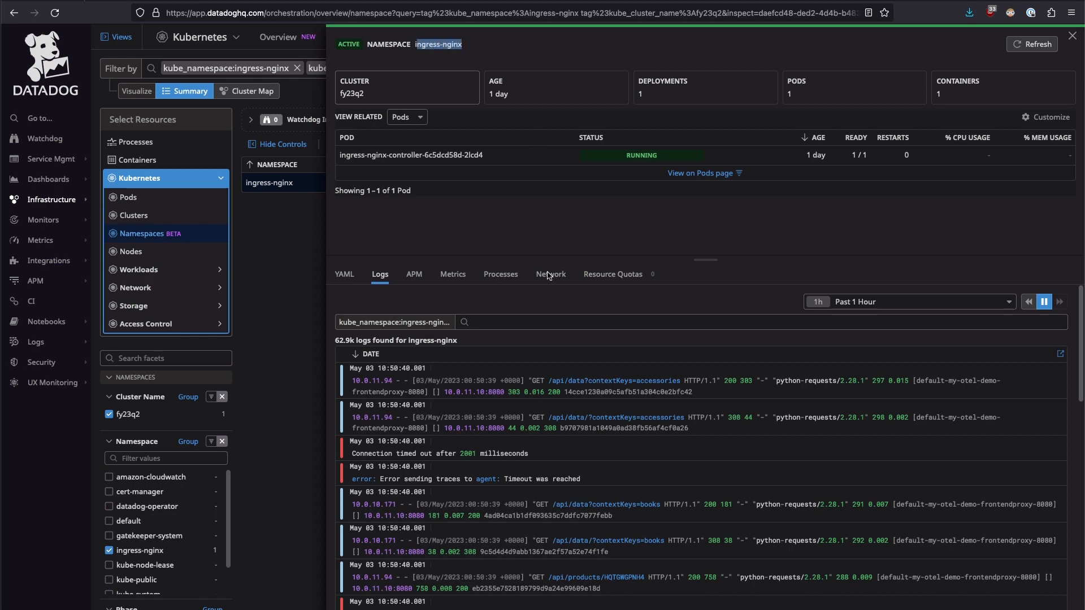
pyautogui.scroll(-3)
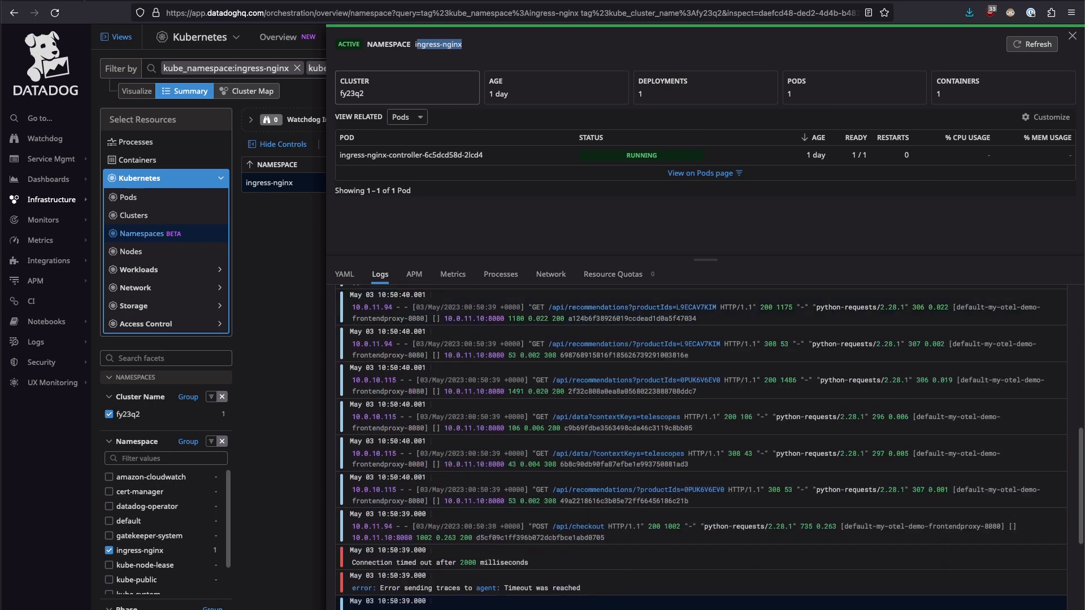
pyautogui.scroll(-3)
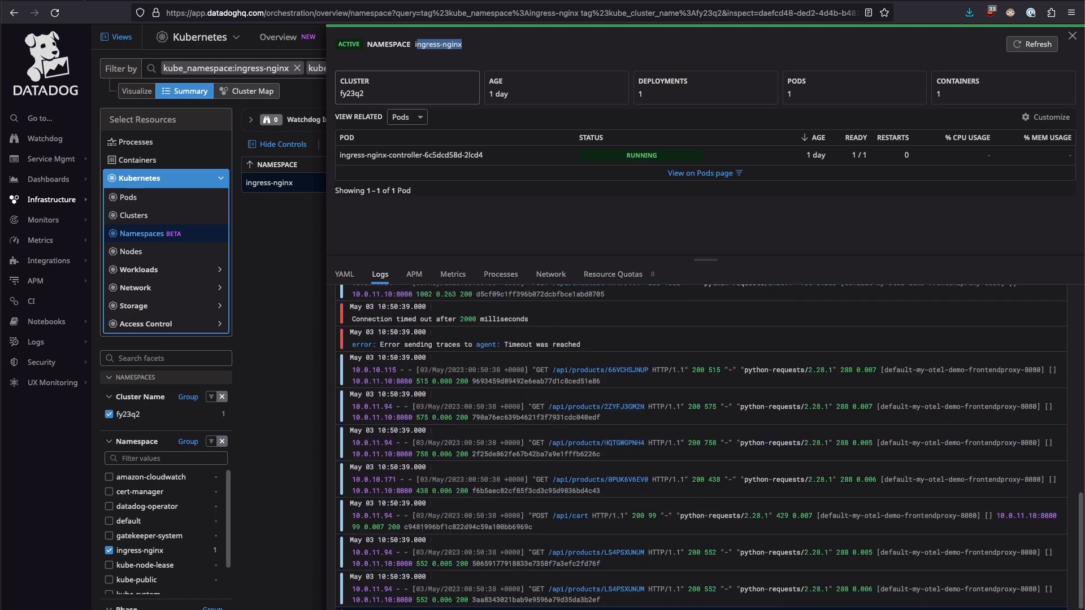
pyautogui.scroll(-3)
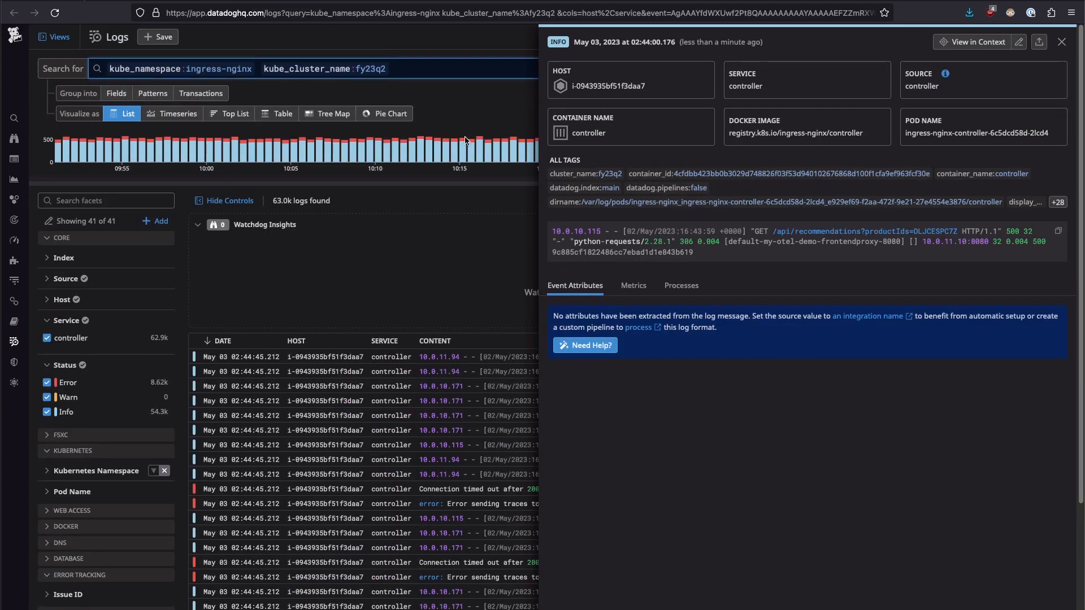
pyautogui.moveTo(602, 42)
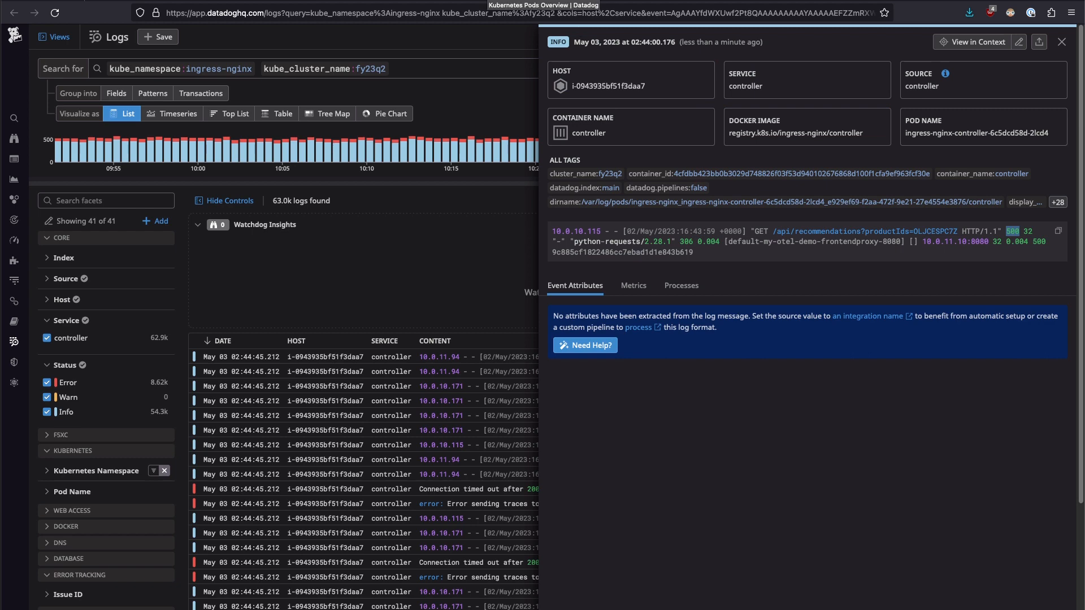
# Switch to the Kubernetes Pods Overview dashboard for cluster fy23q2
pyautogui.click(970, 41)
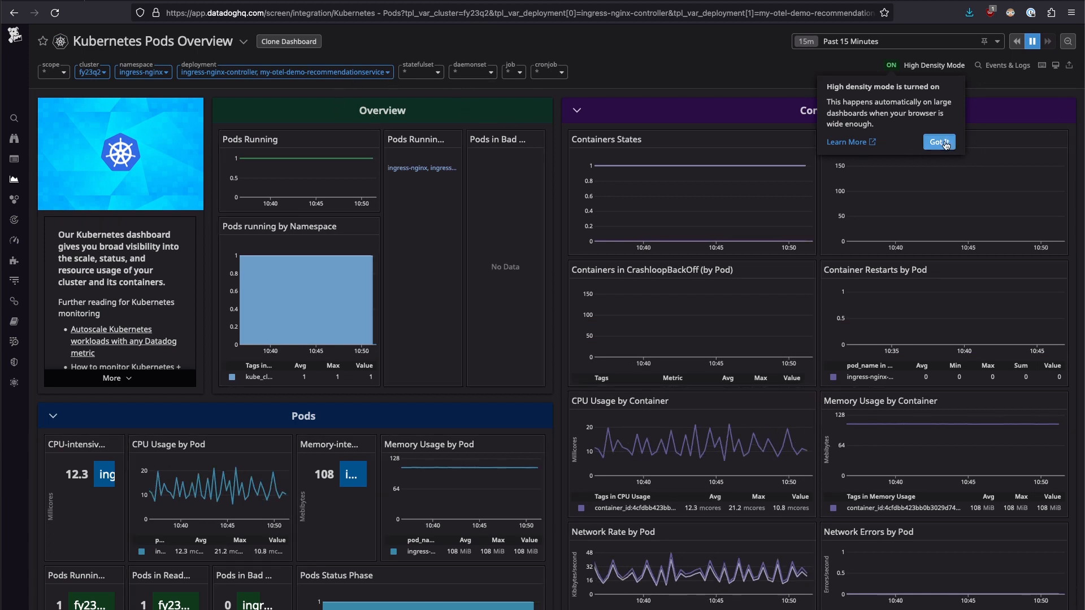
# Dismiss the high density mode notice on the Kubernetes Pods Overview dashboard
pyautogui.click(938, 142)
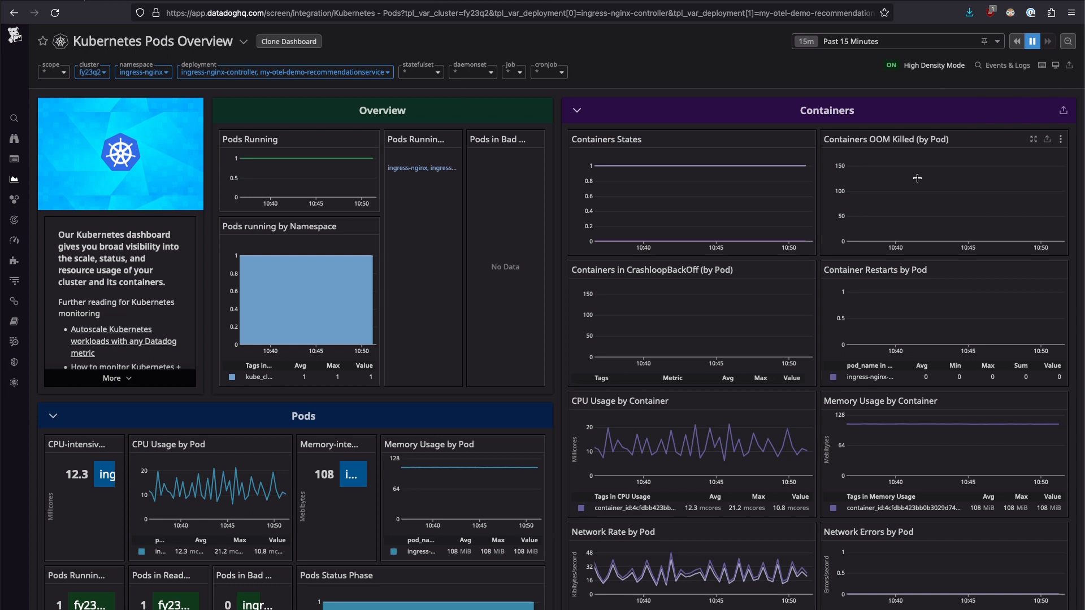
pyautogui.moveTo(844, 228)
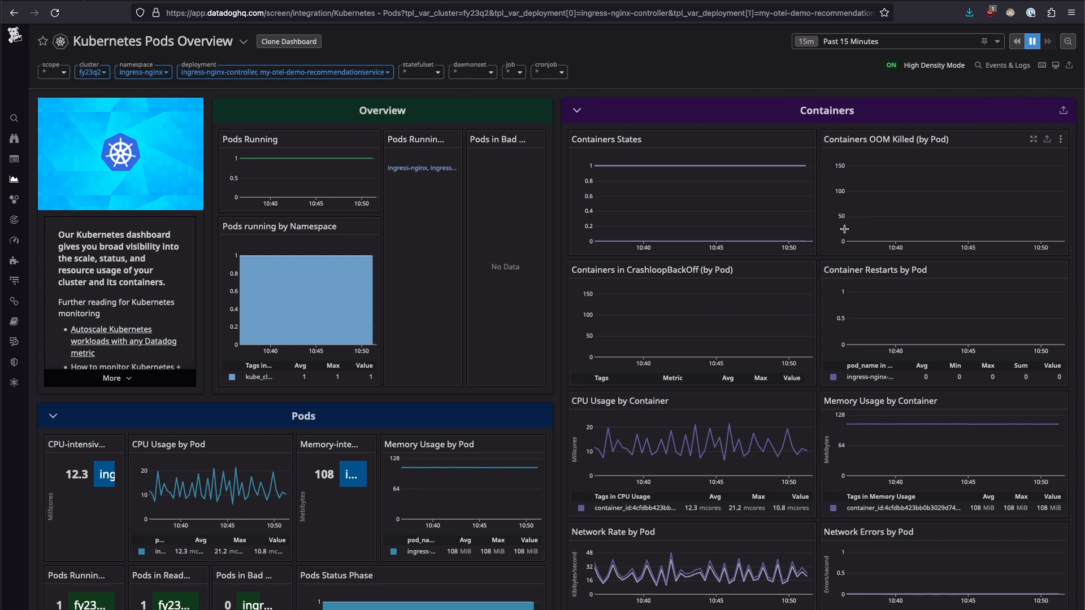
pyautogui.moveTo(709, 443)
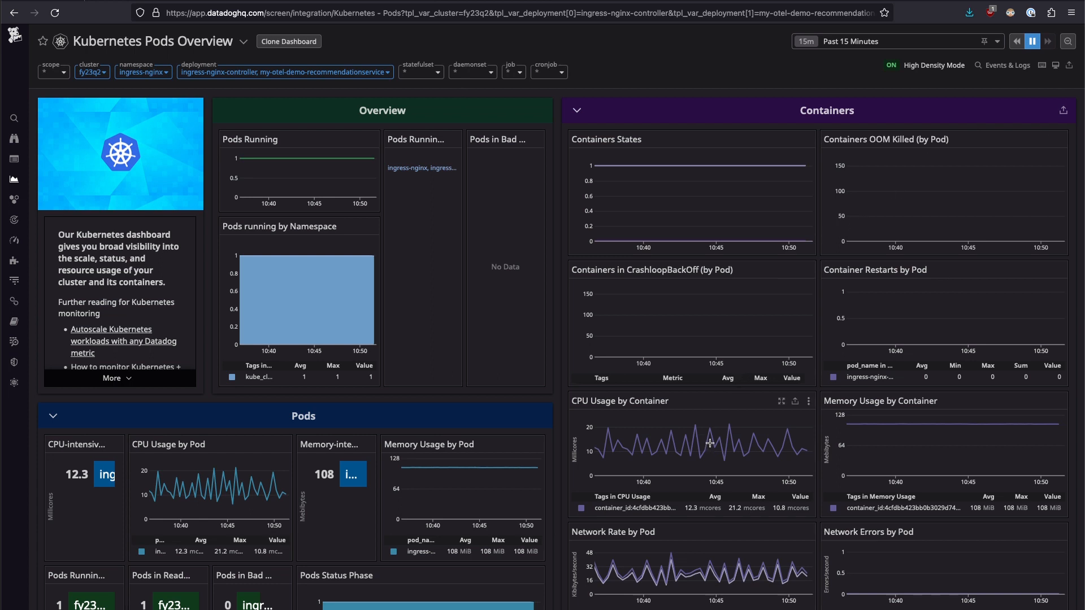
pyautogui.moveTo(707, 427)
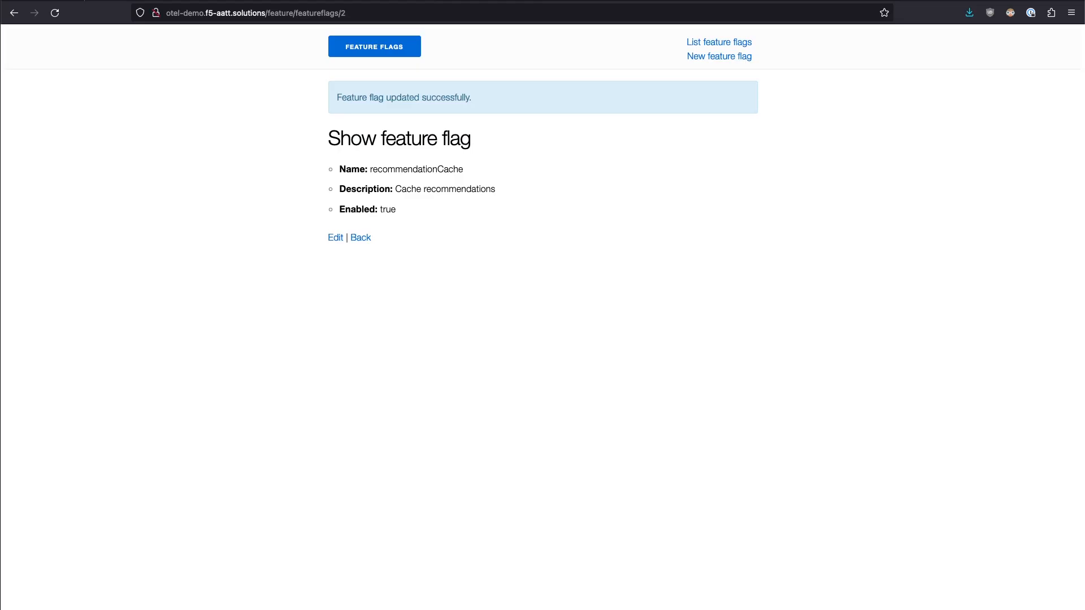
pyautogui.moveTo(503, 169)
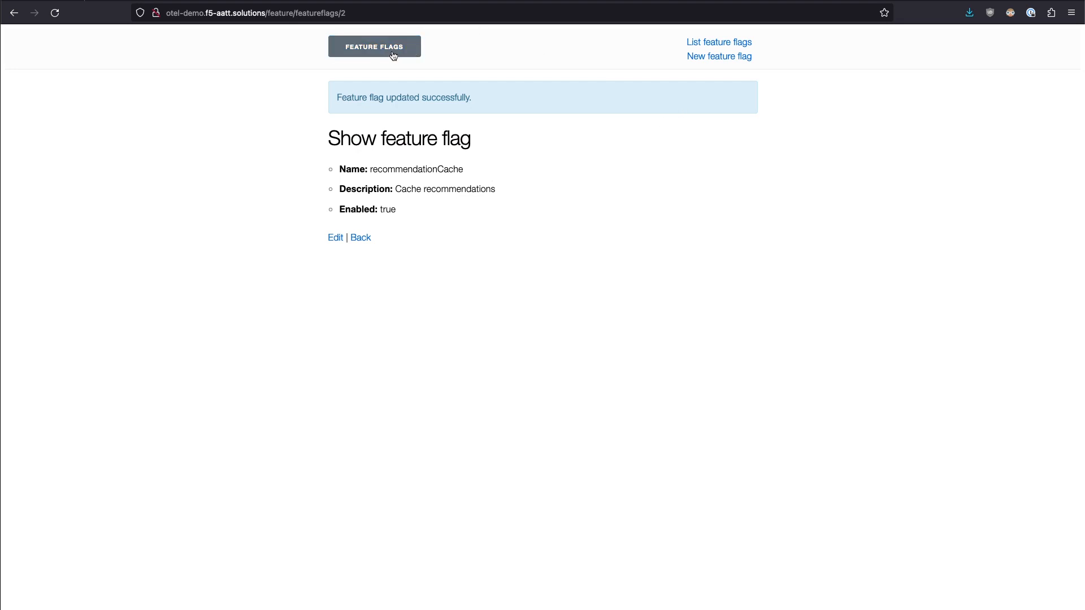
# Edit the recommendationCache flag, uncheck Enabled, save it and return to the storefront
pyautogui.click(335, 237)
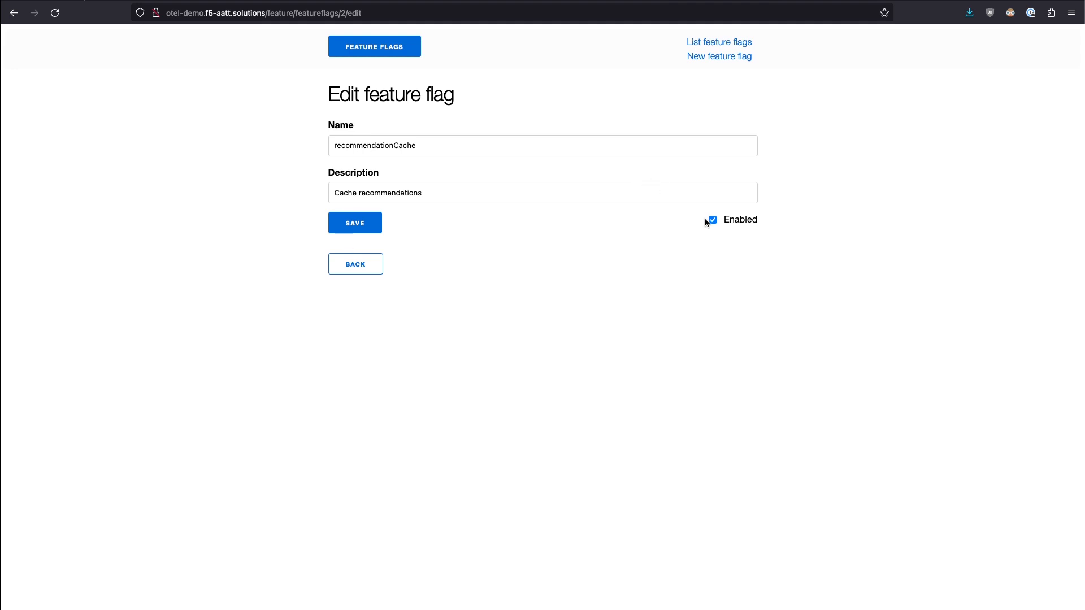
pyautogui.click(711, 220)
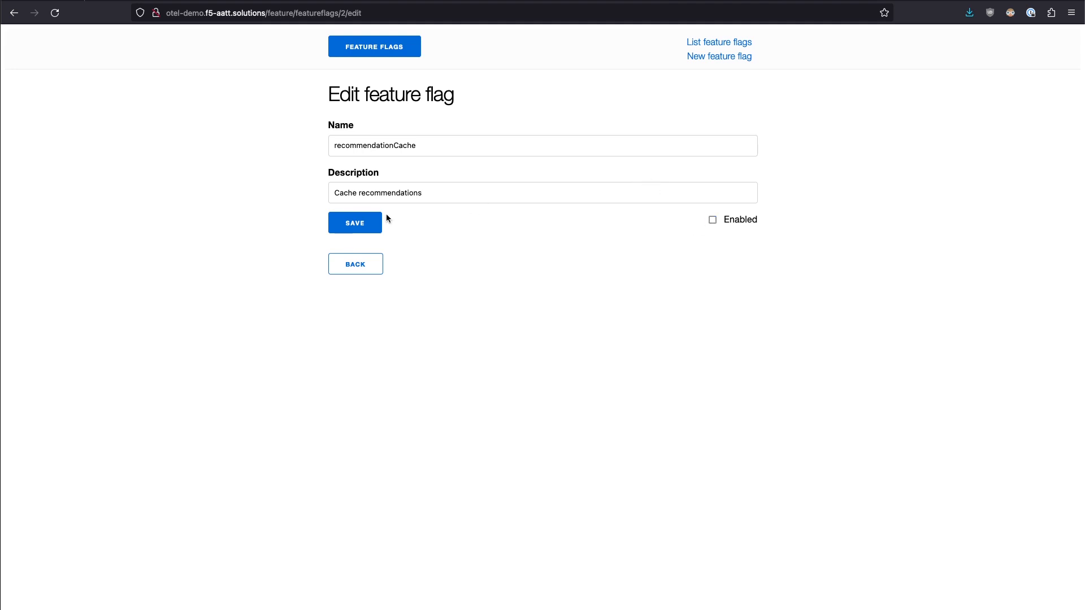
pyautogui.click(354, 222)
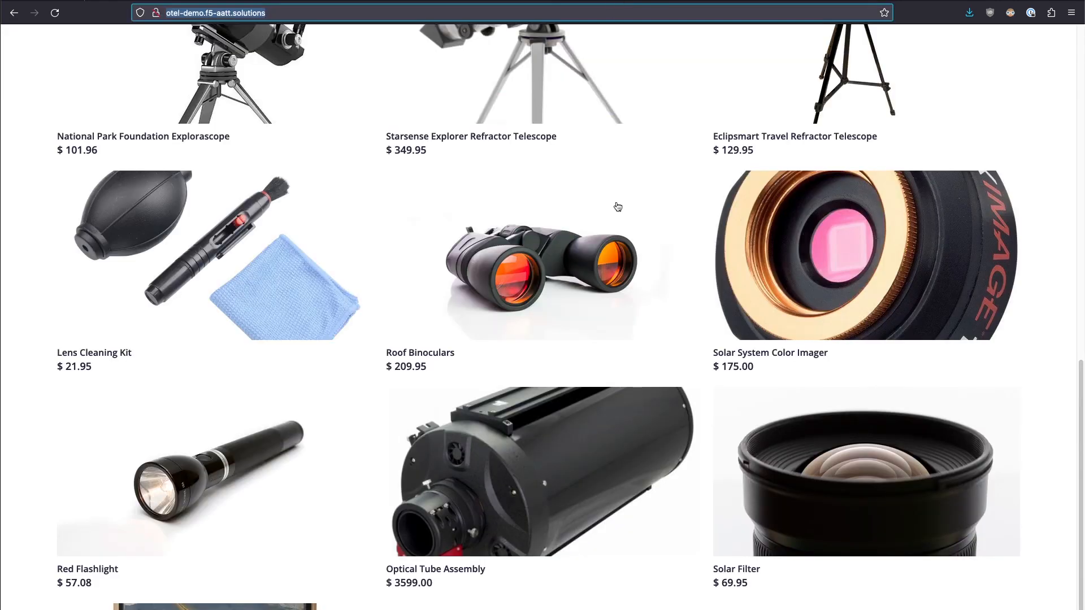
pyautogui.scroll(3)
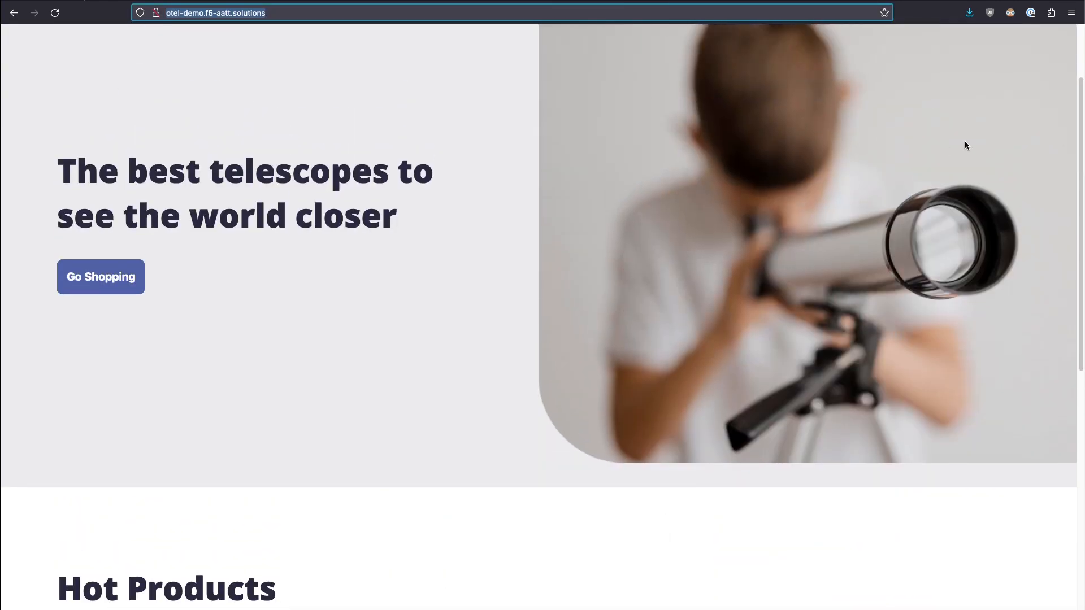